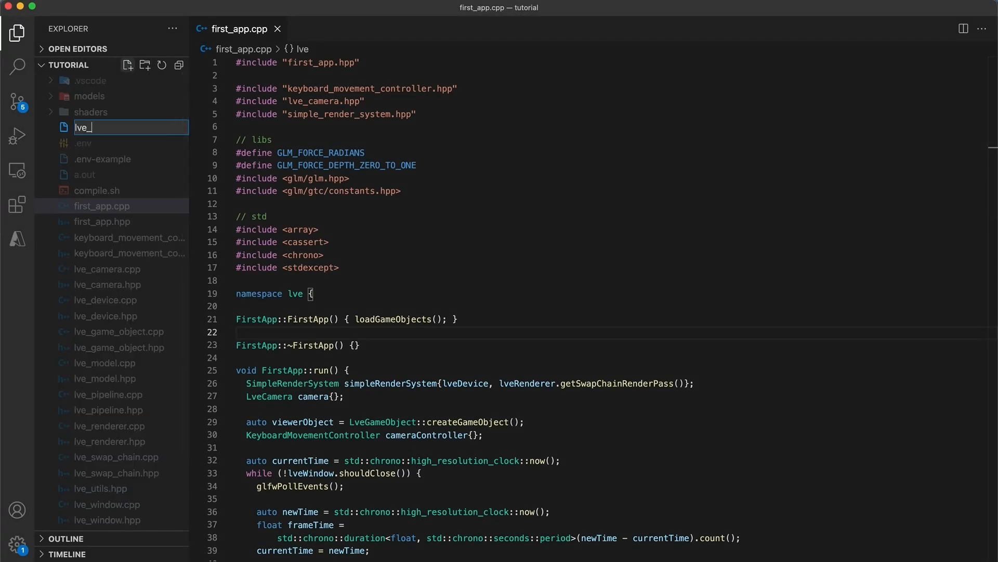
- Name the new file lve_buffer.hpp and confirm it in the Explorer
text(buffer.)
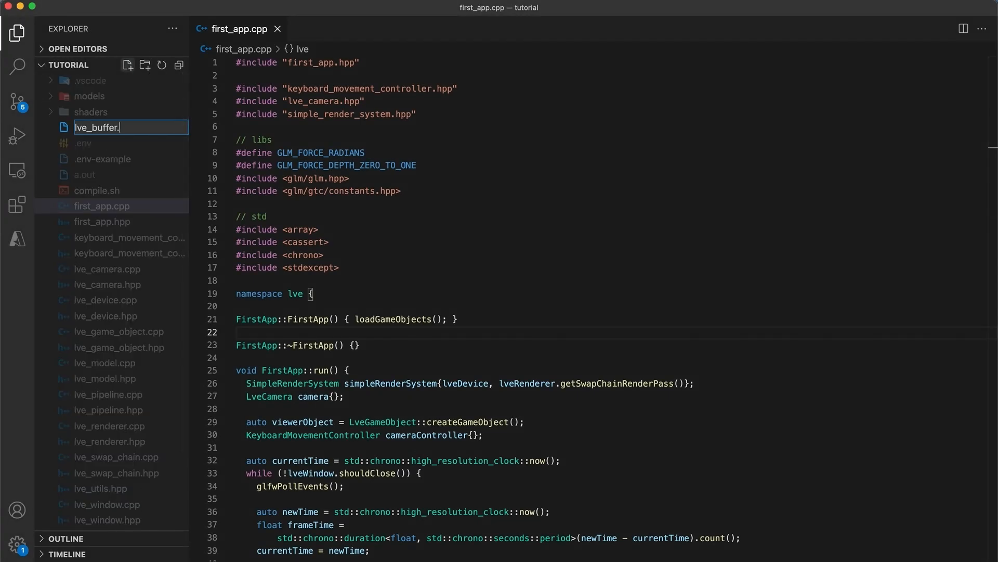
key(Enter)
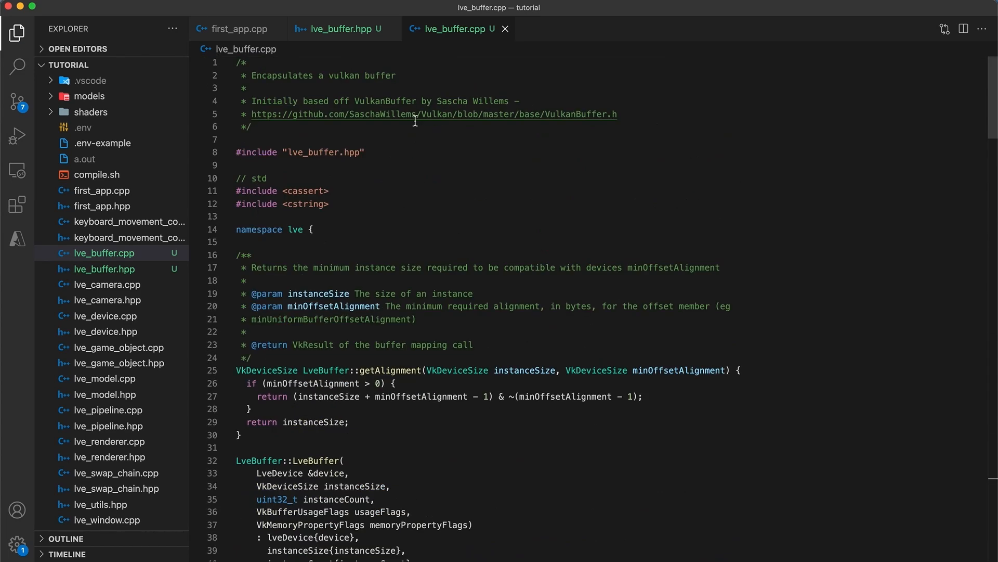
- Review writeToIndex through invalidateIndex and the private members, then move to lve_buffer.cpp
click(338, 29)
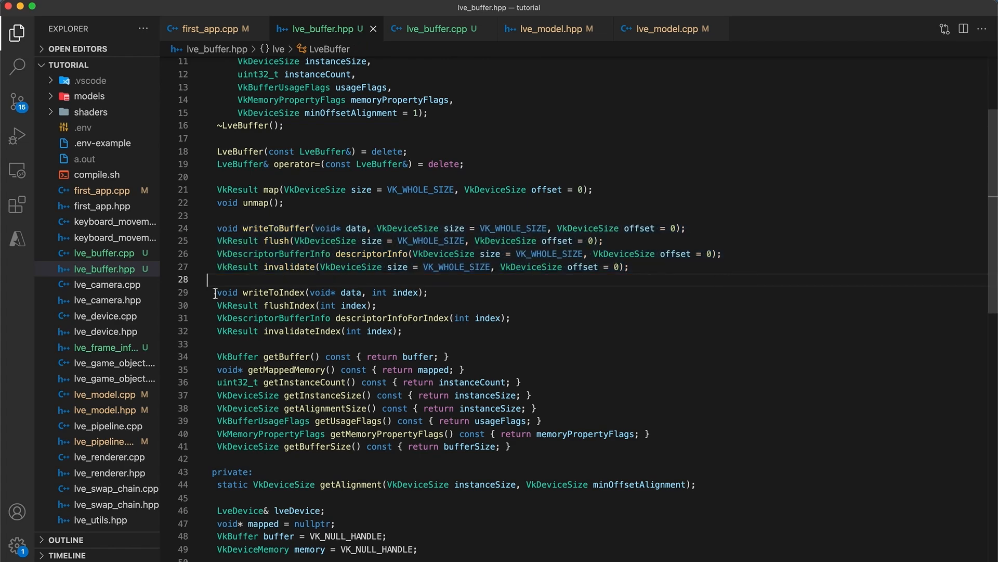
drag(217, 292, 404, 331)
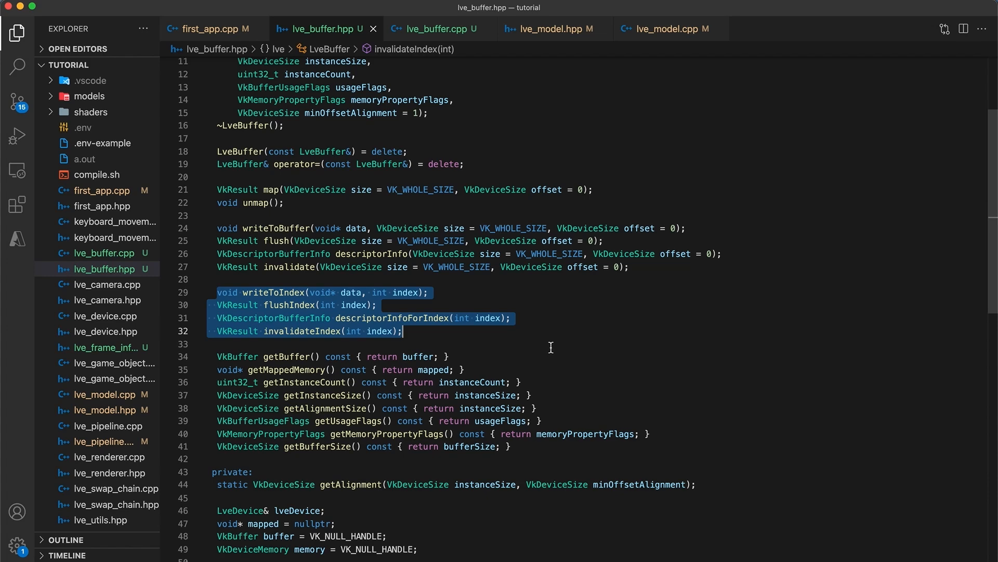
scroll(down, 3)
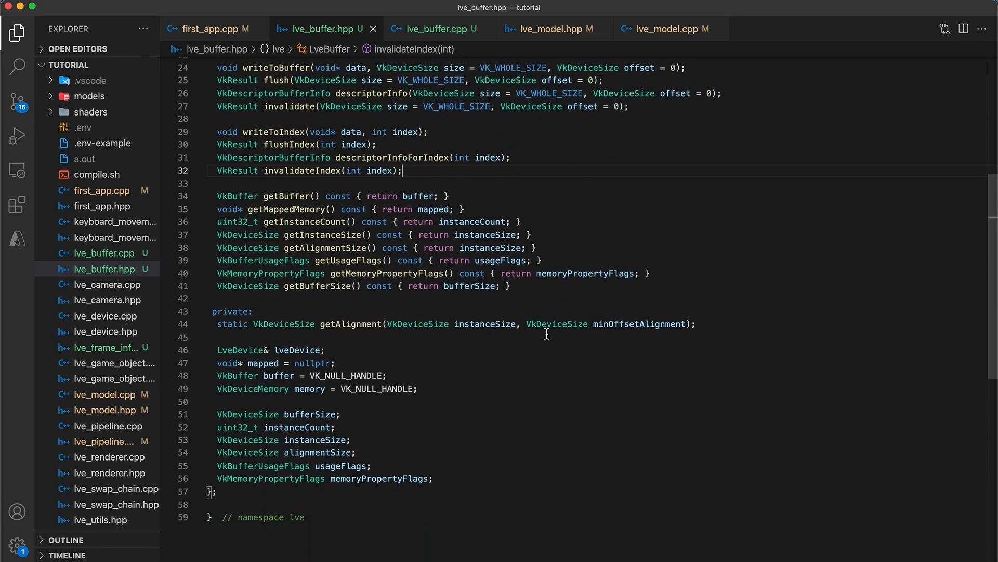
drag(217, 196, 512, 286)
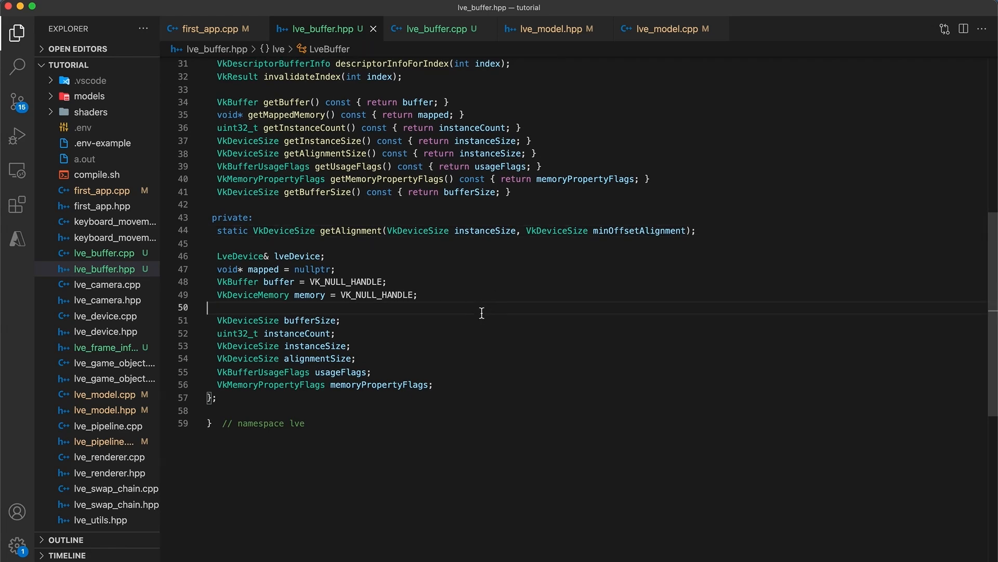
click(438, 30)
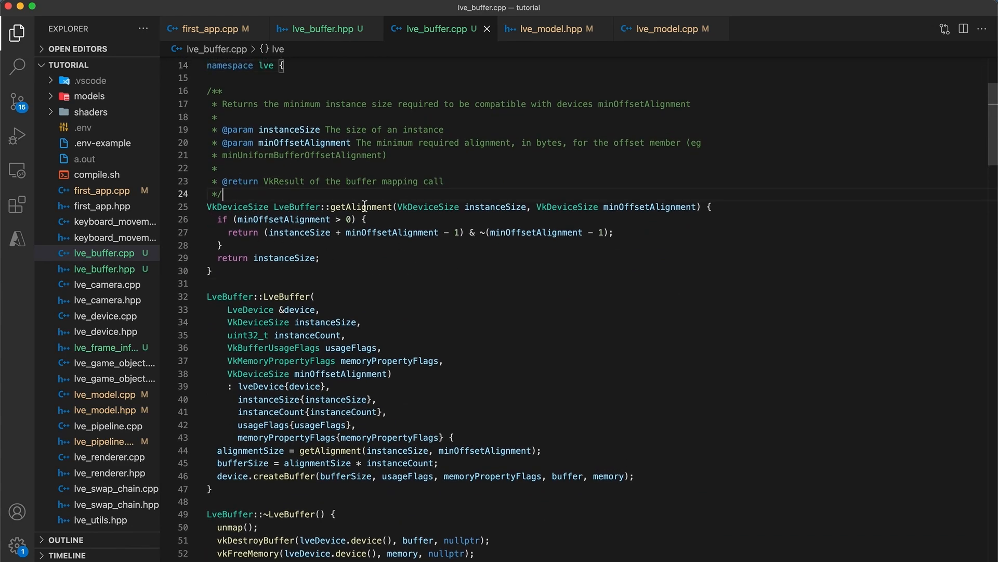
- Scan the LveBuffer implementation, highlighting instanceSize uses, and bring up lve_model.hpp
scroll(down, 3)
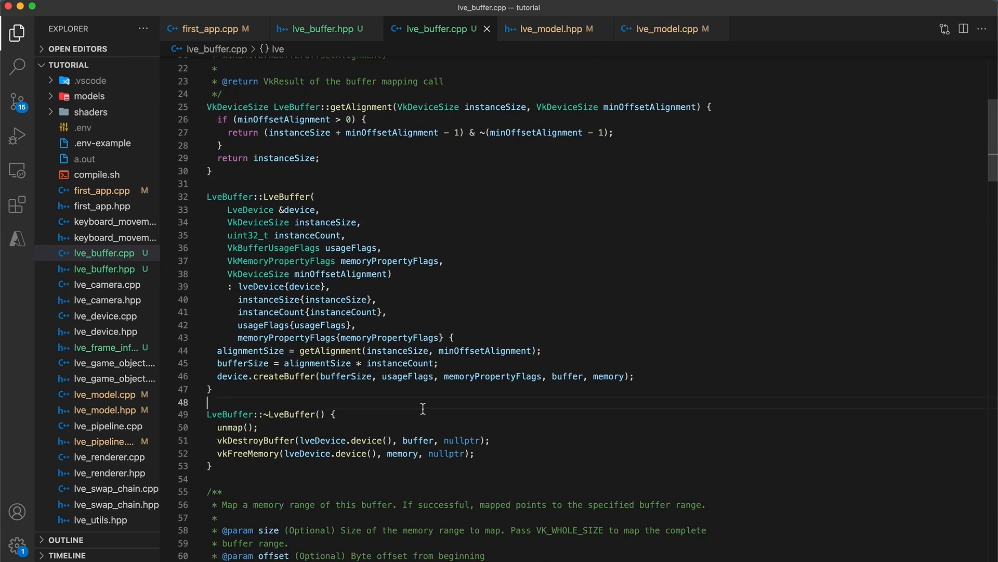
double_click(399, 350)
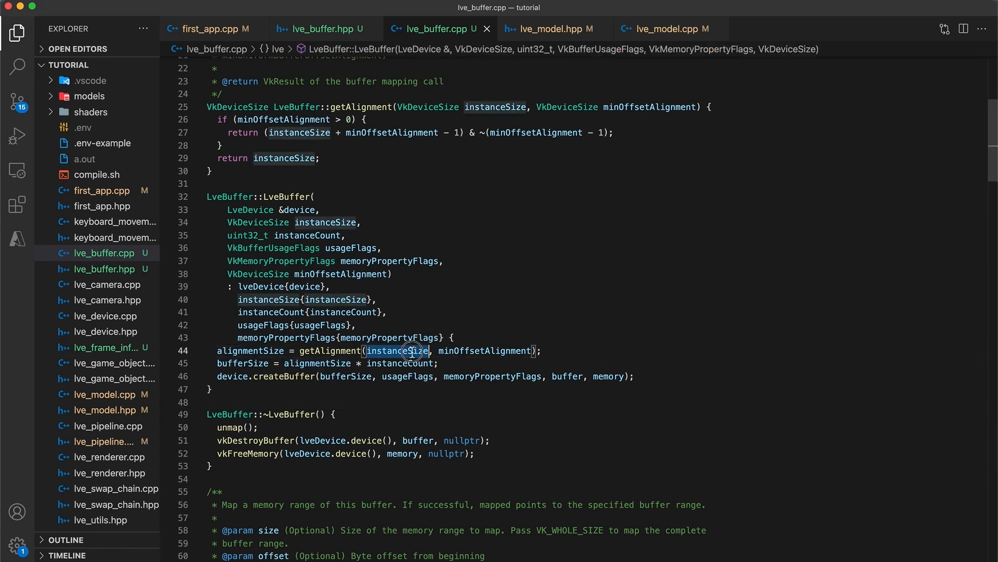
click(545, 350)
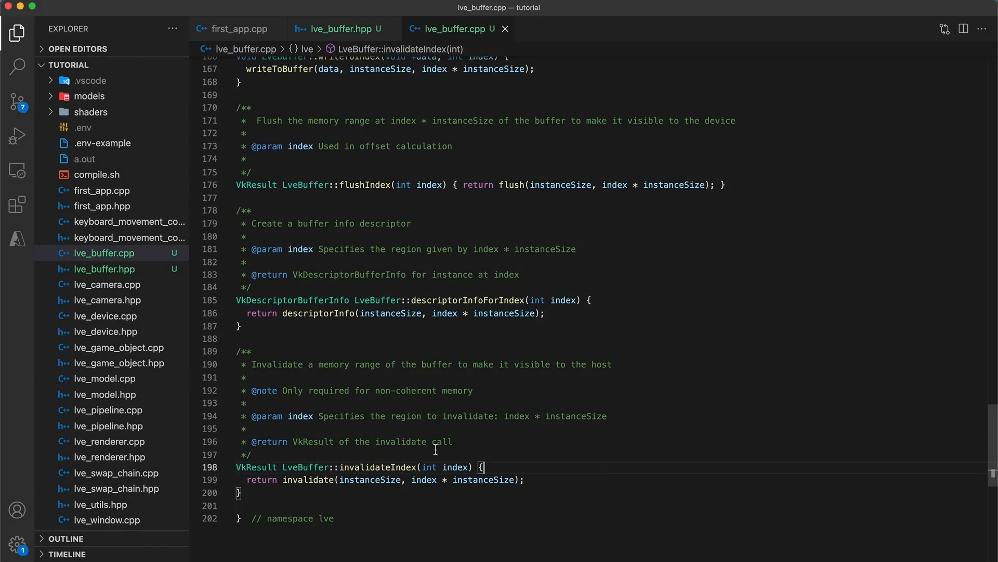
click(105, 395)
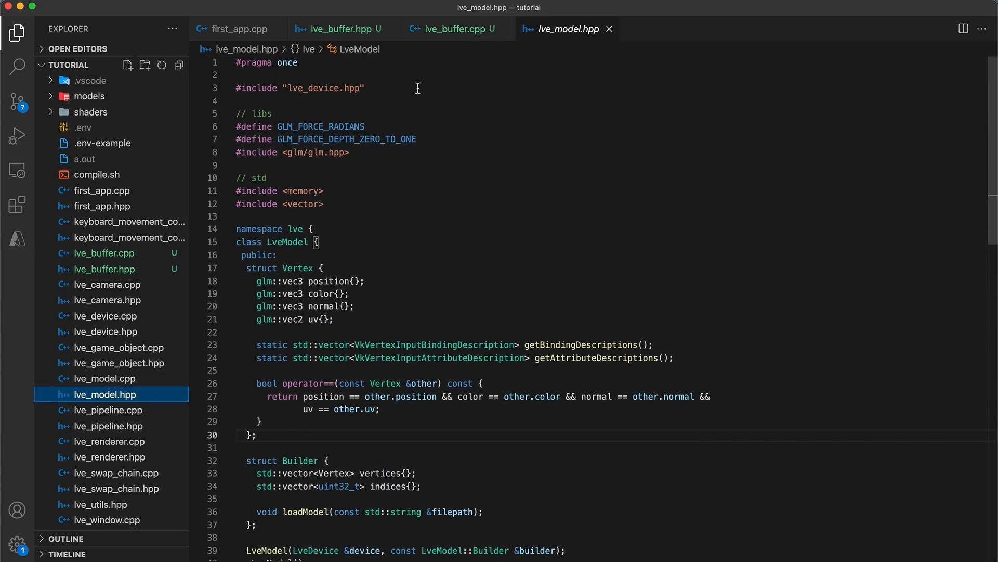
- Include lve_buffer.hpp and replace the vertex buffer fields with std::unique_ptr<LveBuffer> vertexBuffer
text(#include "lve_buffer.hpp)
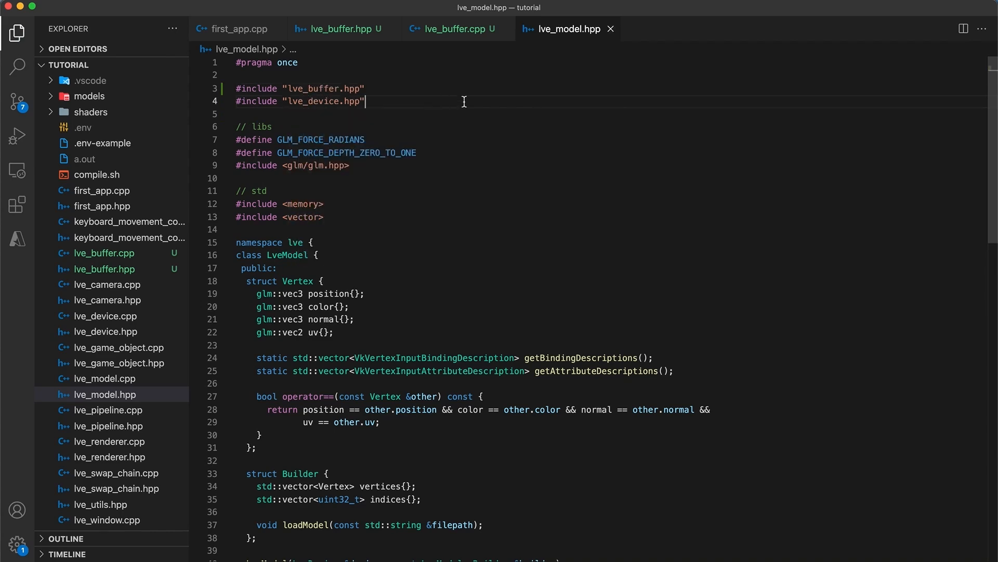
scroll(down, 3)
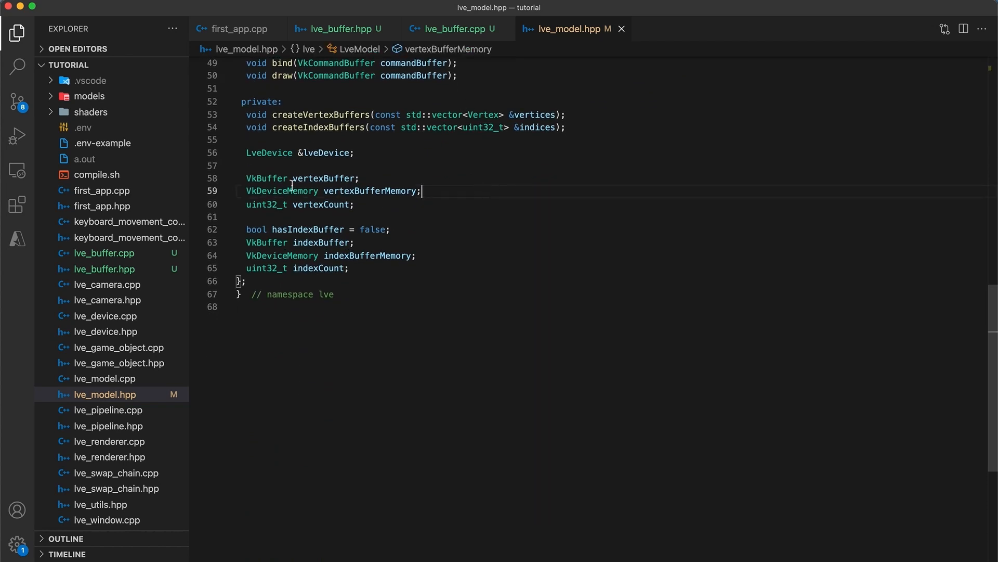
drag(248, 178, 422, 191)
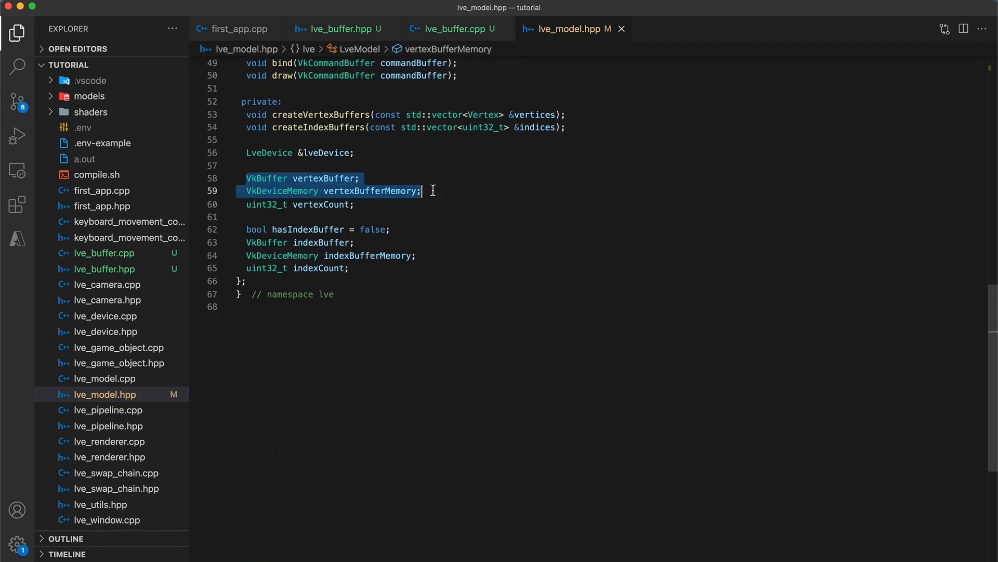
text(std::unq)
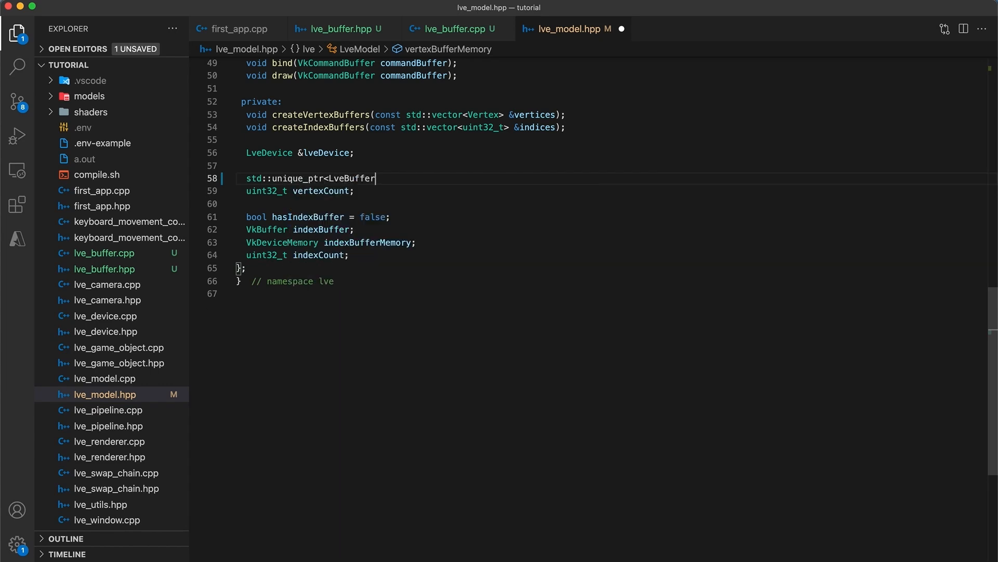
text(> vertexBuffer;)
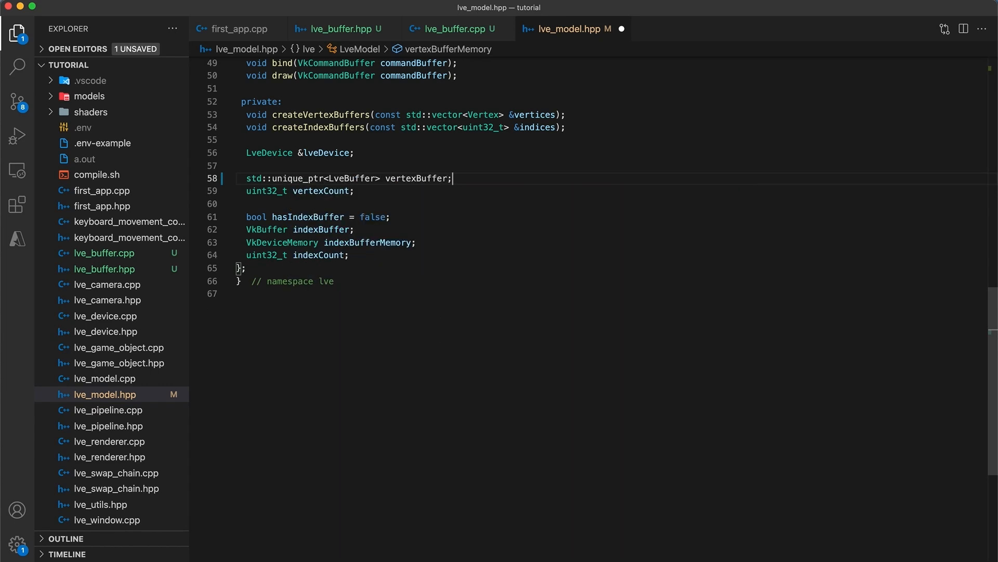
- Replace the index buffer fields with a std::unique_ptr<LveBuffer> member and move to lve_model.cpp
drag(243, 229, 416, 242)
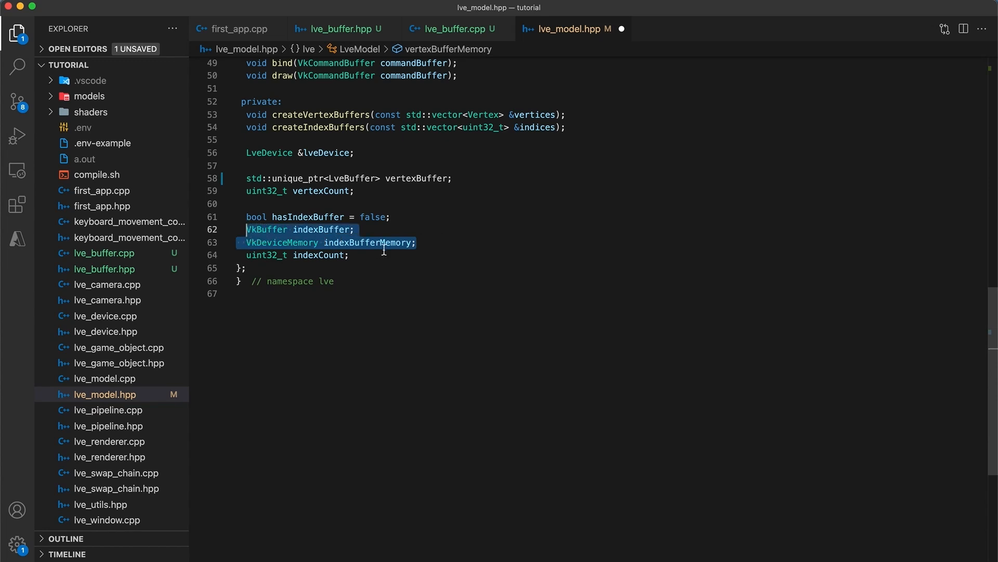
text(std::unique_ptr<LveBuffer> vertexBuffer;)
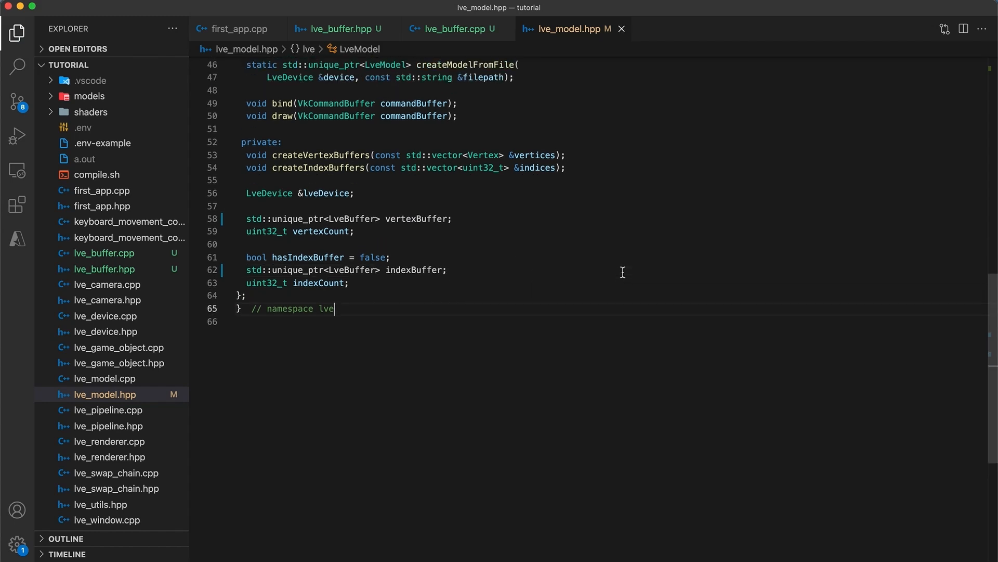
scroll(up, 3)
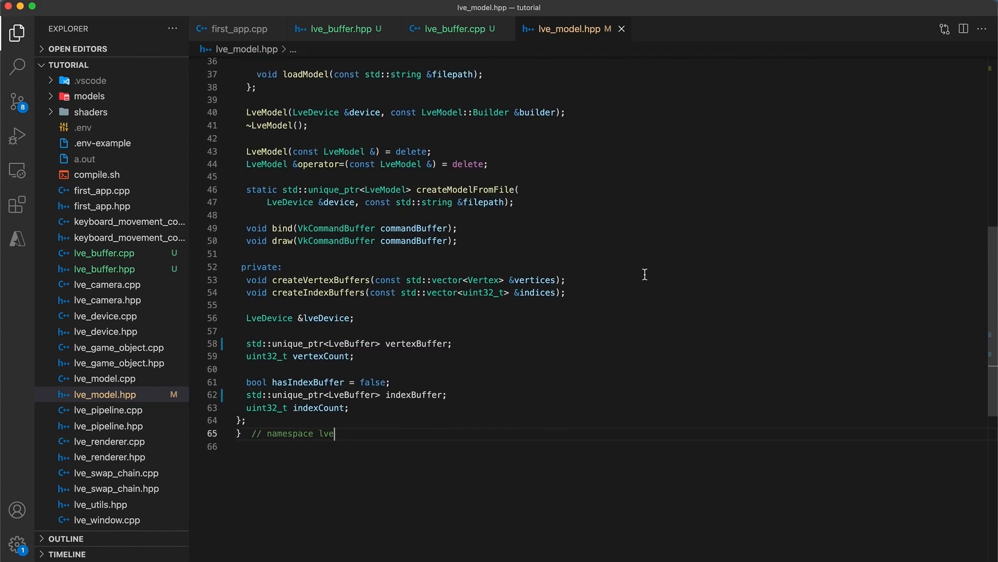
click(104, 379)
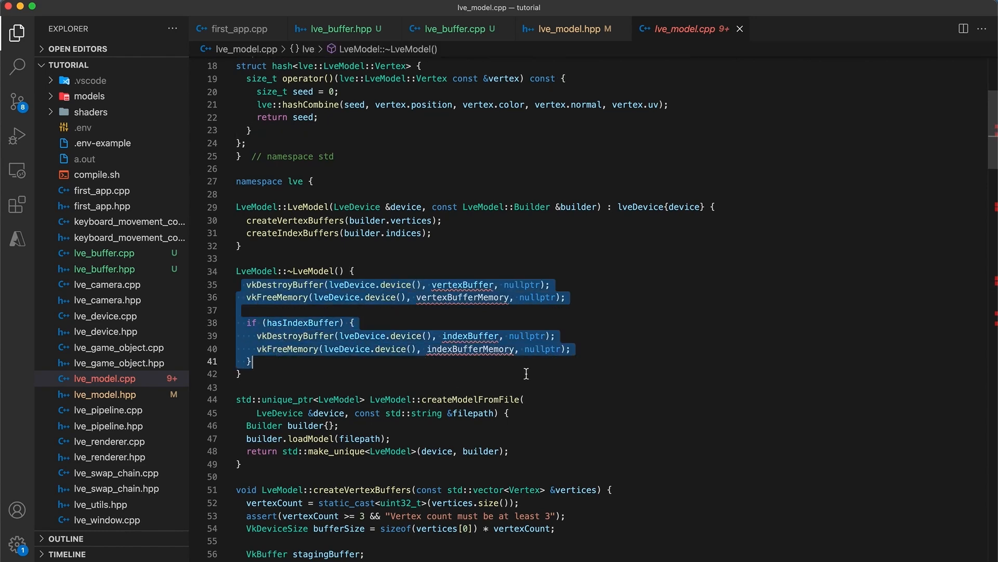
- Delete the vkDestroyBuffer/vkFreeMemory calls from ~LveModel()
key(Delete)
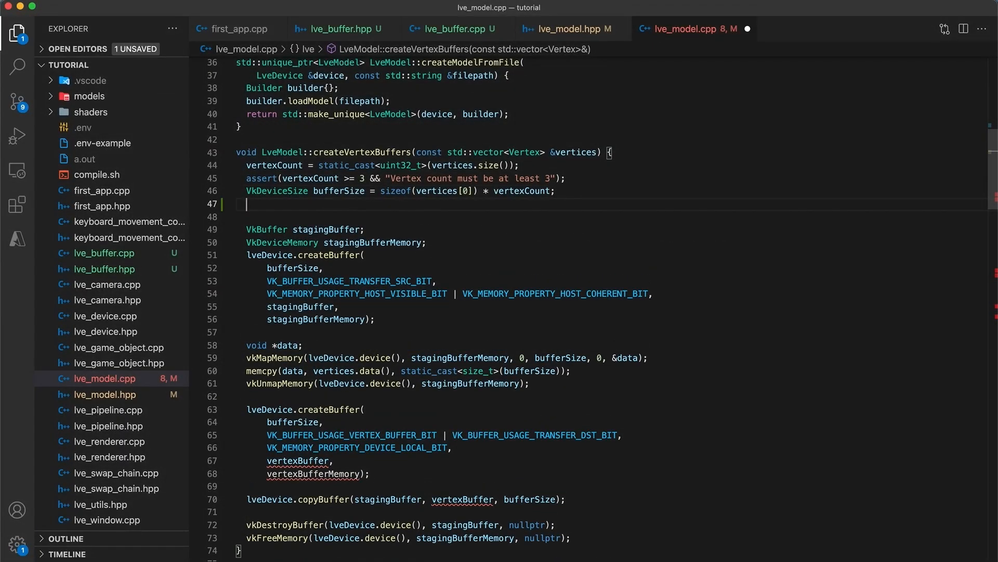
- Declare uint32_t vertexSize = sizeof(vertices[0]) and an LveBuffer stagingBuffer in createVertexBuffers
text(uint32)
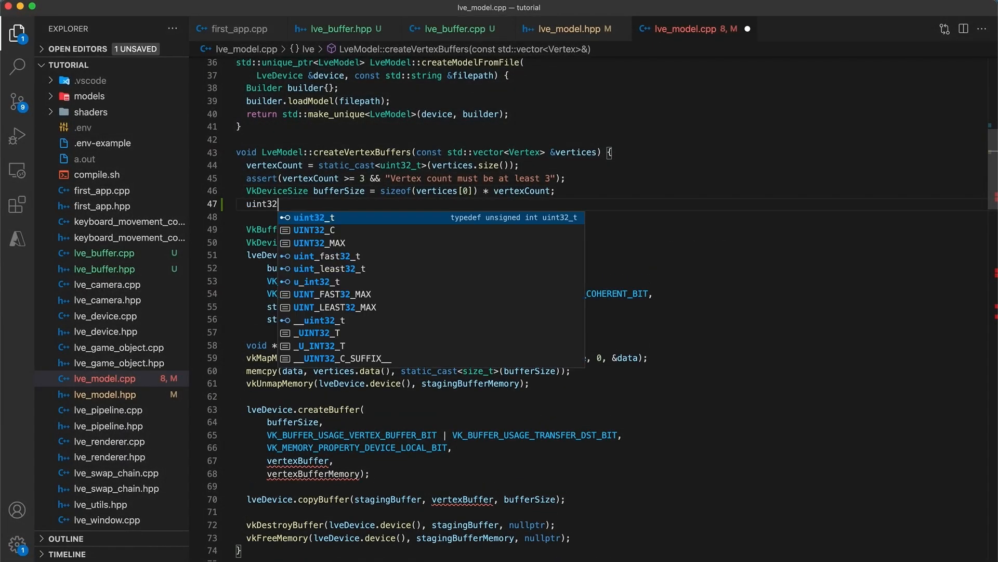
text(_t vertexSize = sizeof(vertices[)
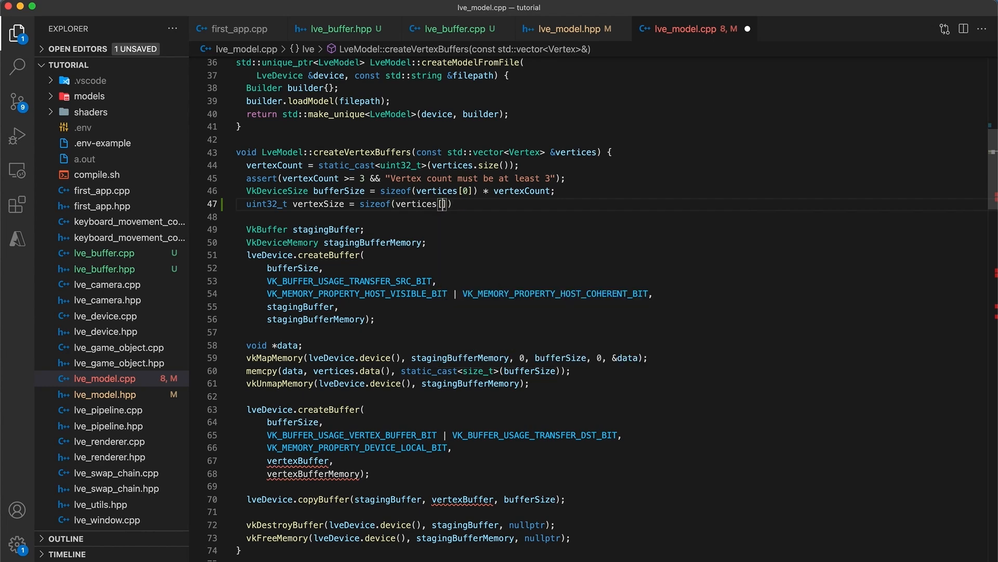
text(0]);)
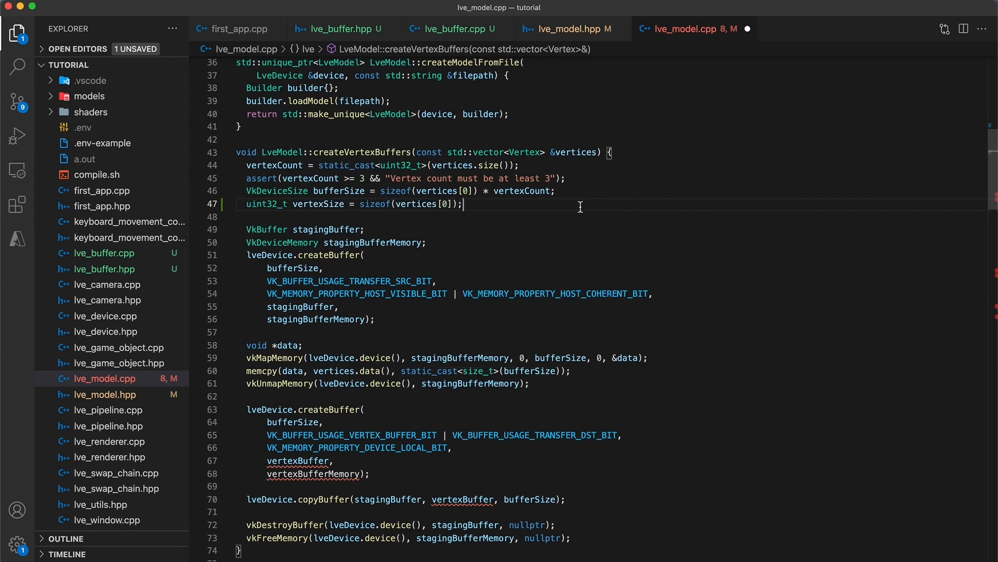
key(Enter)
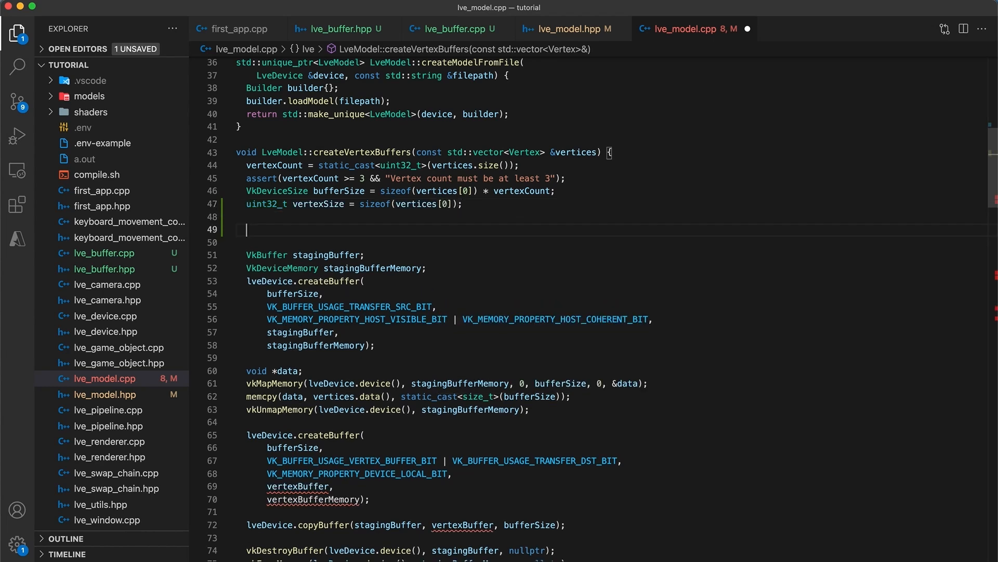
text(LveBuffer)
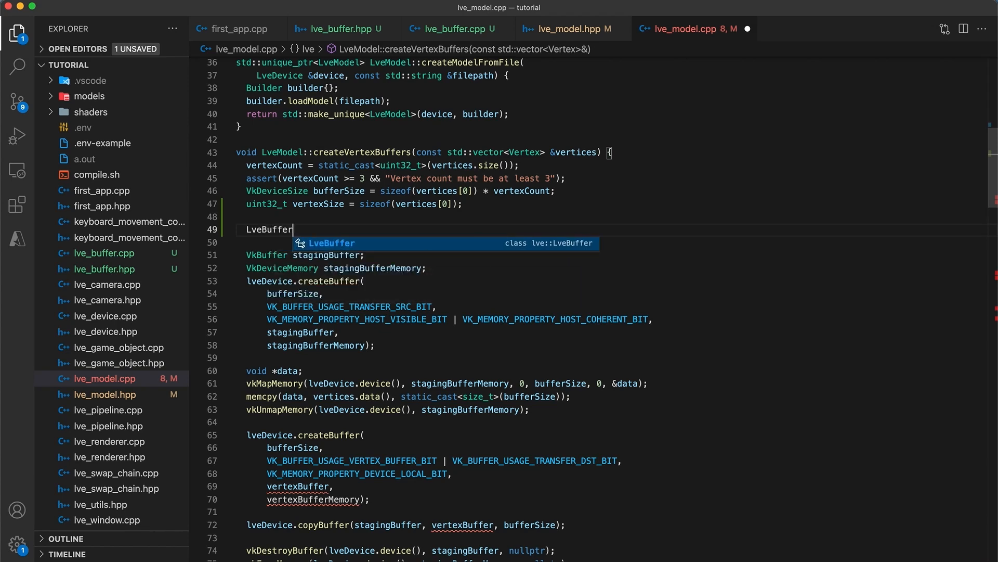
text(stagingBuffer{)
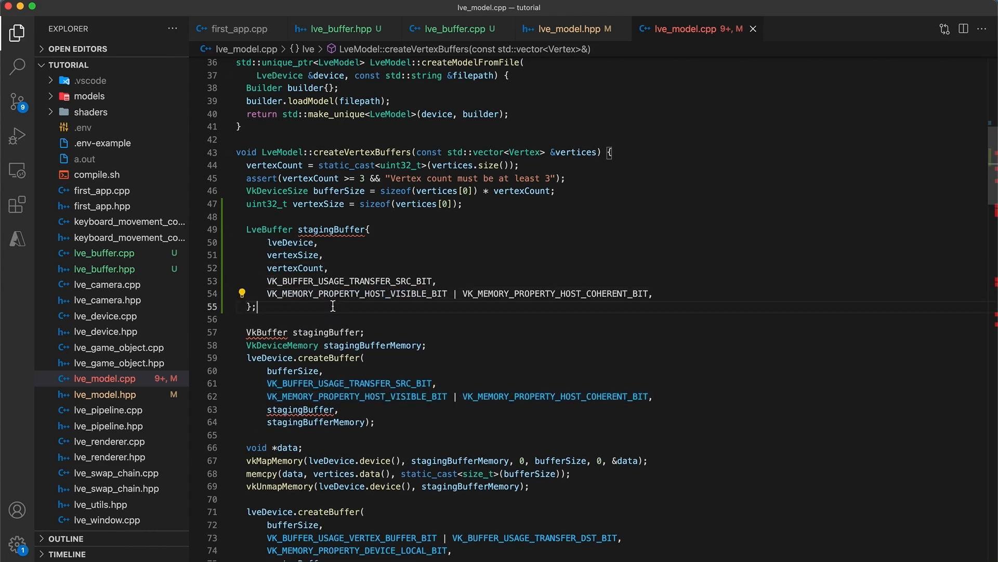
scroll(down, 3)
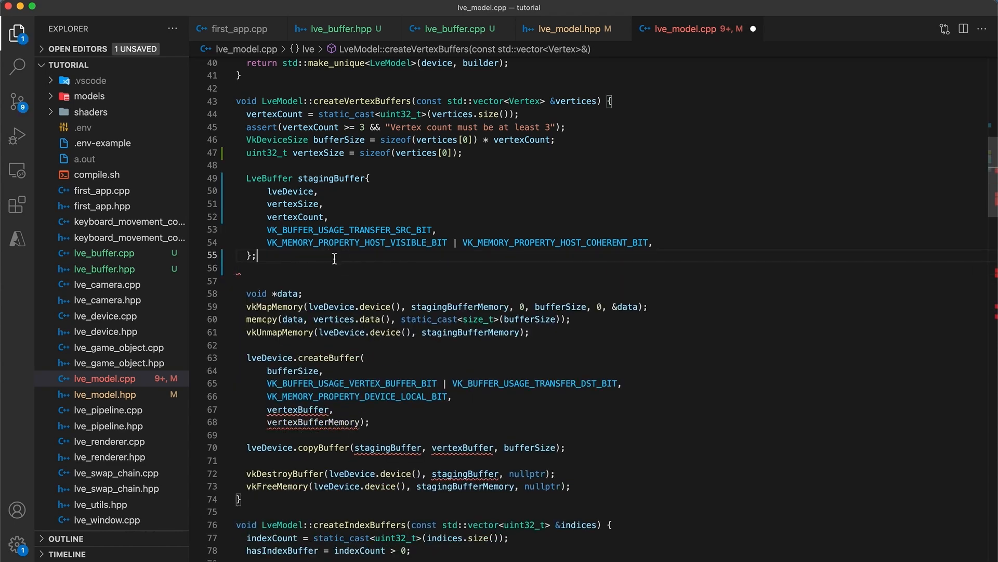
- Map stagingBuffer and write vertices.data() into it with writeToBuffer
key(Enter)
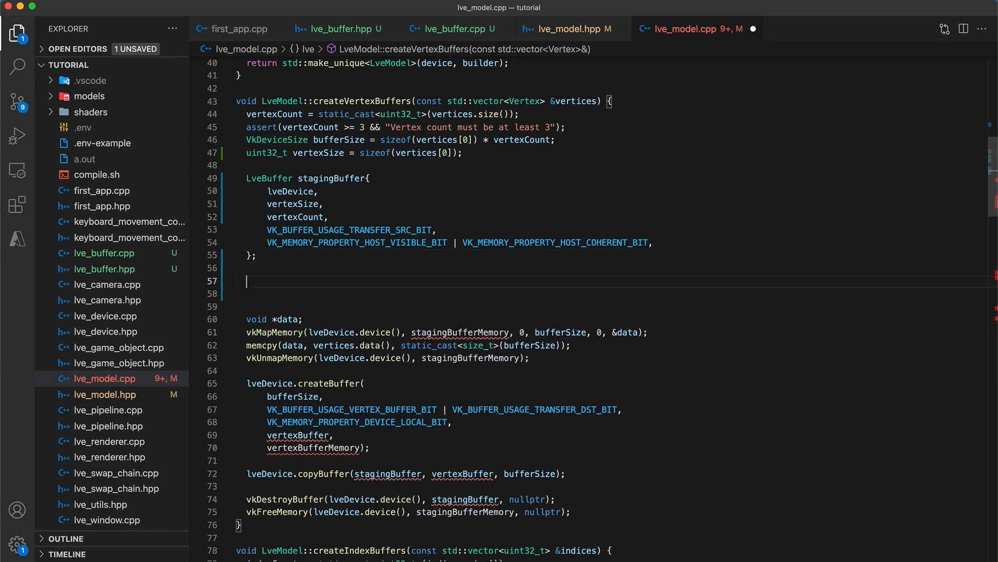
text(stagingBuffer)
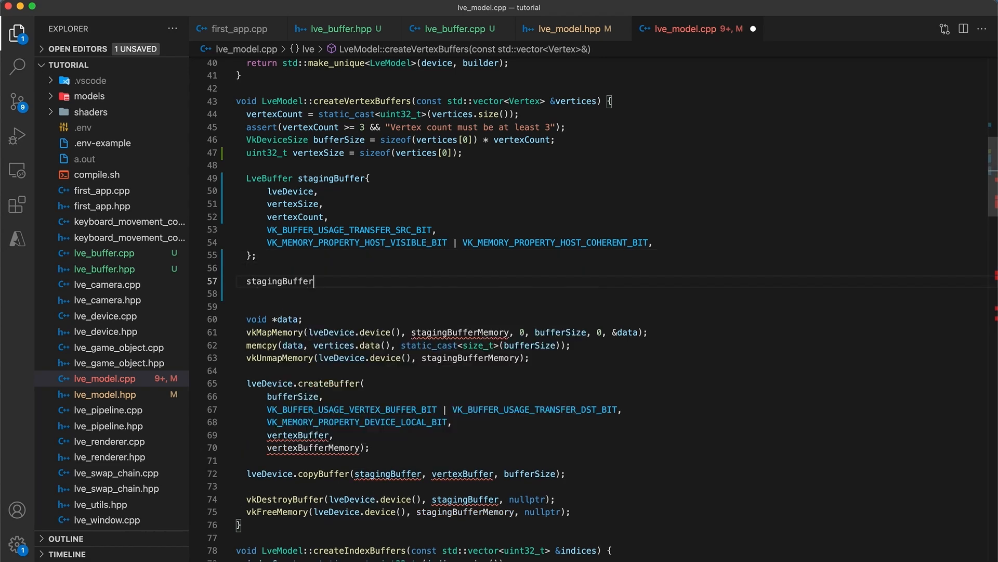
text(.map();)
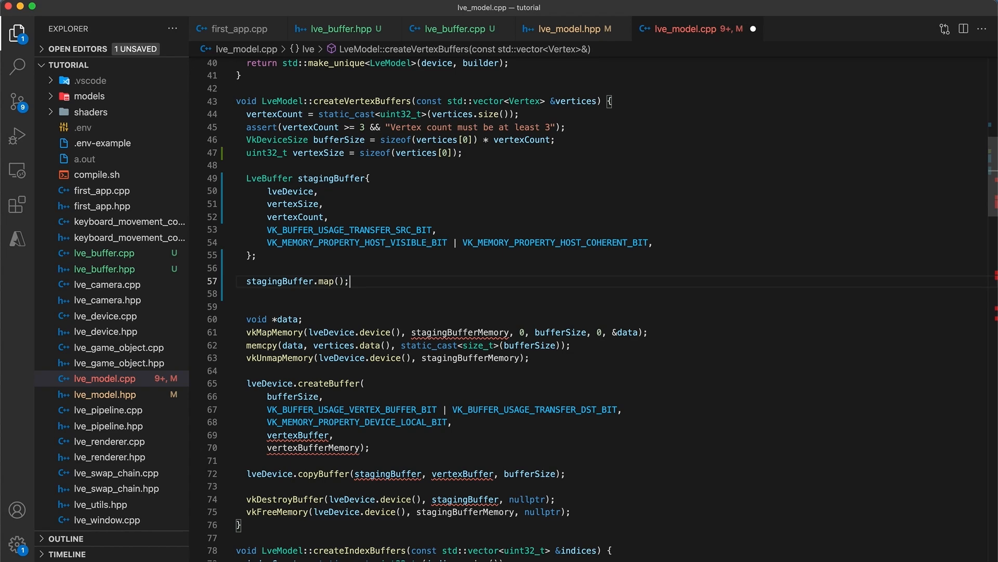
text(stagingBuffer)
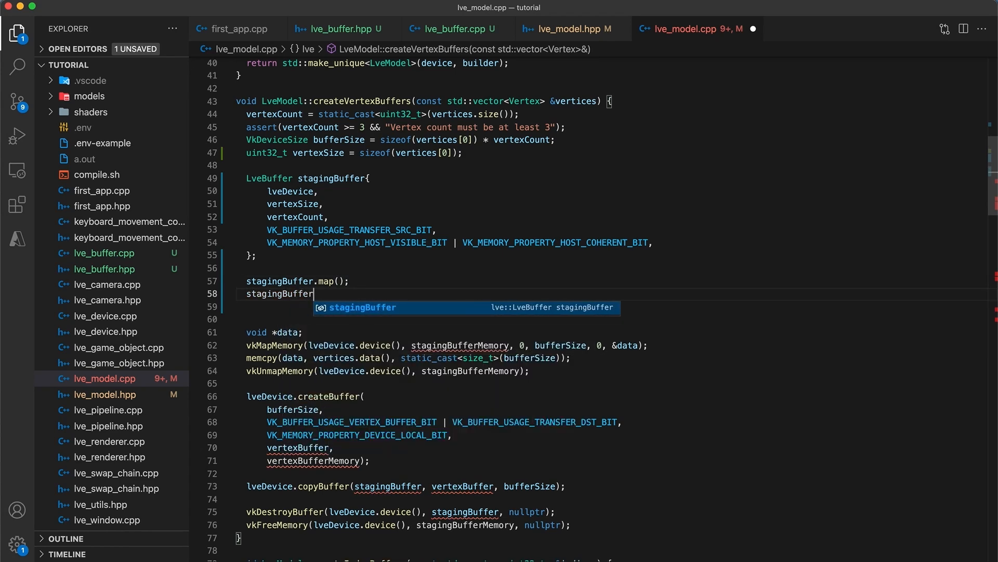
text(.writeToBuffer((void *)
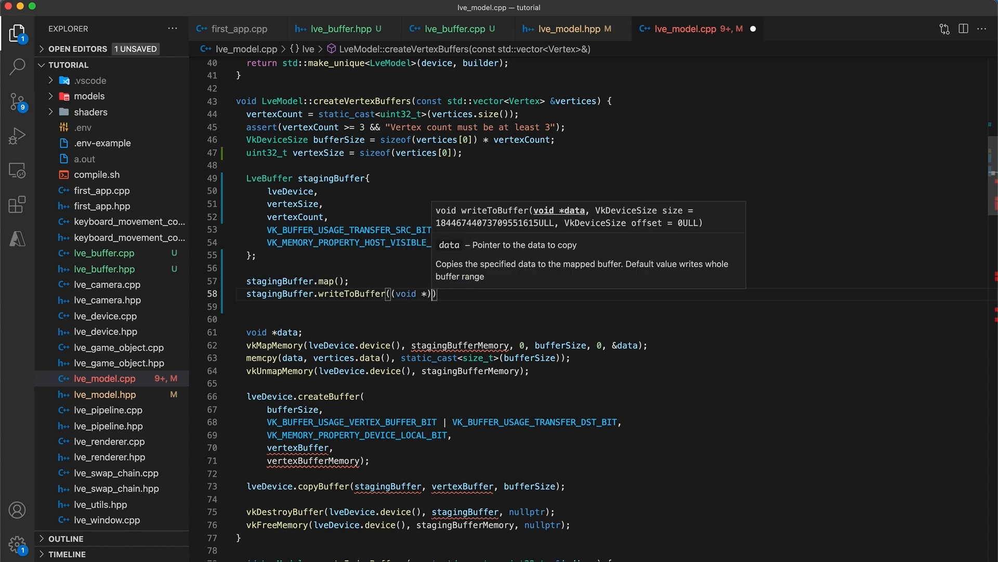
text(vertices.data())
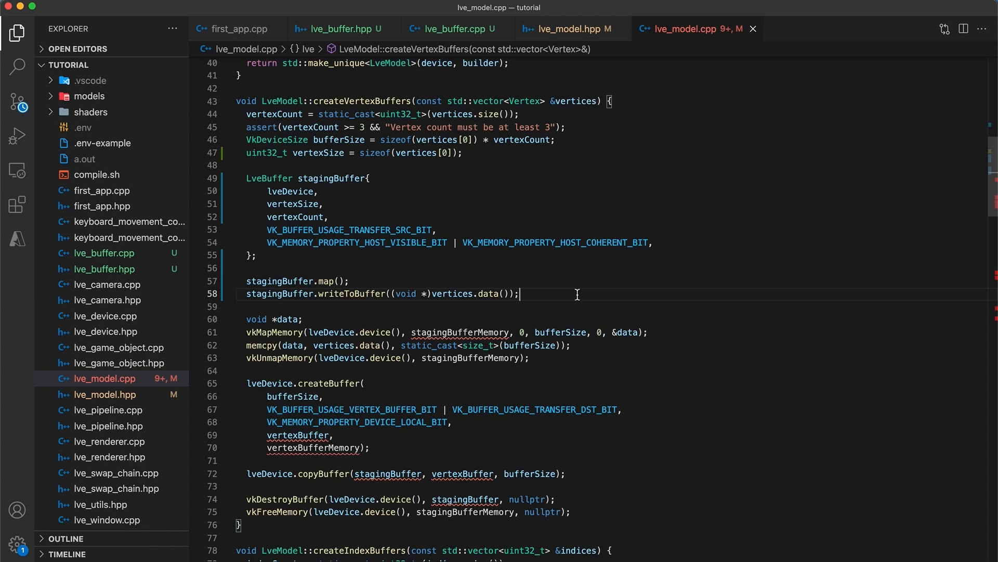
- Remove the vkMapMemory/memcpy block and assign vertexBuffer = std::make_unique<LveBuffer>(...)
drag(247, 319, 450, 357)
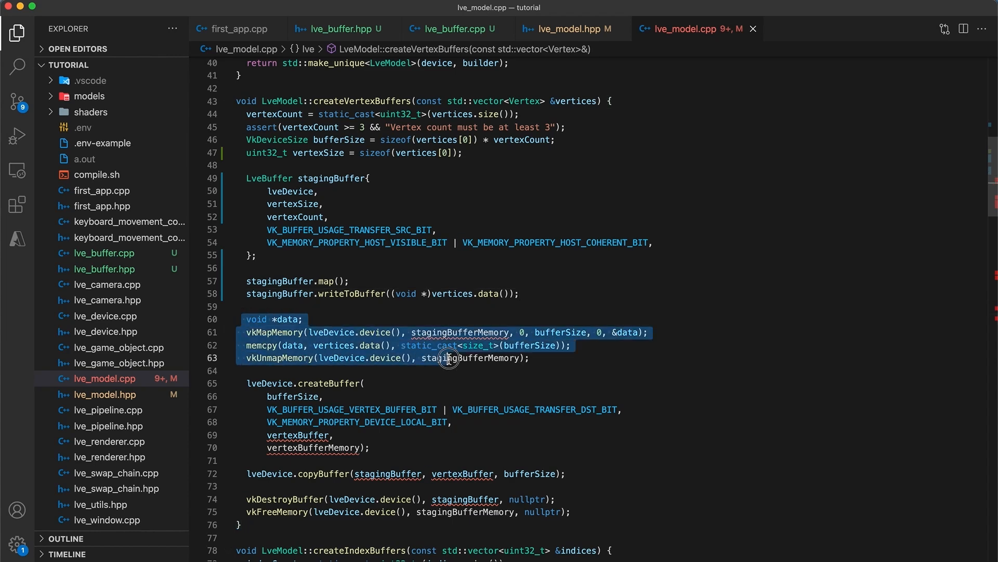
key(Delete)
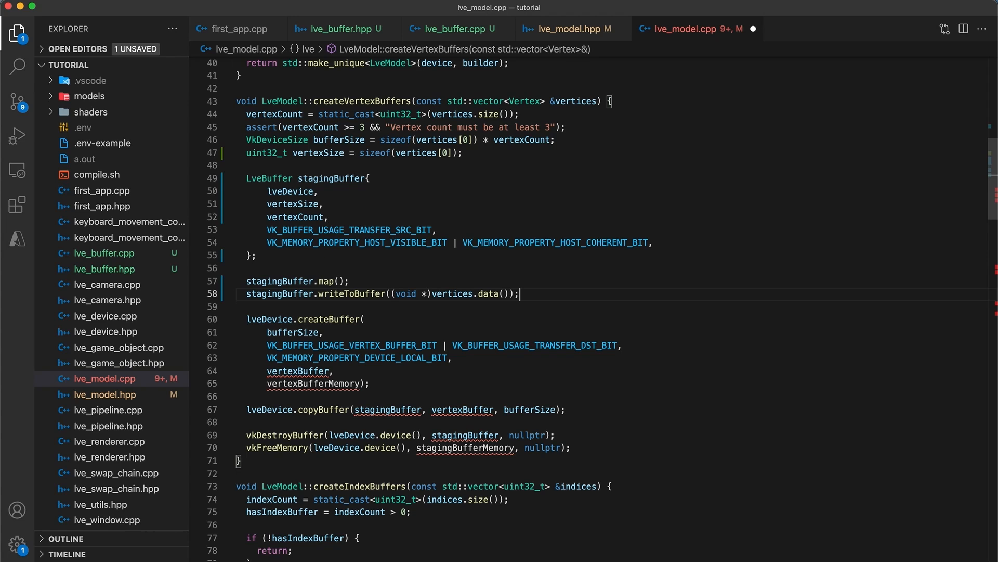
mouse_move(598, 295)
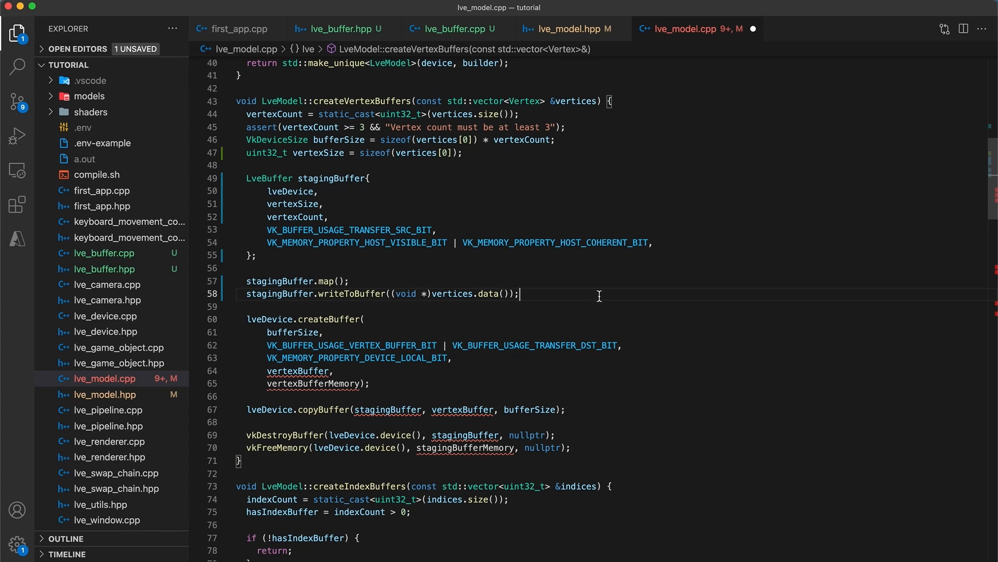
key(Enter)
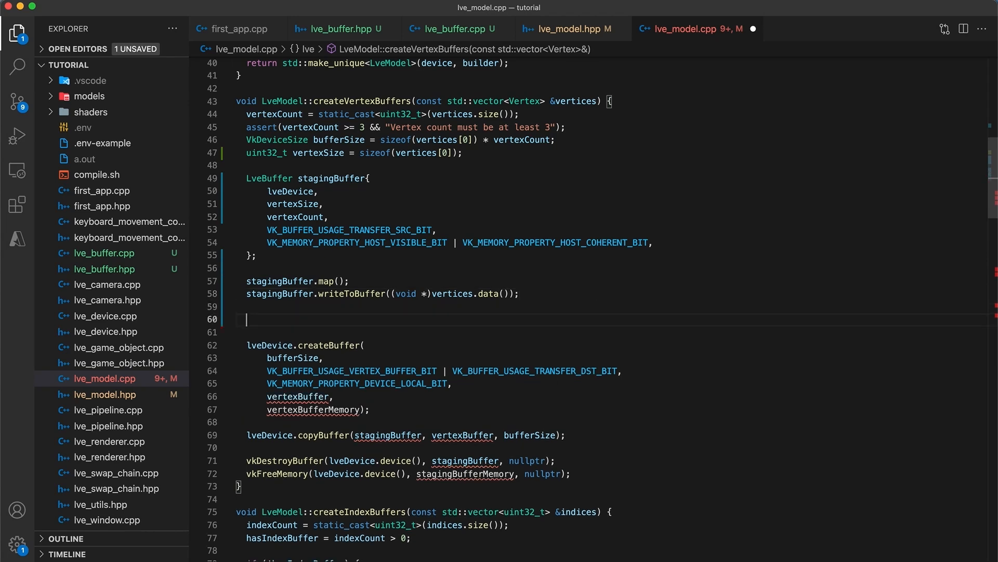
text(vertexBuffer)
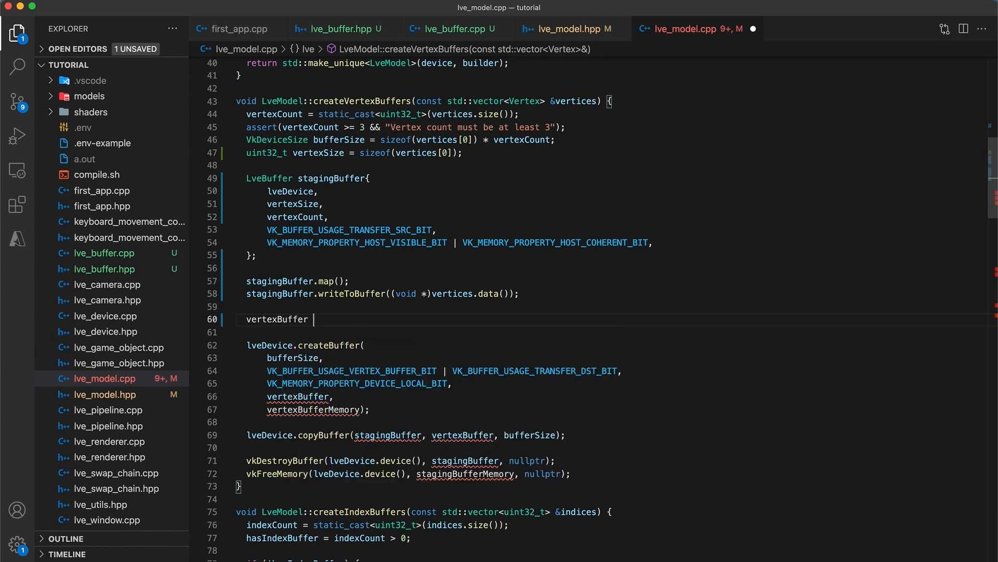
text(= std::make_u)
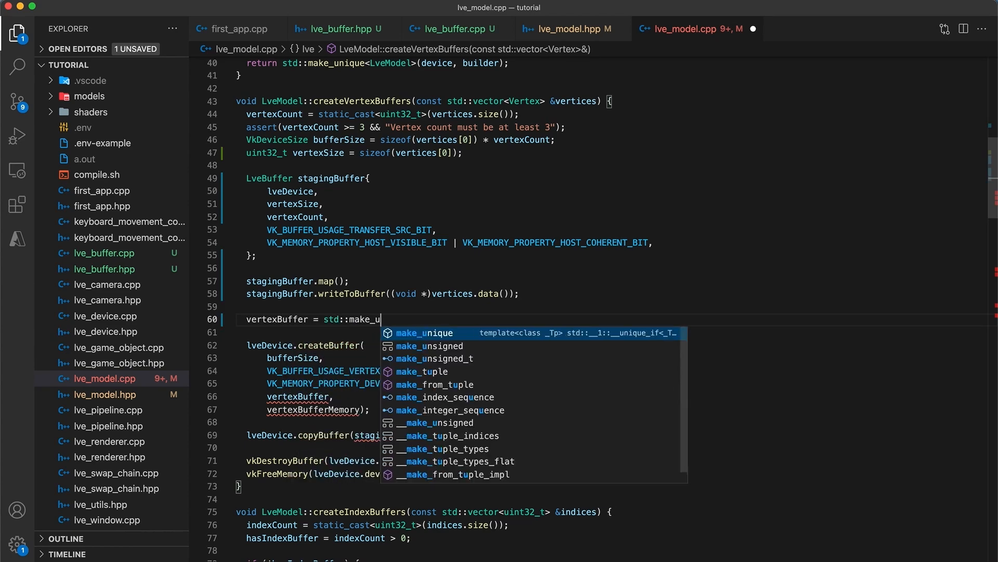
text(nique<LveBuffer>()
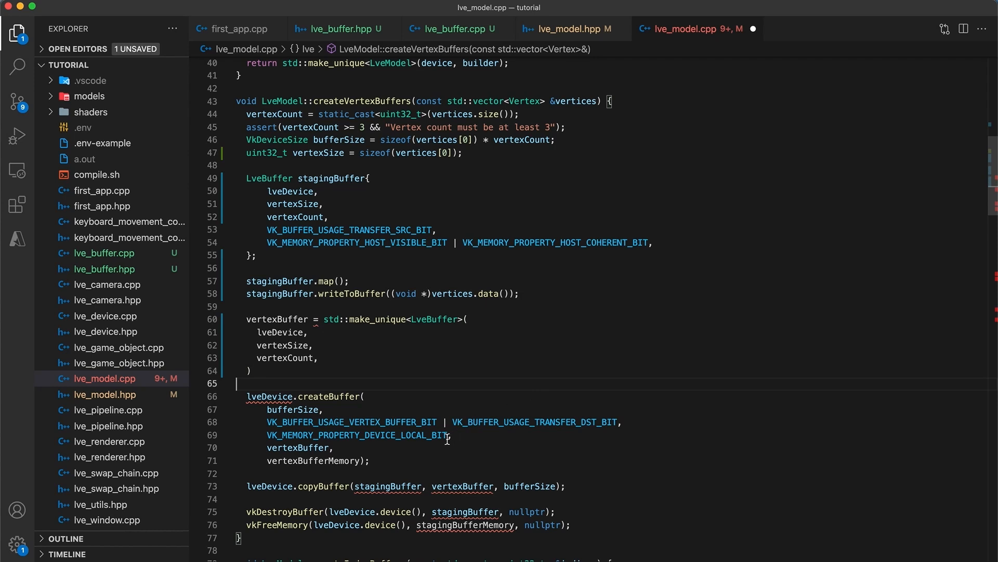
- Finish the make_unique arguments with the usage flags and copy via stagingBuffer.getBuffer() and vertexBuffer->getBuffer()
drag(267, 421, 452, 435)
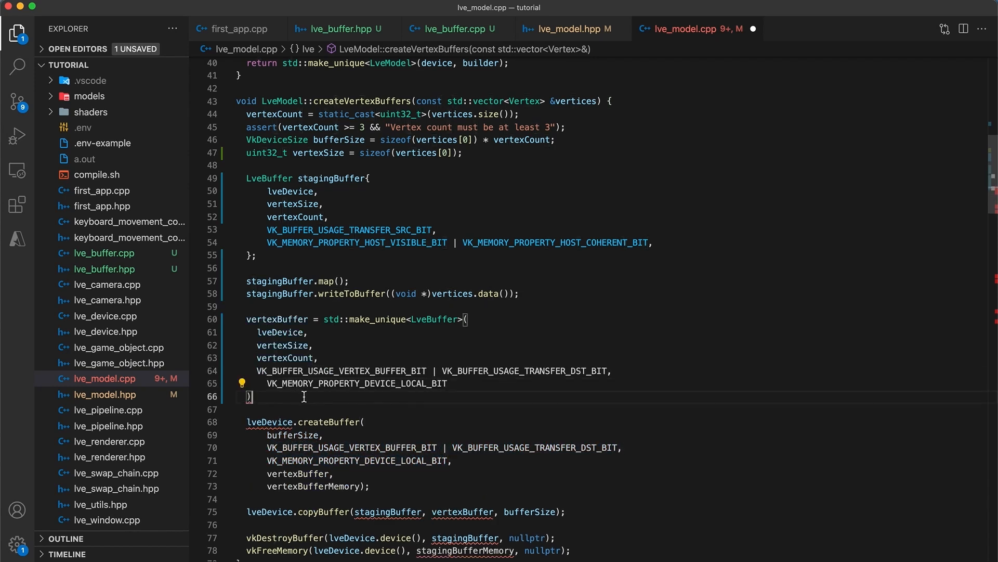
text(;)
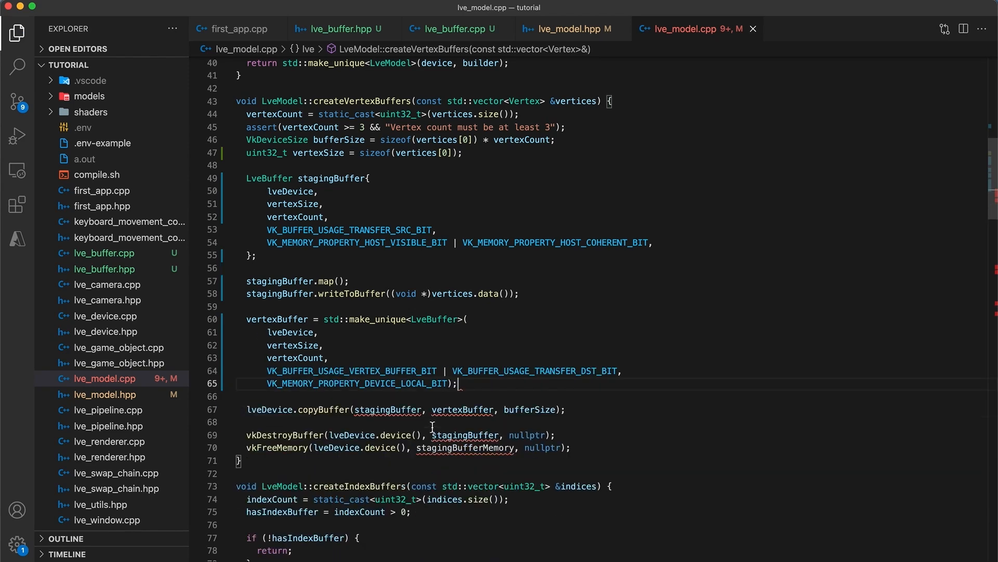
scroll(down, 3)
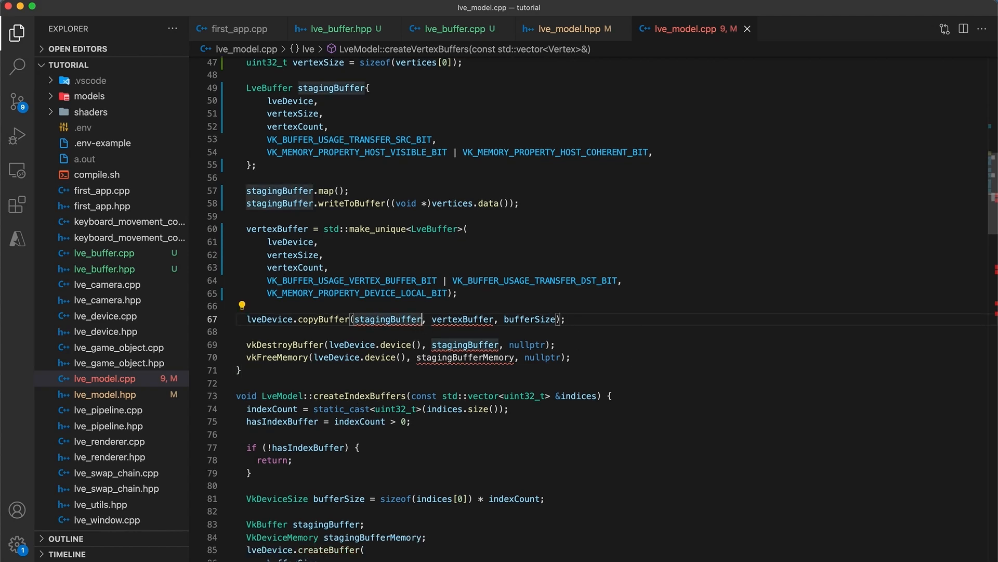
text(.getBuffer())
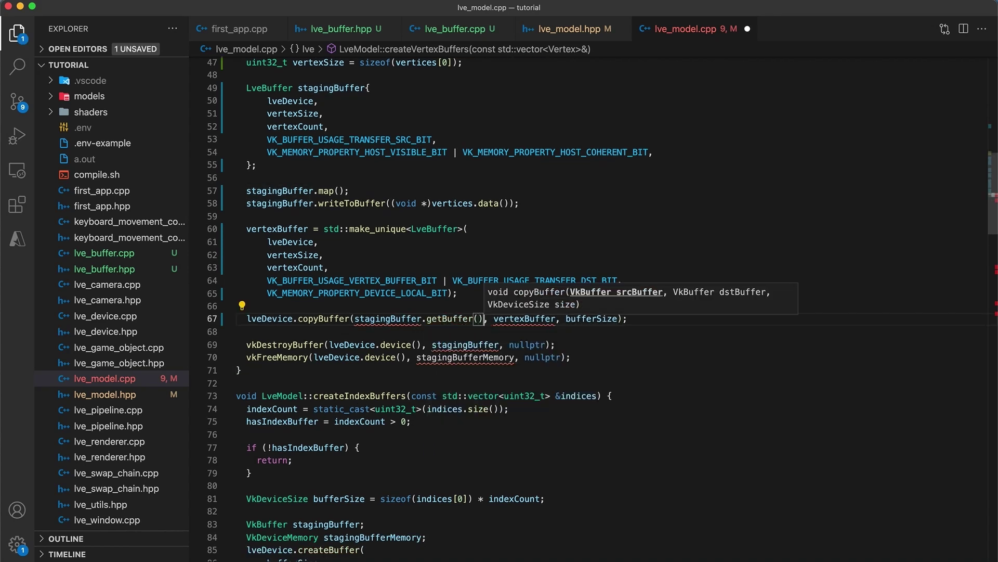
text(->getBuffer()
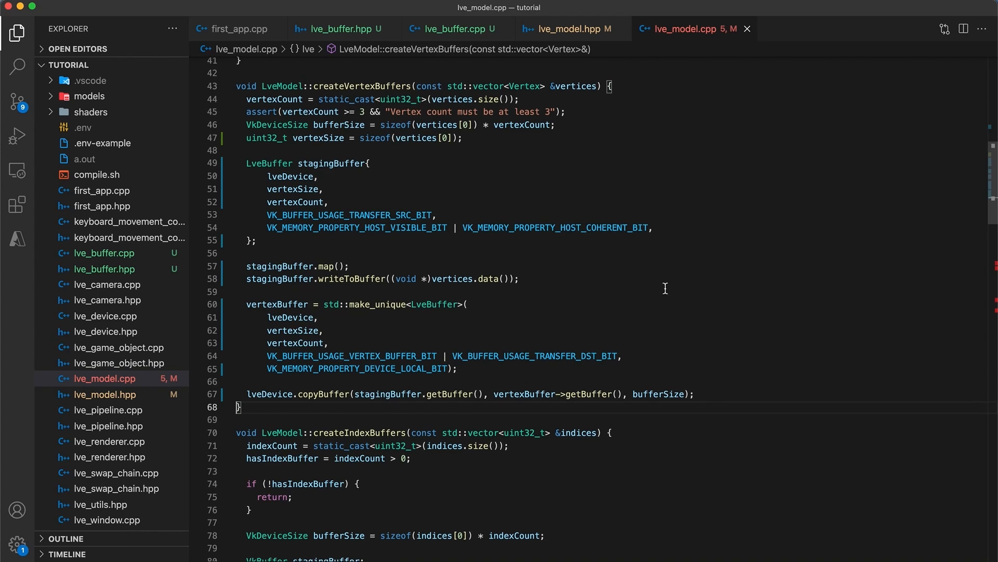
- Declare indexSize = sizeof(indices[0]), an LveBuffer staging buffer, and map and write the indices
scroll(down, 3)
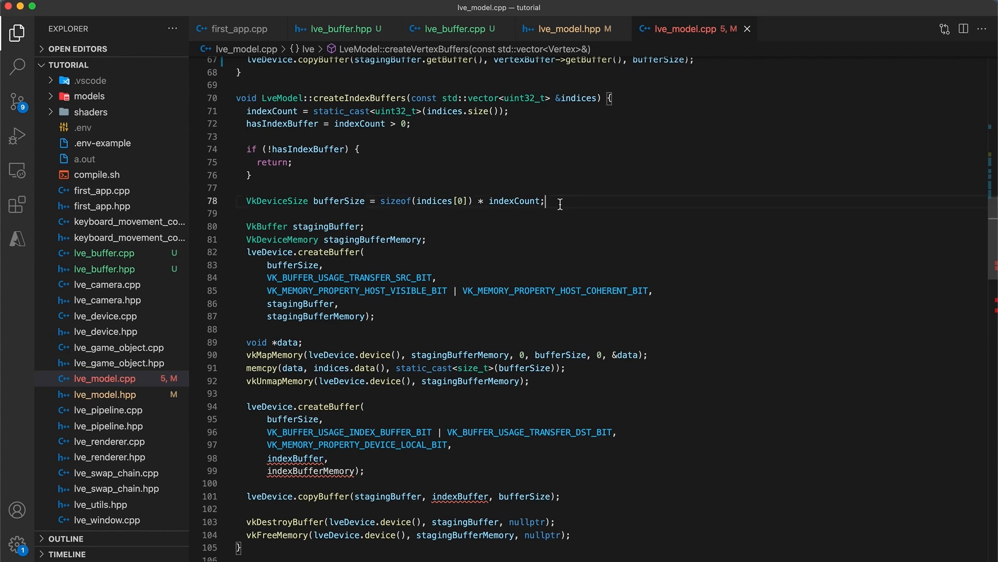
text(uint32_t indexSize = sizeof(indices[0]);)
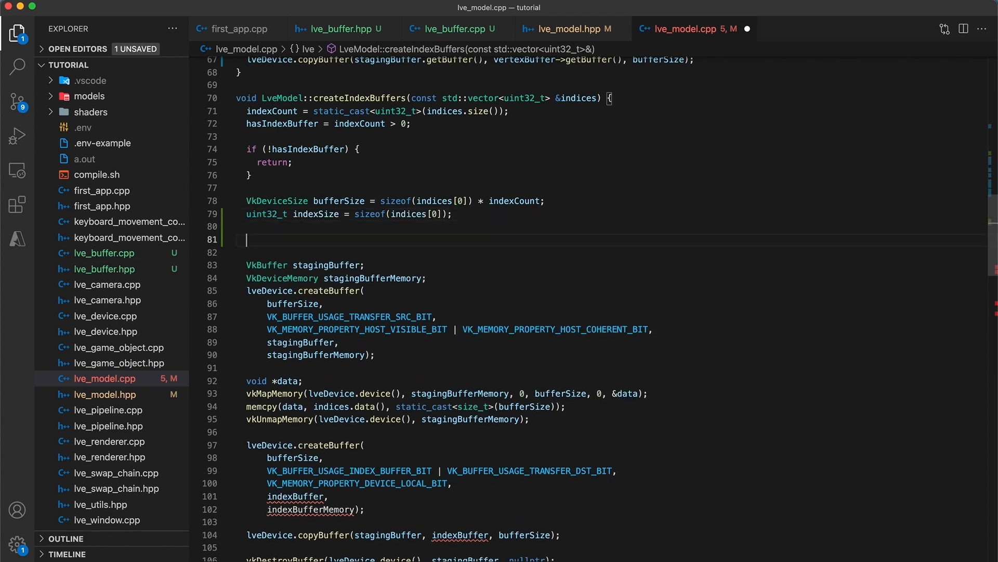
text(LveBuffer stagin)
text(lveD)
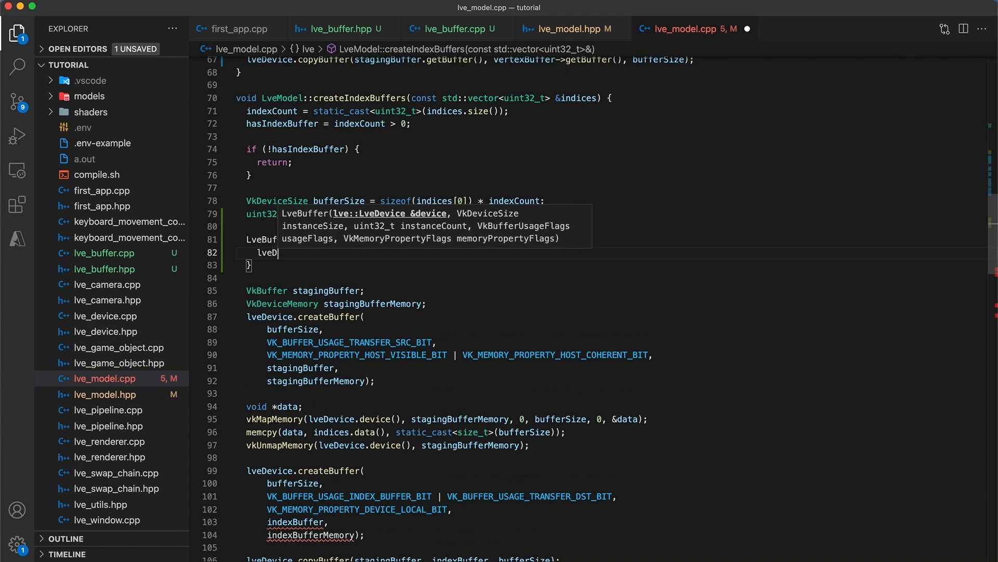
text(uint32_t indexSize = sizeof(indices[0]);)
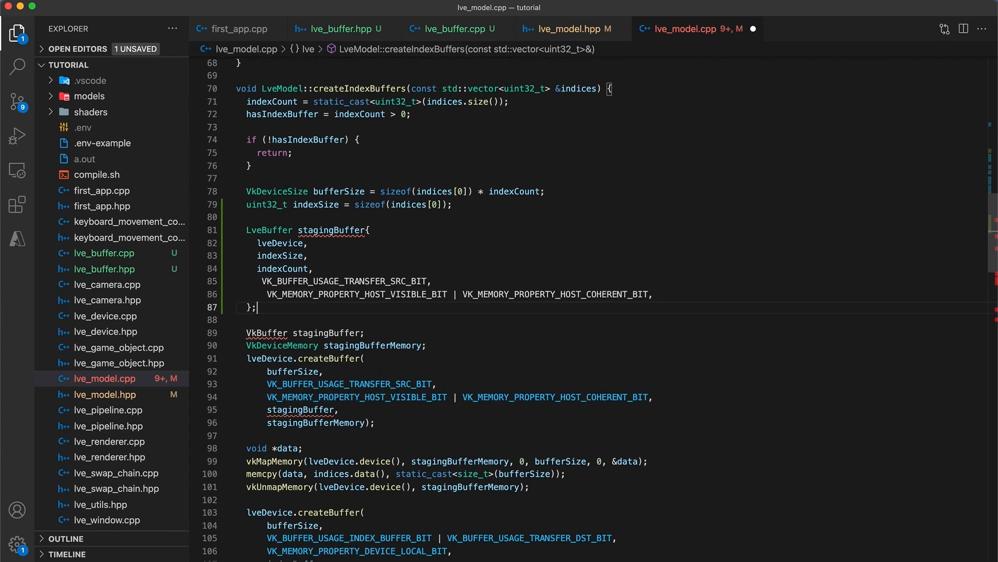
text(staging)
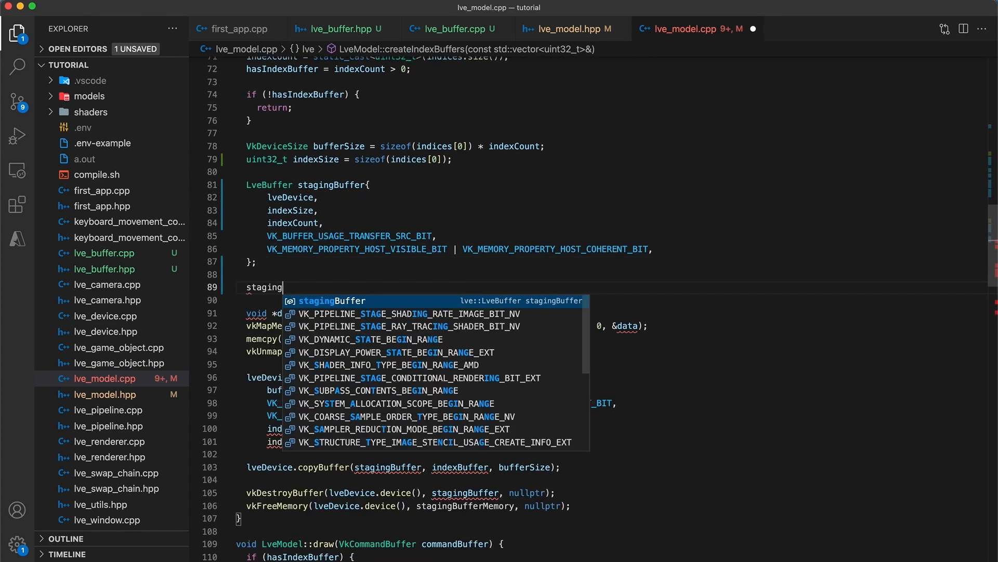
text(Buffer.map();)
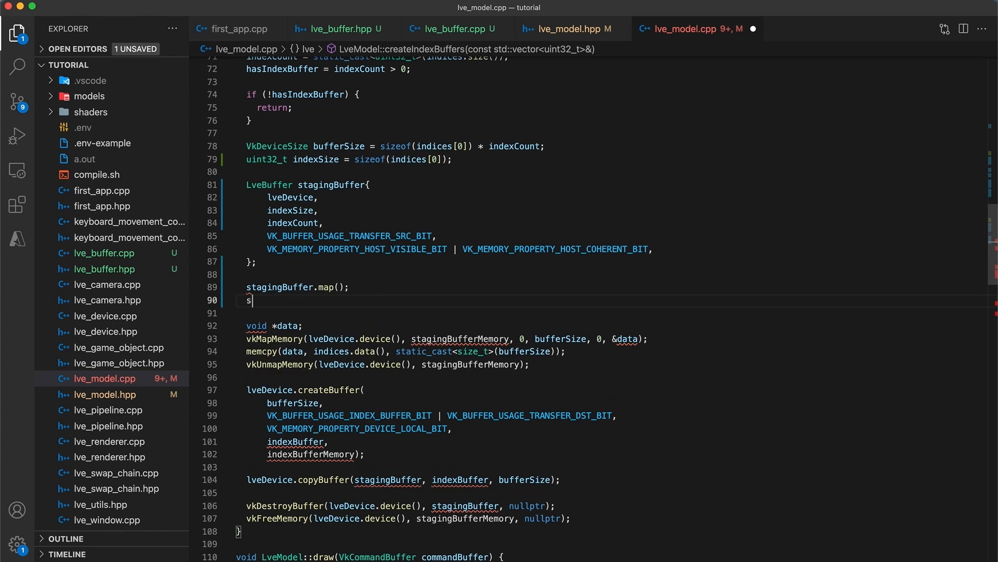
text(tagingBuffer.writeToBuffer((void *)indices.data());)
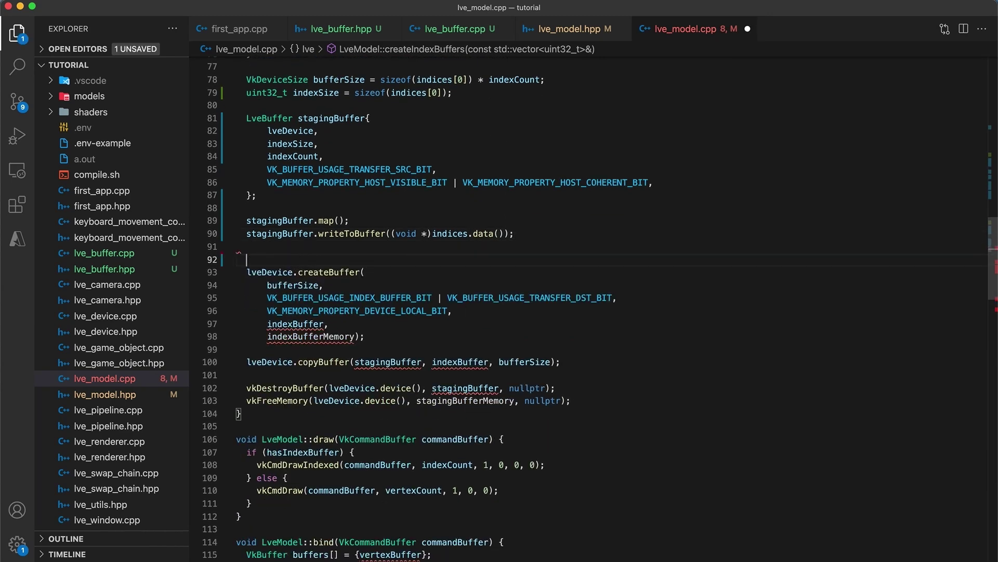
- Create indexBuffer with std::make_unique<LveBuffer> and copy using getBuffer()
text(indexBuffer = std::make_unique<LveBuffer>()
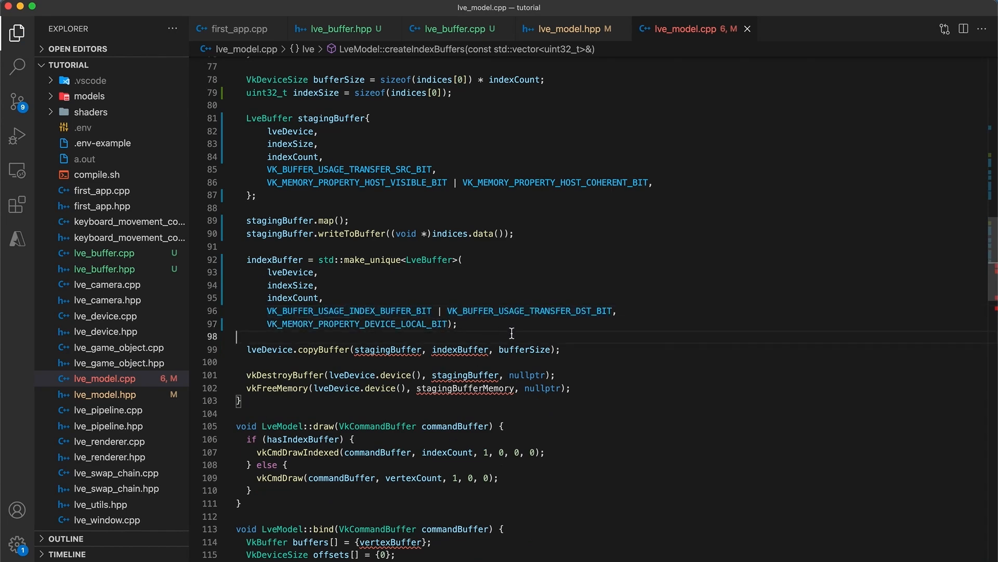
text(.getBuffer()
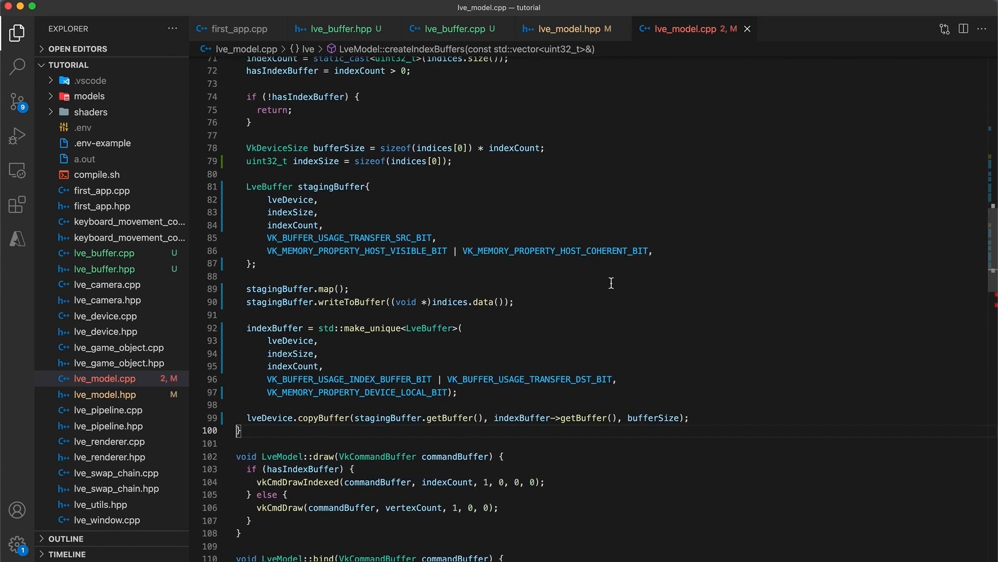
- Bind vertexBuffer->getBuffer() and indexBuffer->getBuffer() in LveModel::bind
scroll(down, 3)
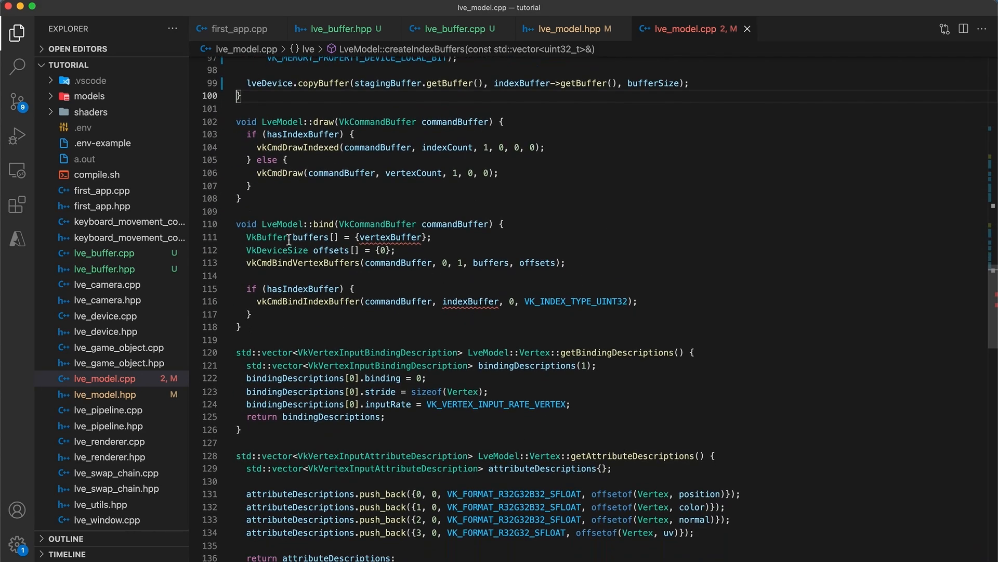
text(->getBuffer())
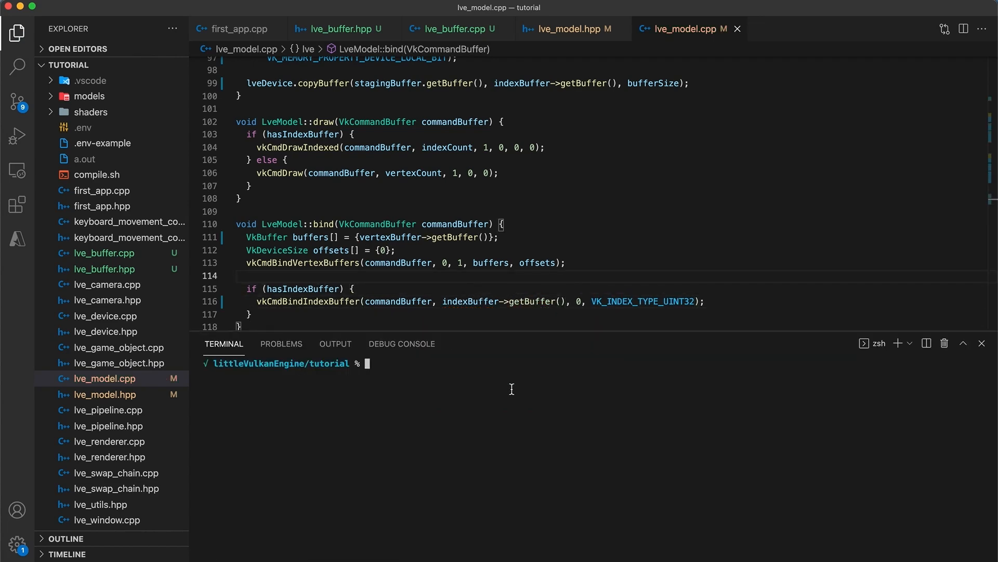
- Run make test, view the two vases in the enlarged Vulkan window, and close it
text(make test)
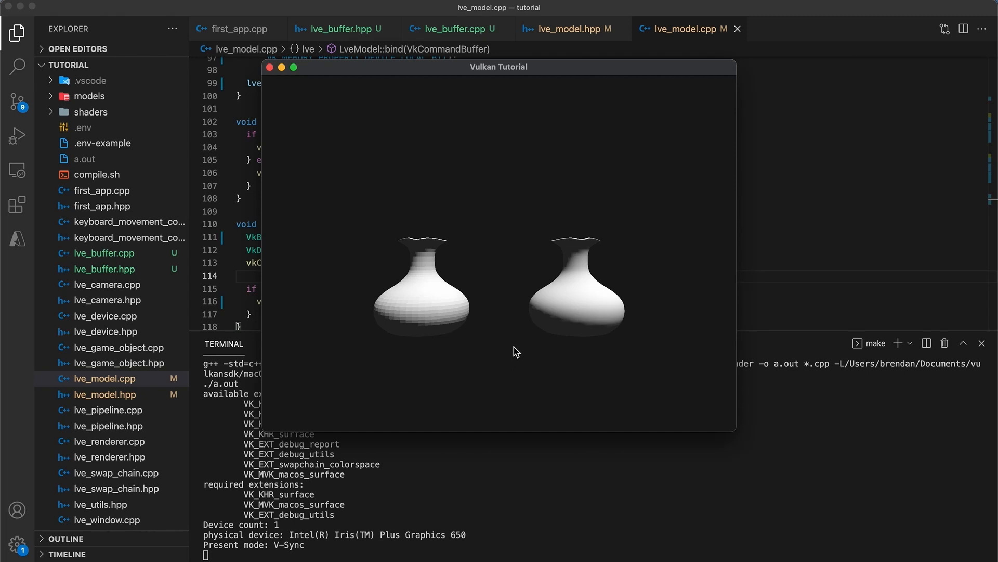
drag(733, 428, 788, 476)
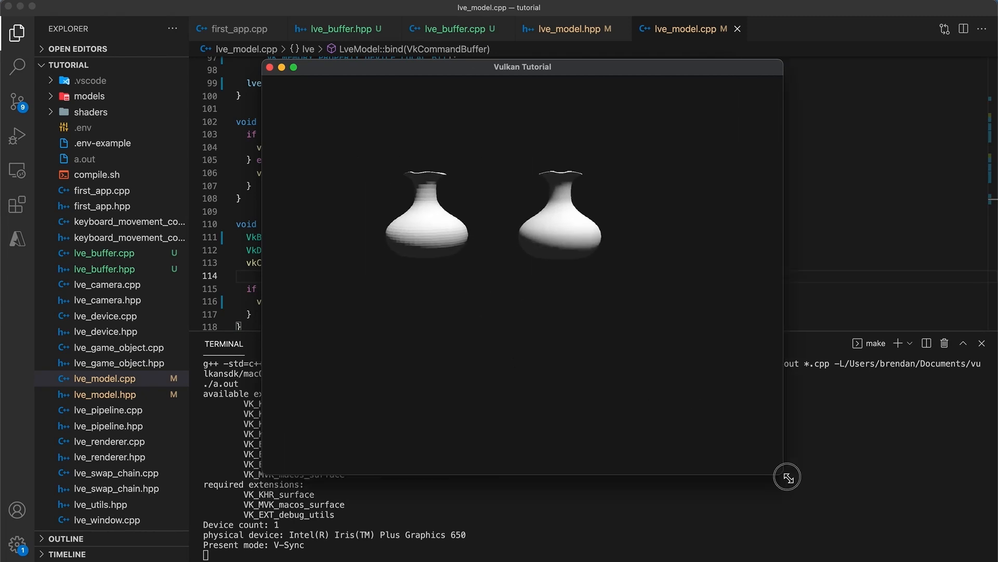
click(271, 67)
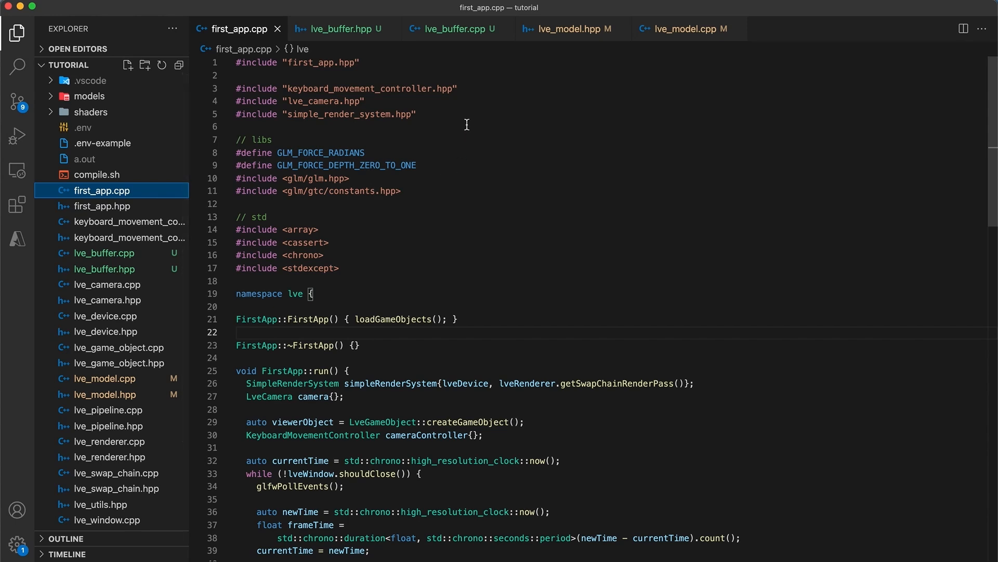
- Declare struct GlobalUbo above the constructor with a glm::mat4 projectionView{1.f} member
click(418, 114)
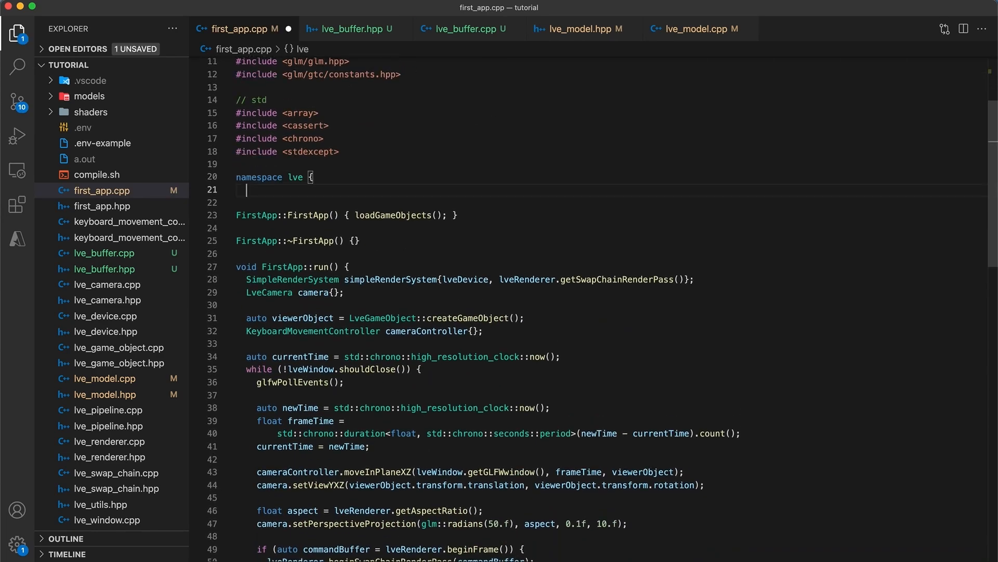
text(struct)
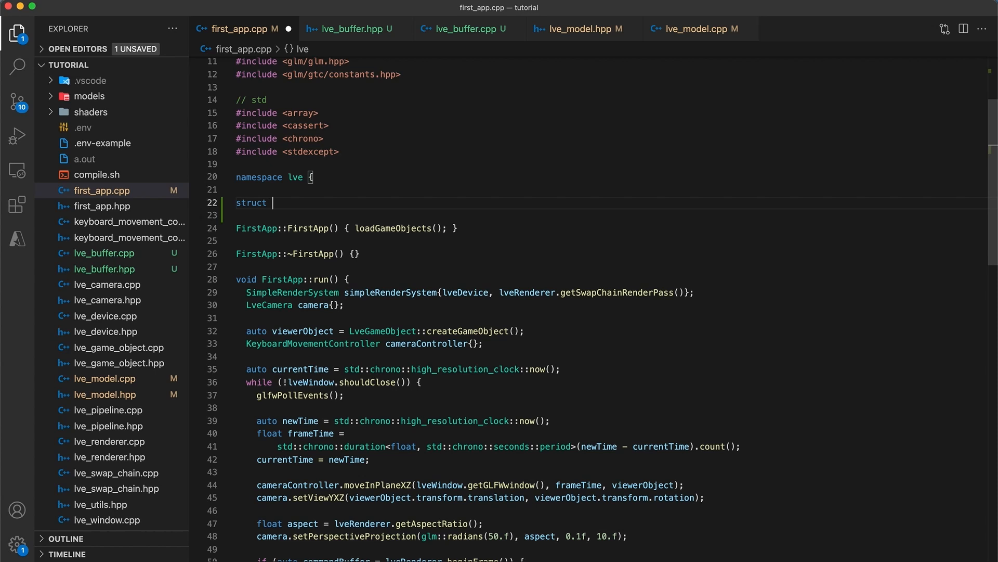
text(GlobalUbo {})
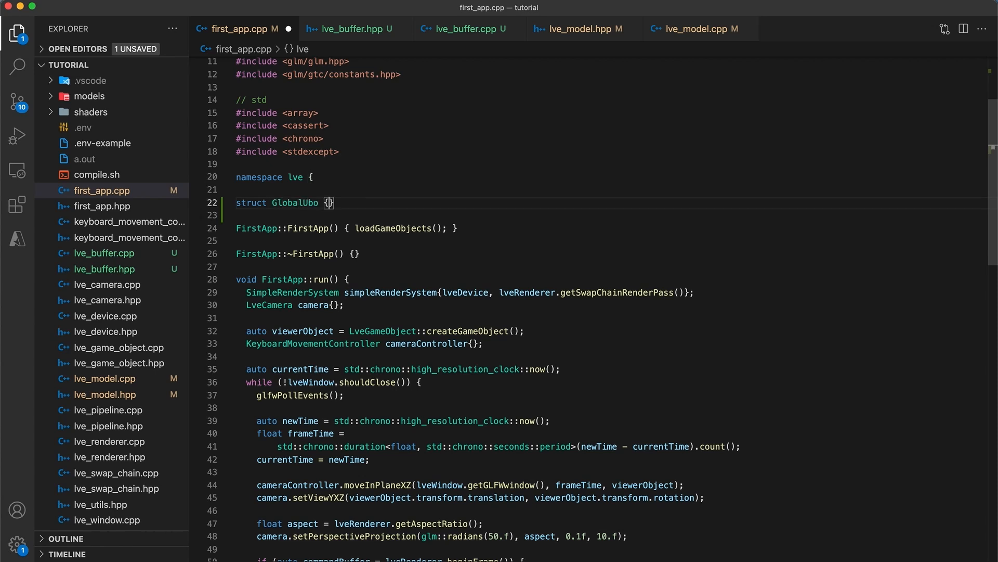
text(glm)
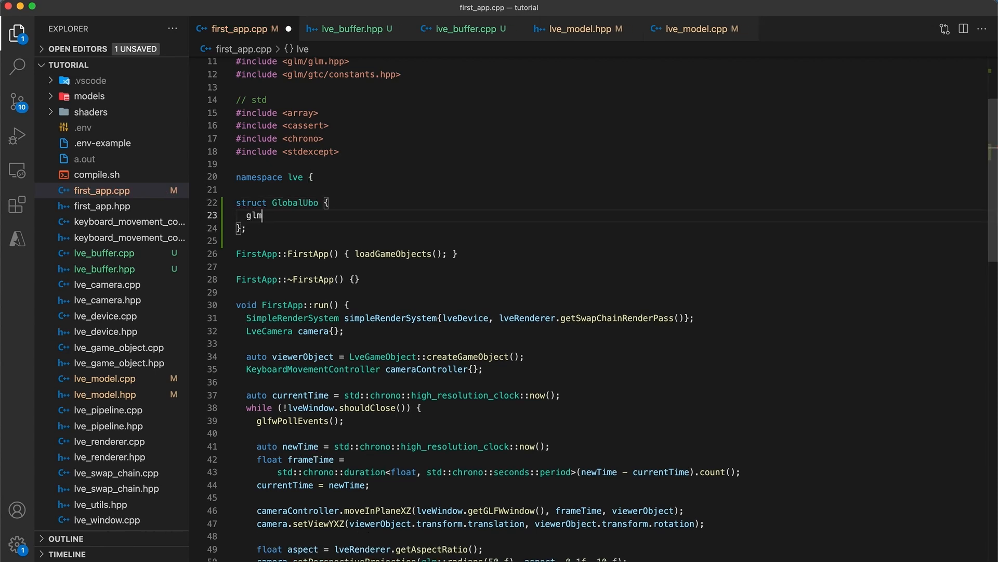
text(::mat4 projectionView{1.f};)
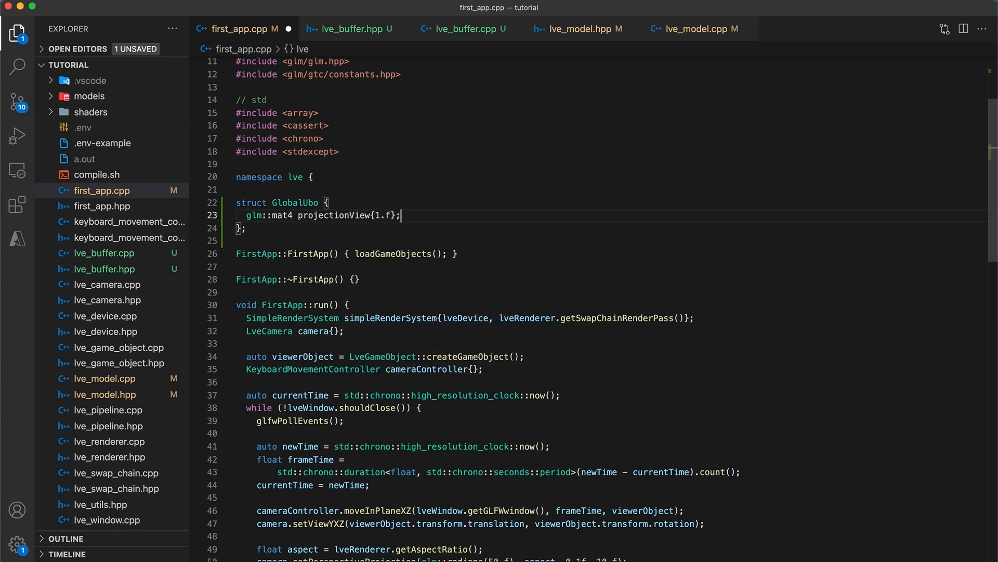
- Add glm::vec3 lightDirection = glm::normalize(glm::vec3{1.f, -3.f, -1.f}) to GlobalUbo
text(glm::)
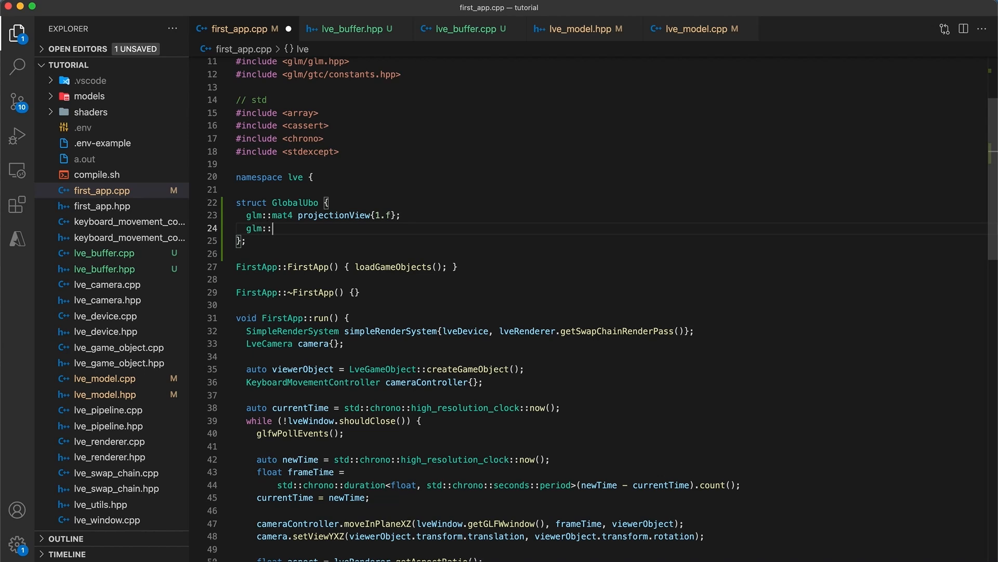
text(vec3 light)
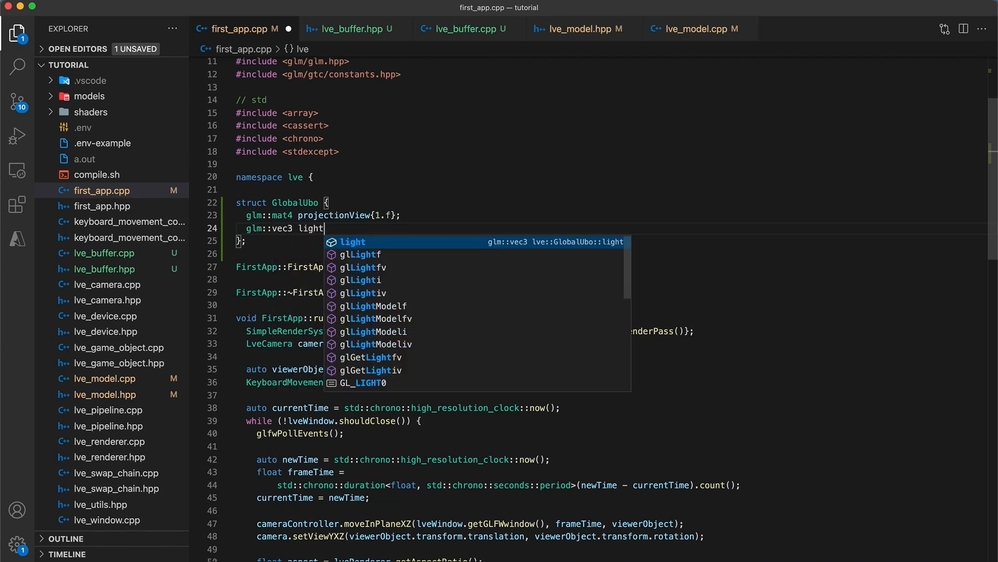
text(Direction =)
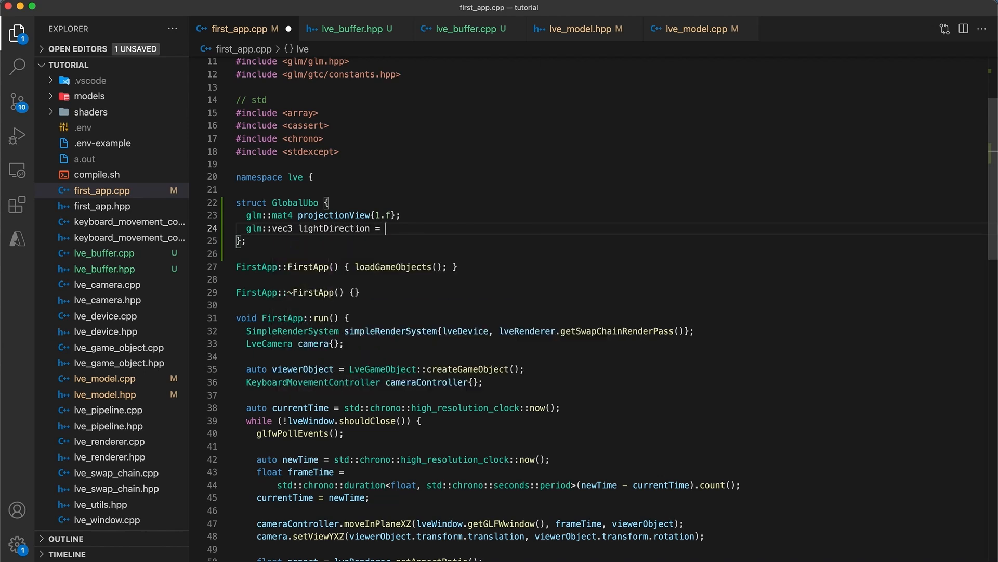
text(glm::normalize(g)
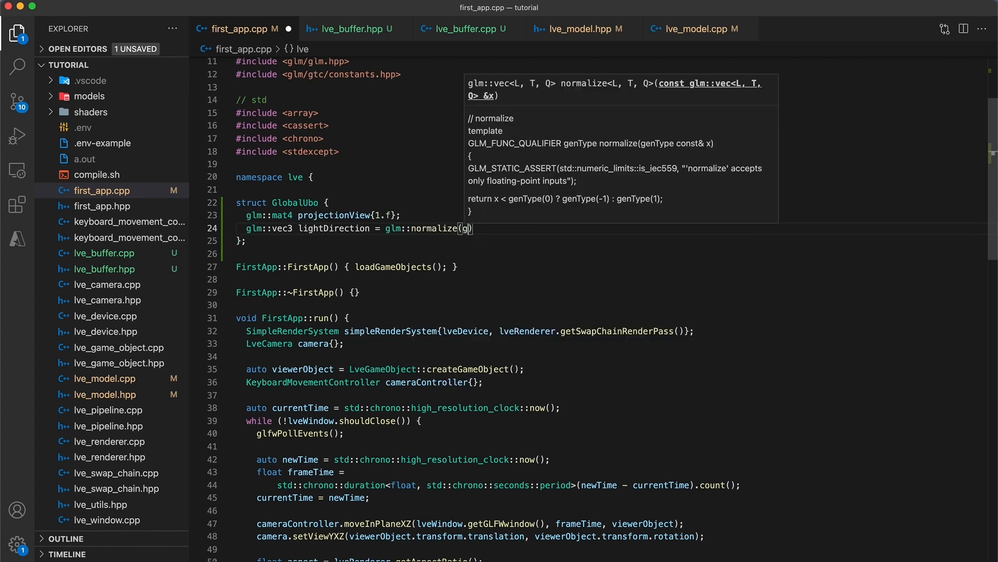
text(glm::vec3{})
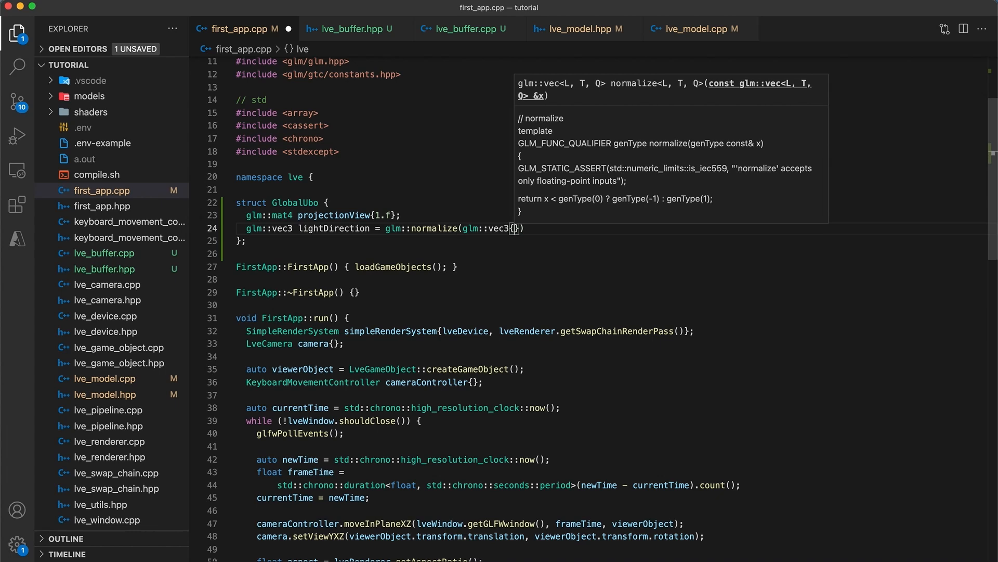
text(1.f, -)
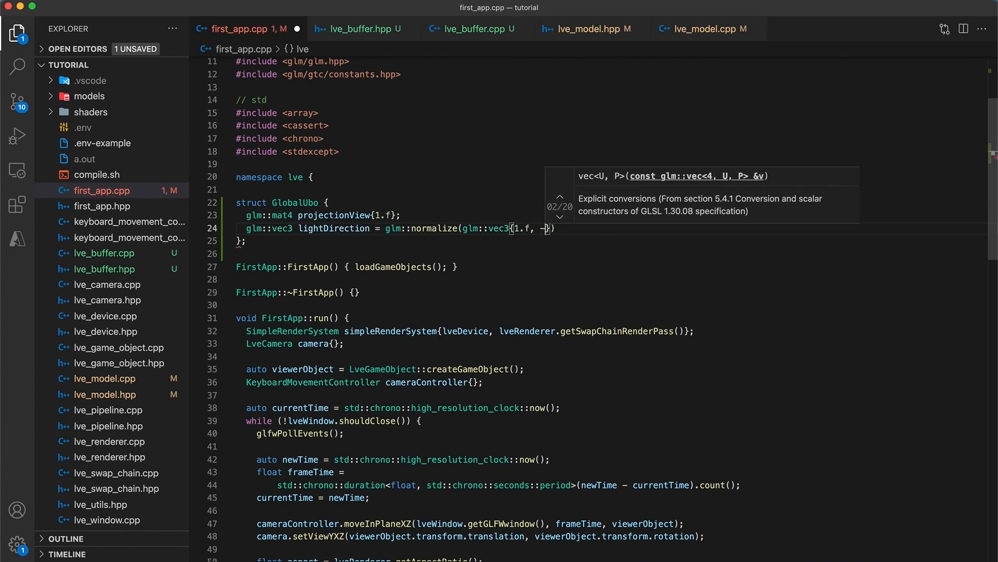
text(3.f,)
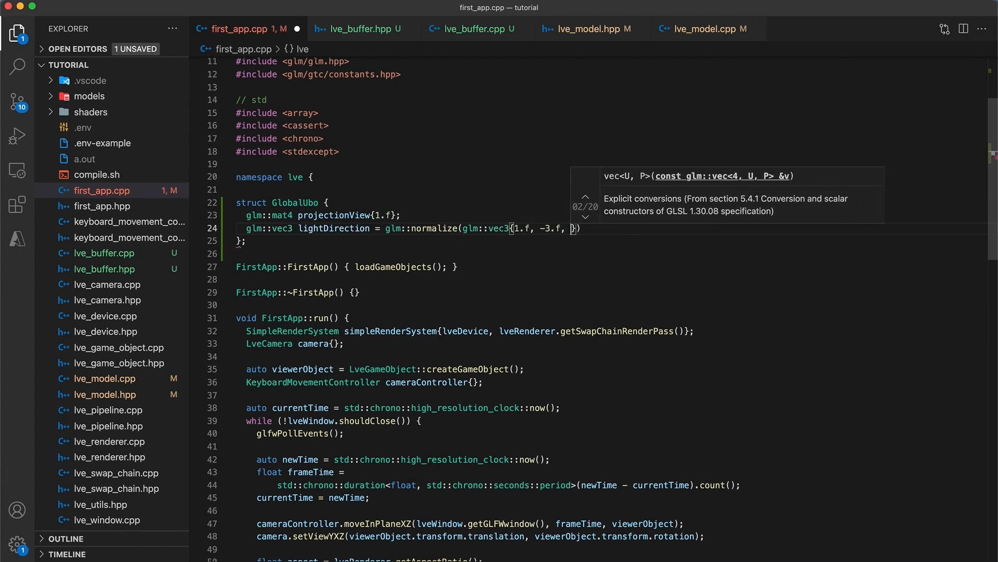
text(-1.f});)
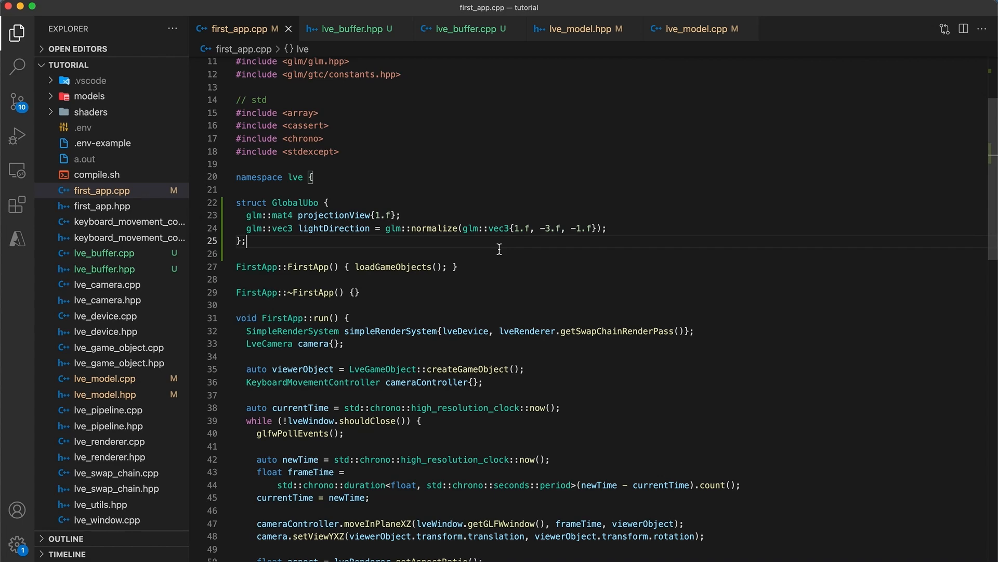
- Declare LveBuffer globalUboBuffer with lveDevice, sizeof(GlobalUbo), MAX_FRAMES_IN_FLIGHT, uniform usage, host-visible memory
scroll(down, 3)
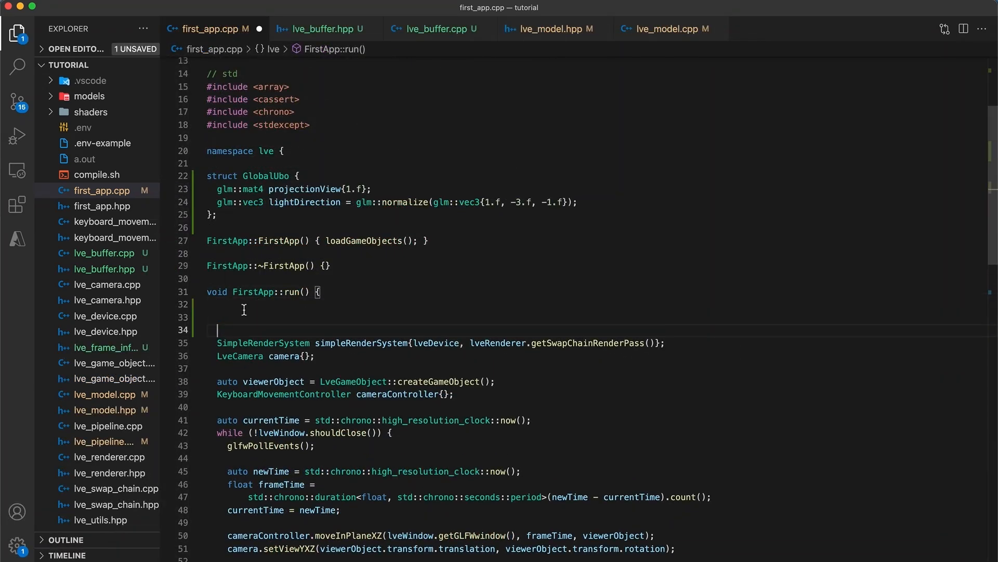
text(LveBuffer globalUboB)
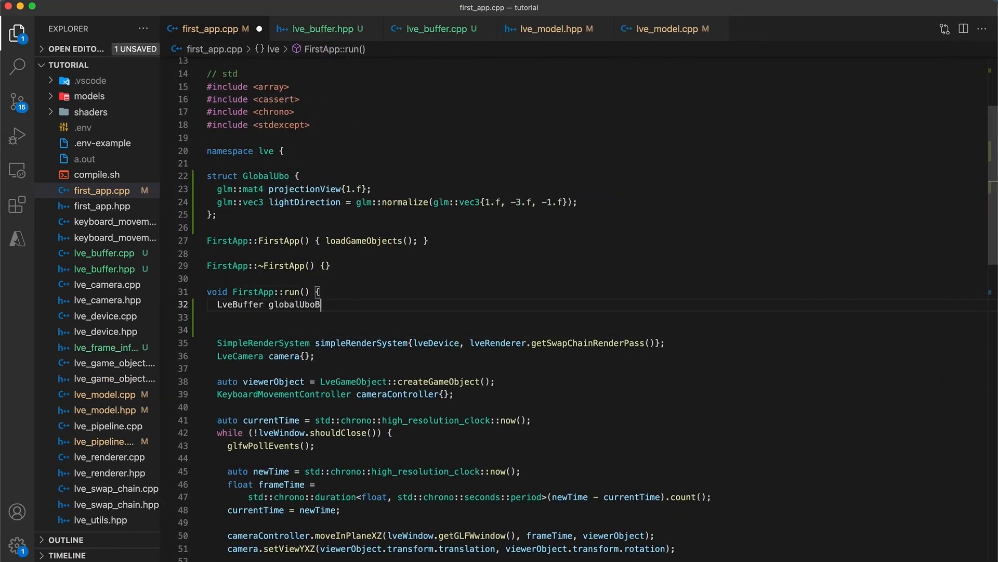
text({lveDevice,)
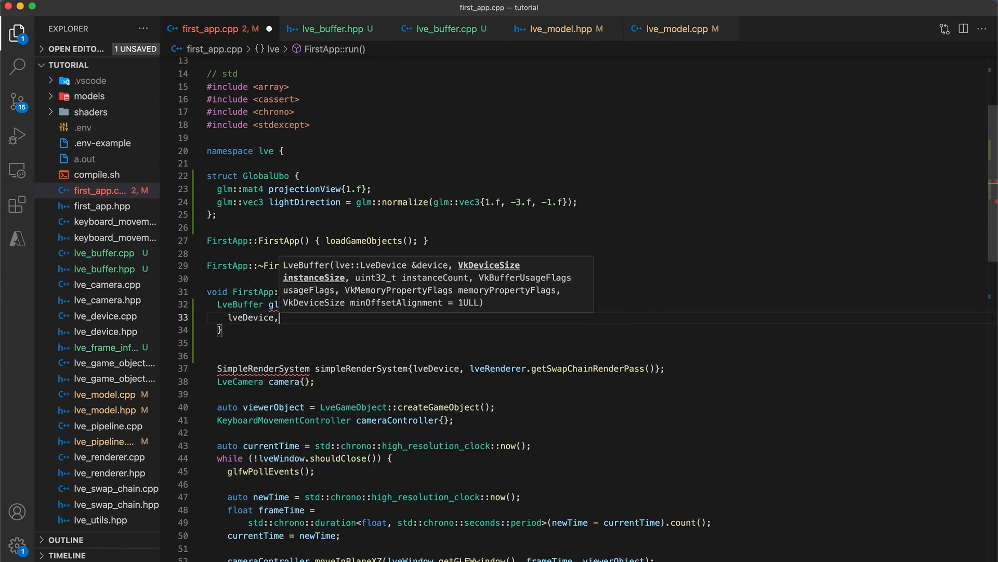
text(sizeof(GlobalUbo))
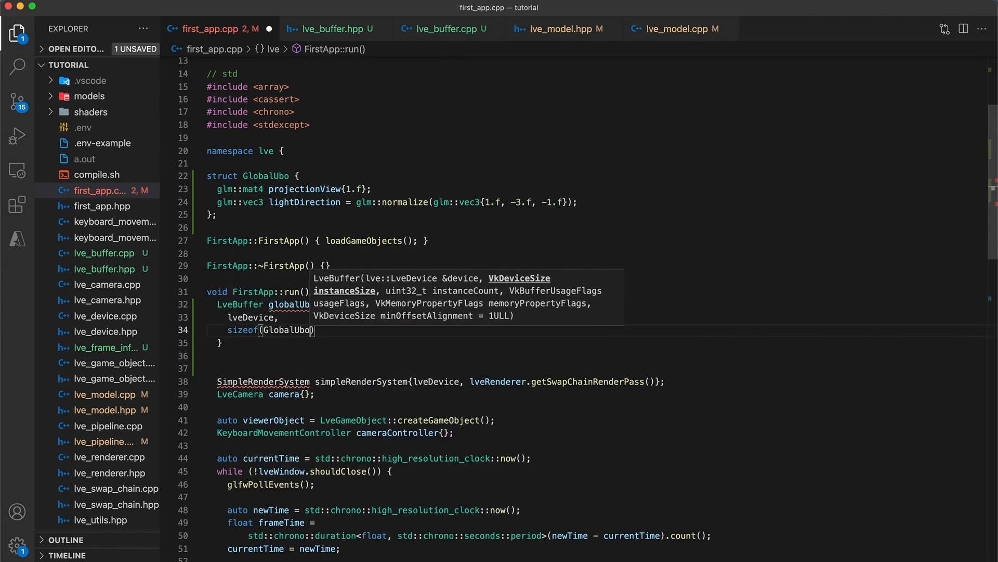
text(LveSwapChain::M)
click(598, 354)
text(VK_BUFF)
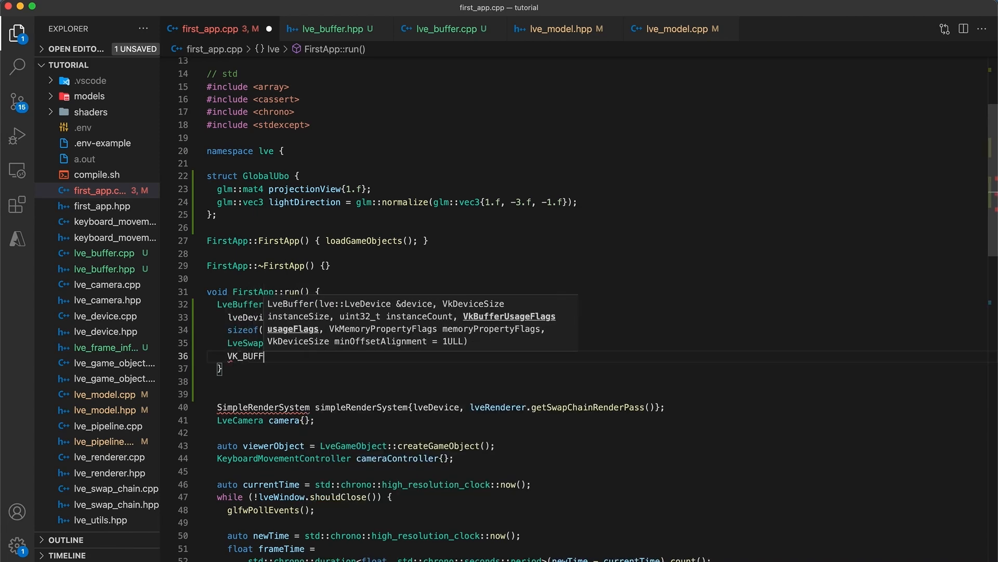
text(globalUboBuffer{)
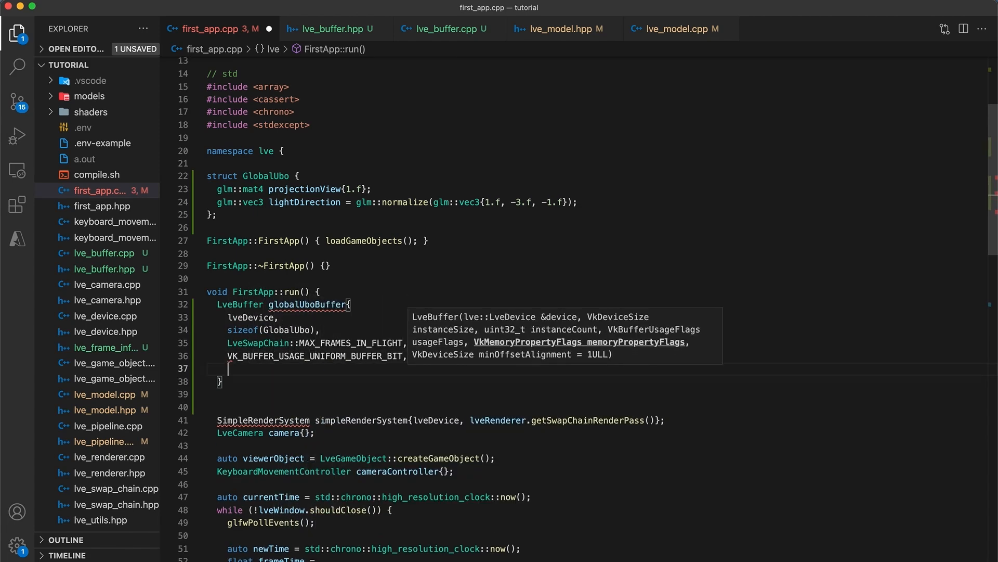
text(VK_MEMORY_PROPERTY_HOST_VISIBLE_BIT,)
text(lveDevice.properties.limits.minUniformBufferOffsetAlignment,)
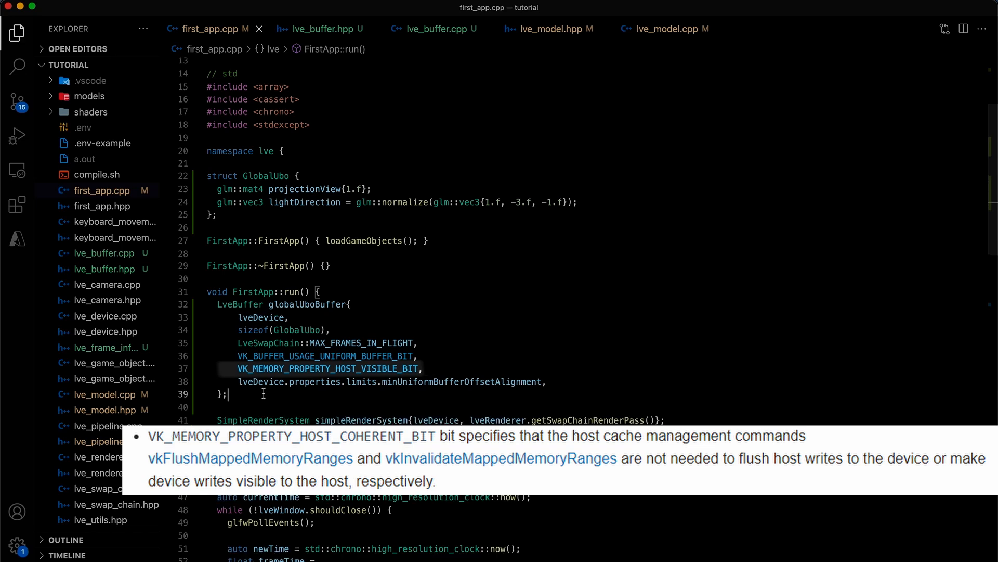
- Call globalUboBuffer.map() right after the buffer is created
text(globalUbo)
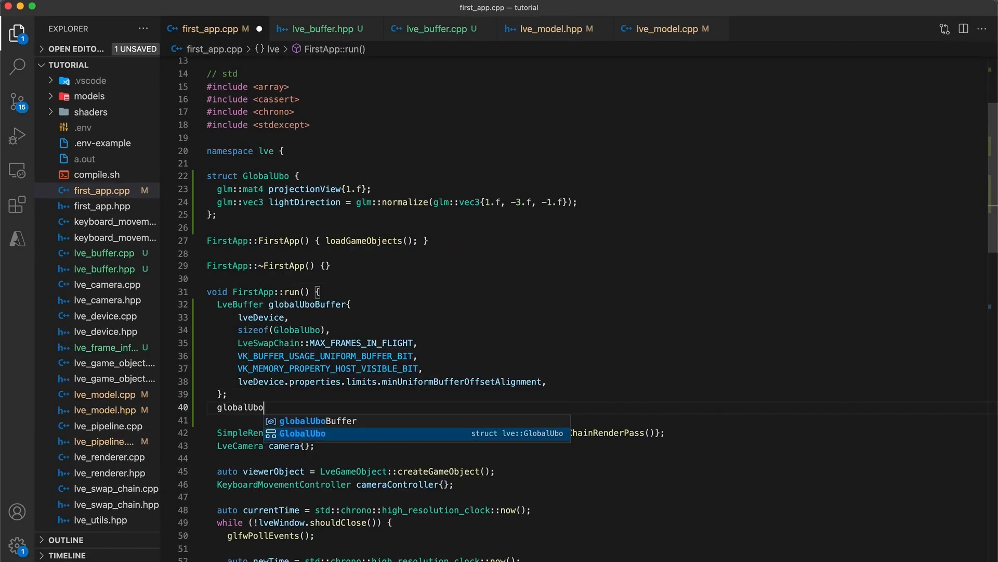
text(Buffer.map();)
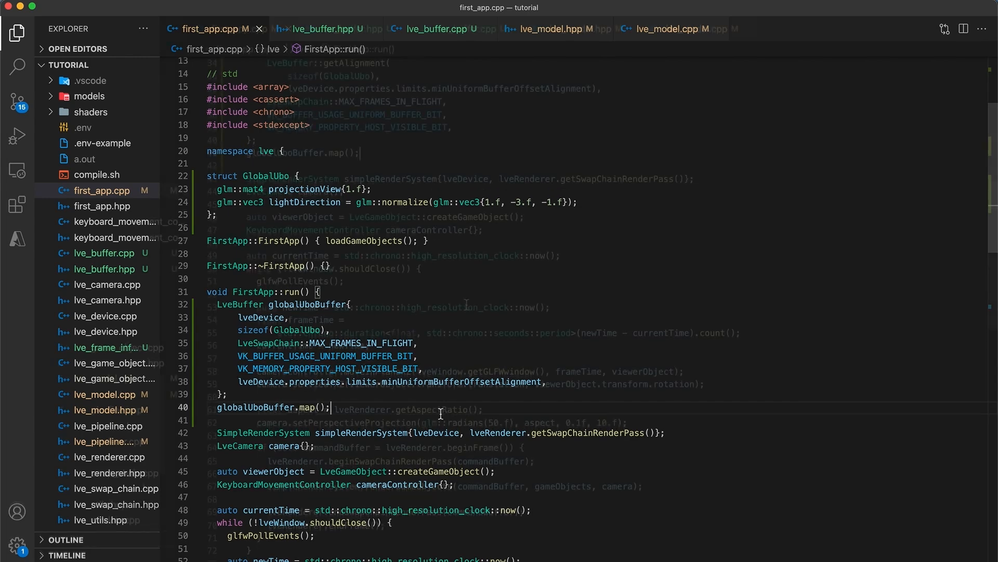
- Add // update and // render comments and int frameIndex = lveRenderer.getFrameIndex() in the loop
scroll(down, 3)
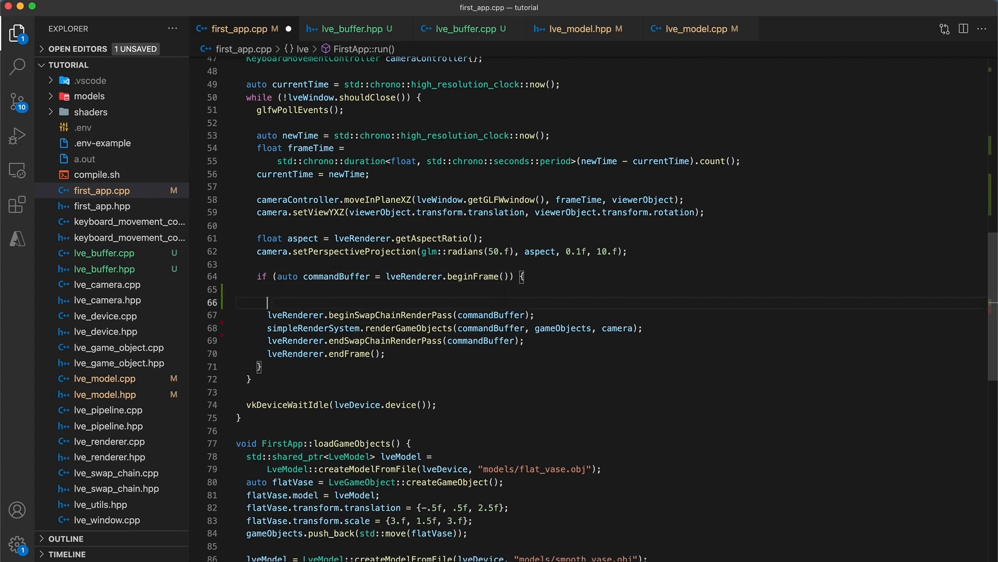
text(// render)
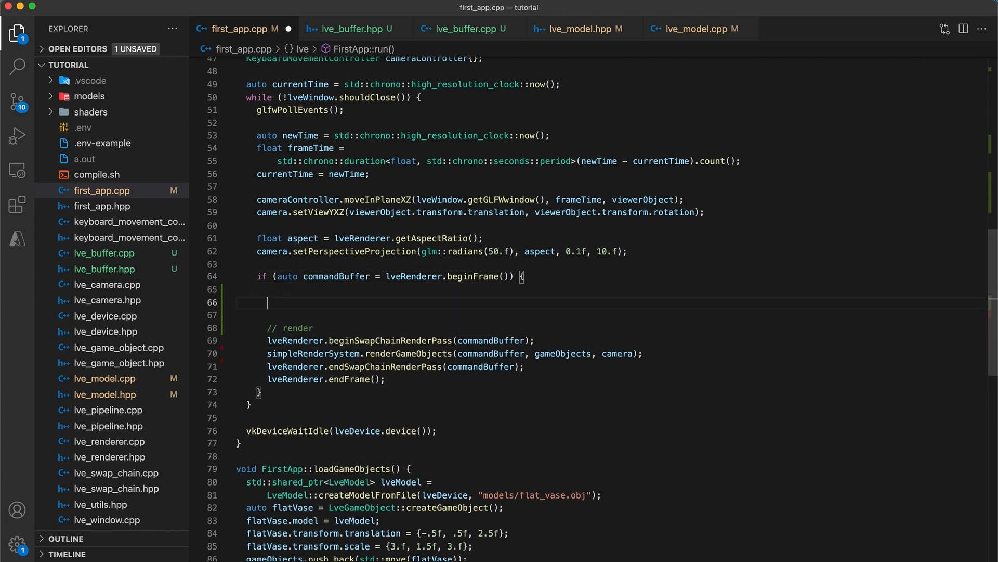
text(// update)
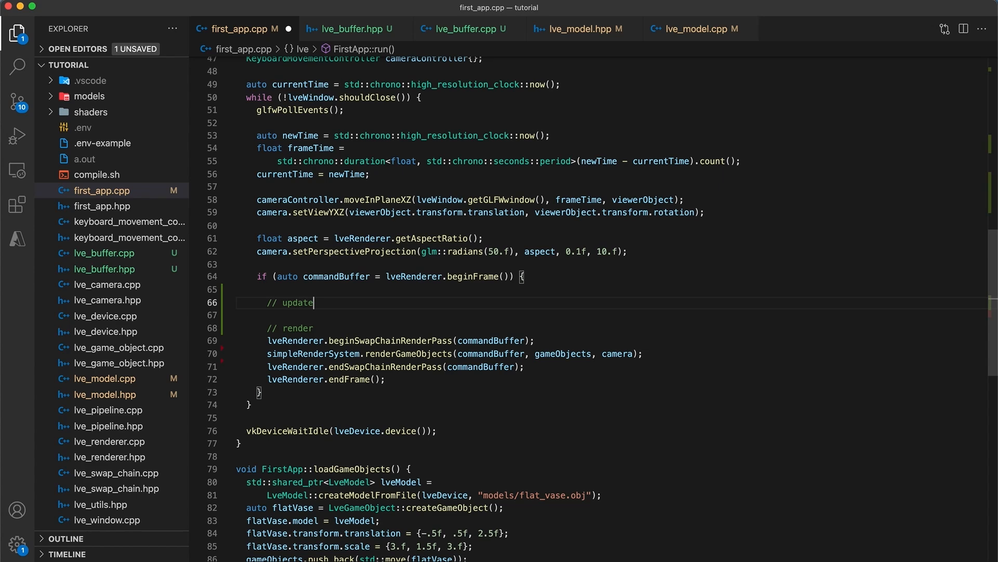
click(266, 289)
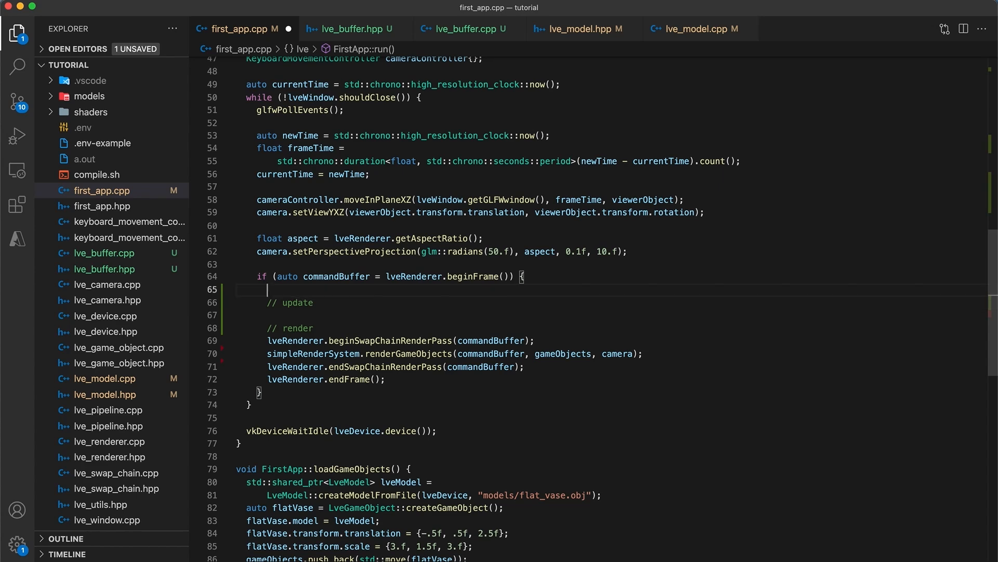
text(int frameIndex)
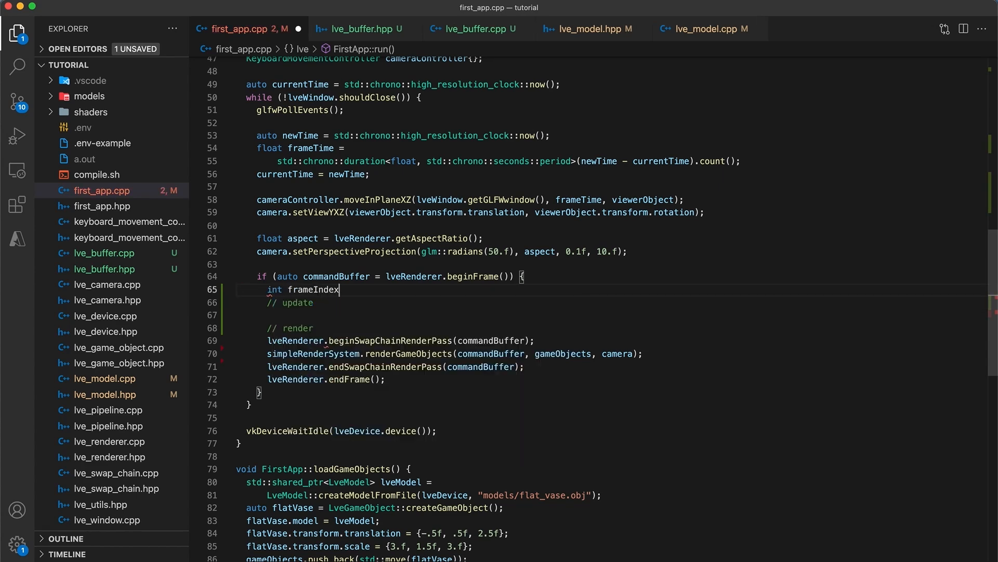
text(= lveRenderer.g)
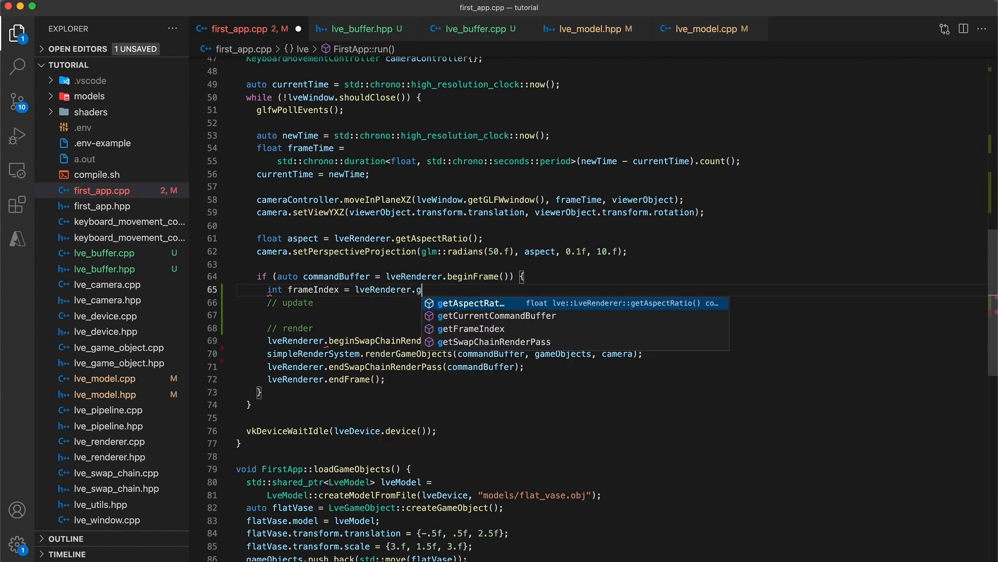
key(Enter)
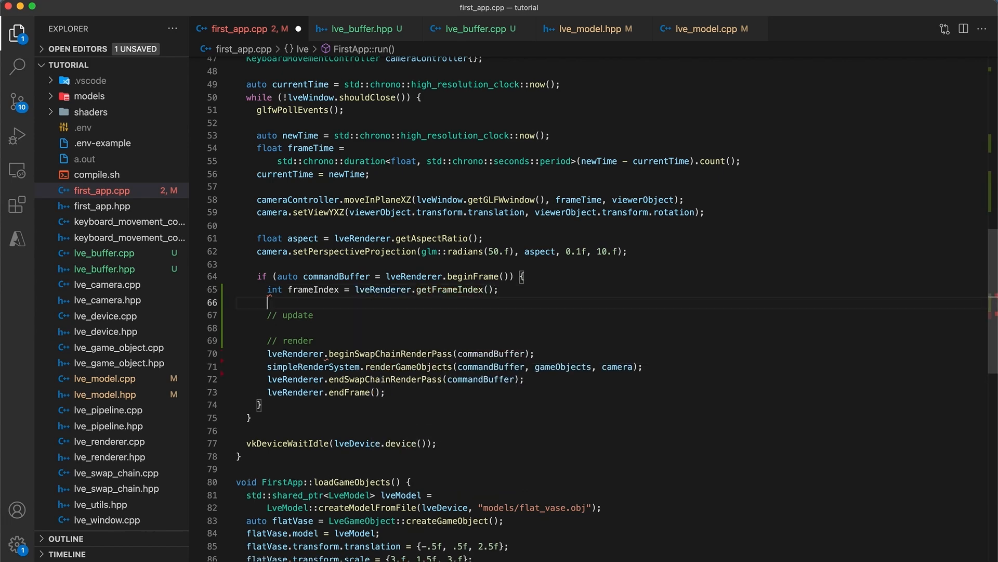
- Fill GlobalUbo ubo with projectionView = camera.getProjection() * camera.getView()
text(GlobalUbo ubo{};)
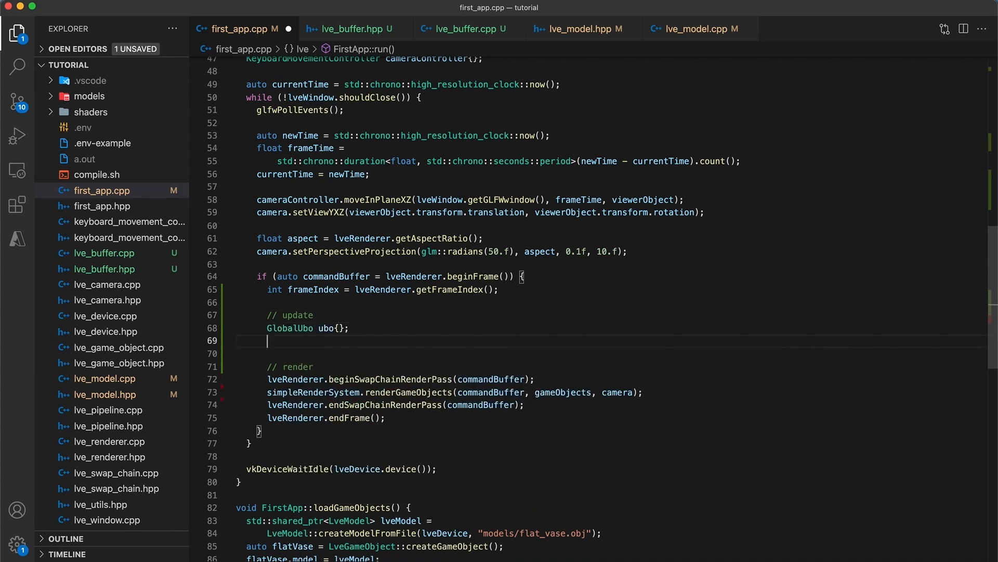
text(ubo.projectionView)
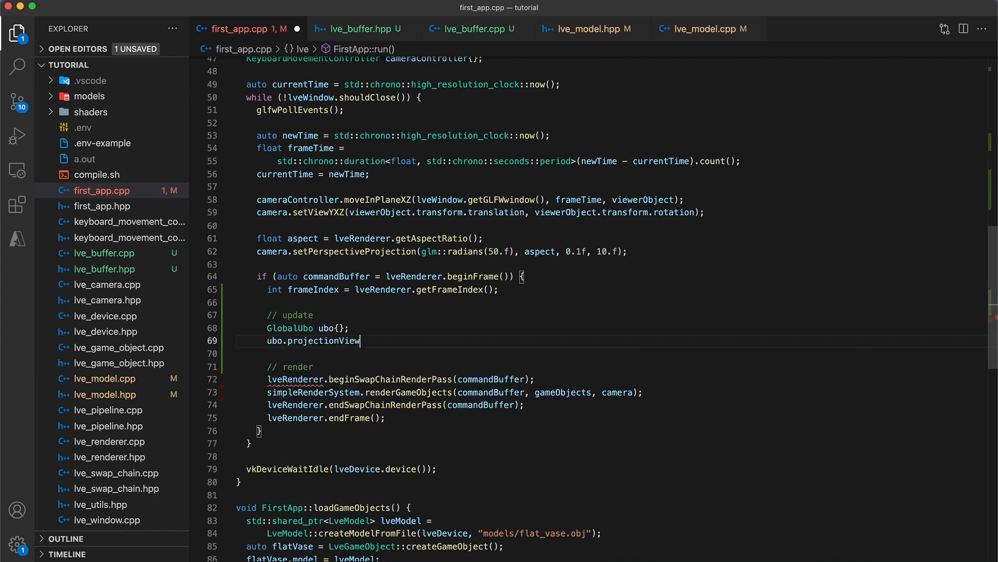
text(= camera.getProjection)
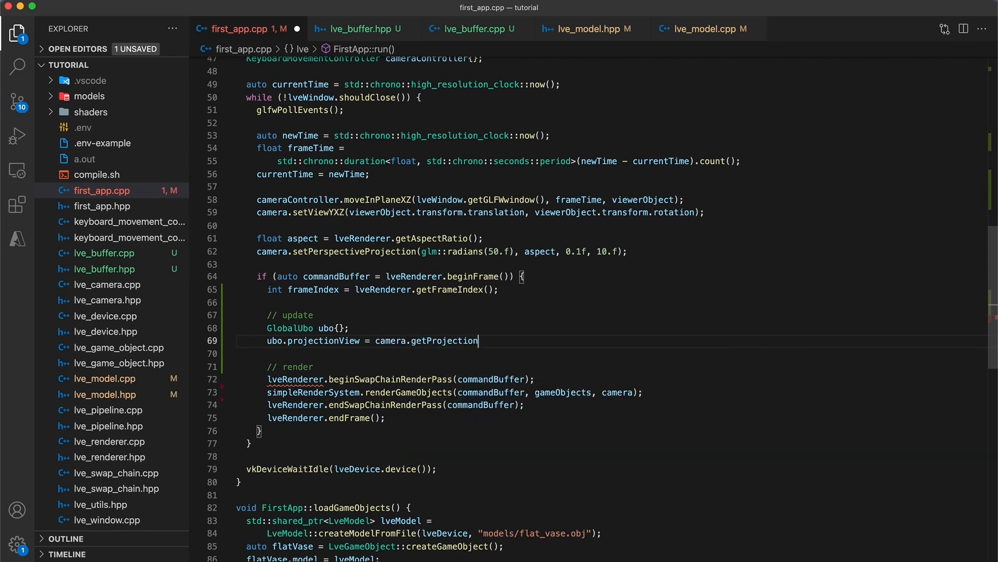
text(() * camera)
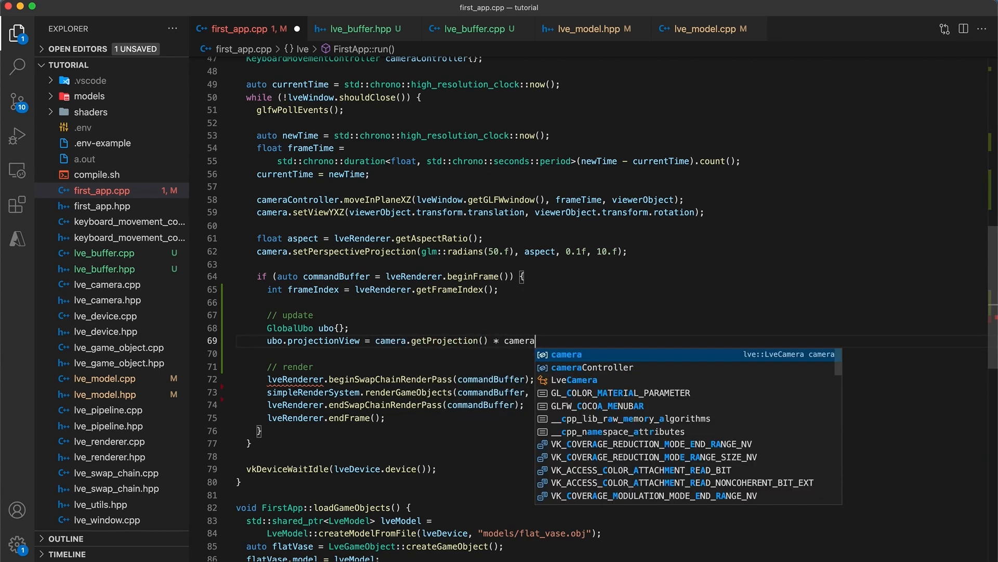
text(.getView())
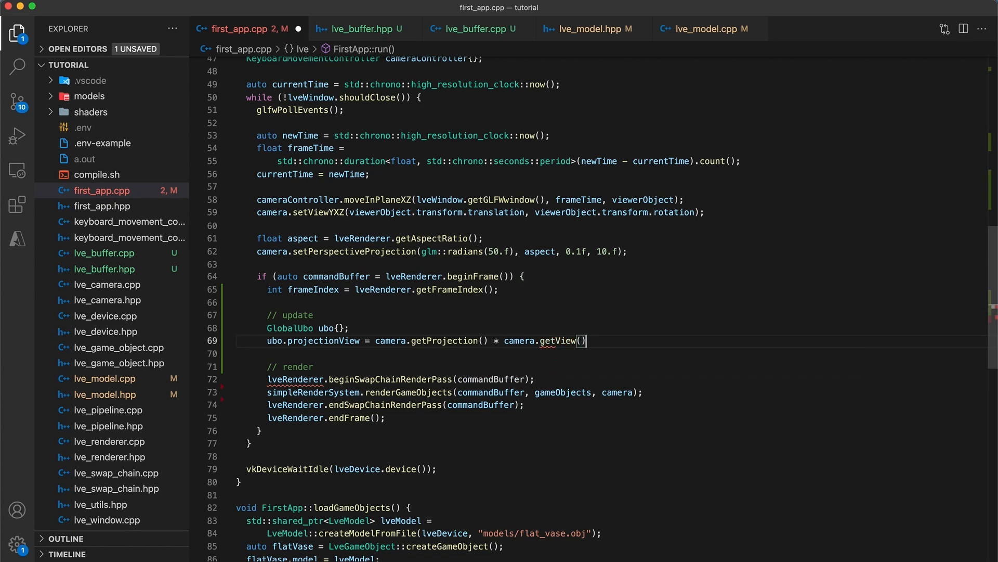
- Write &ubo with globalUboBuffer.writeToIndex and flush it with flushIndex(frameIndex)
text(global)
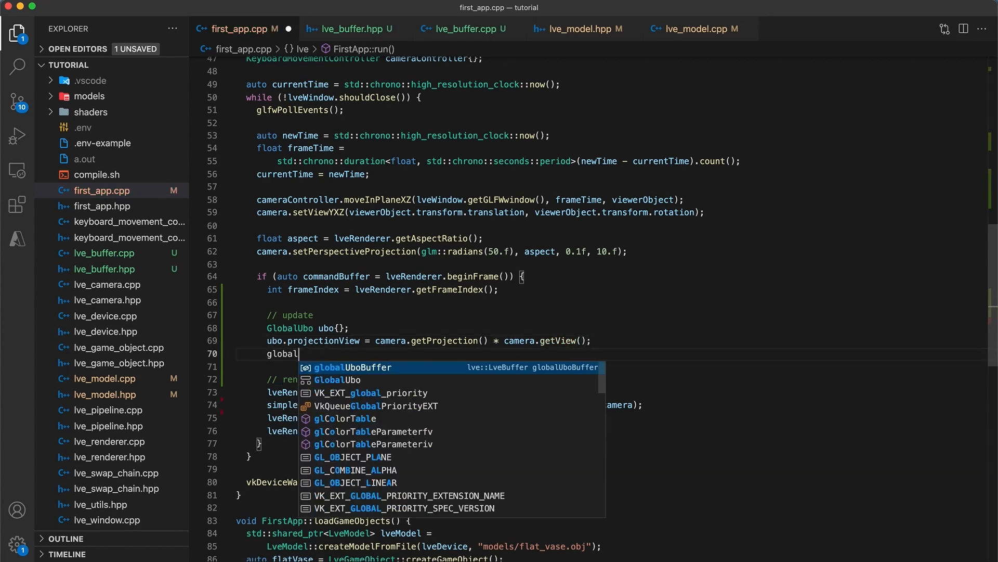
text(UboBuffer.writeToIndex)
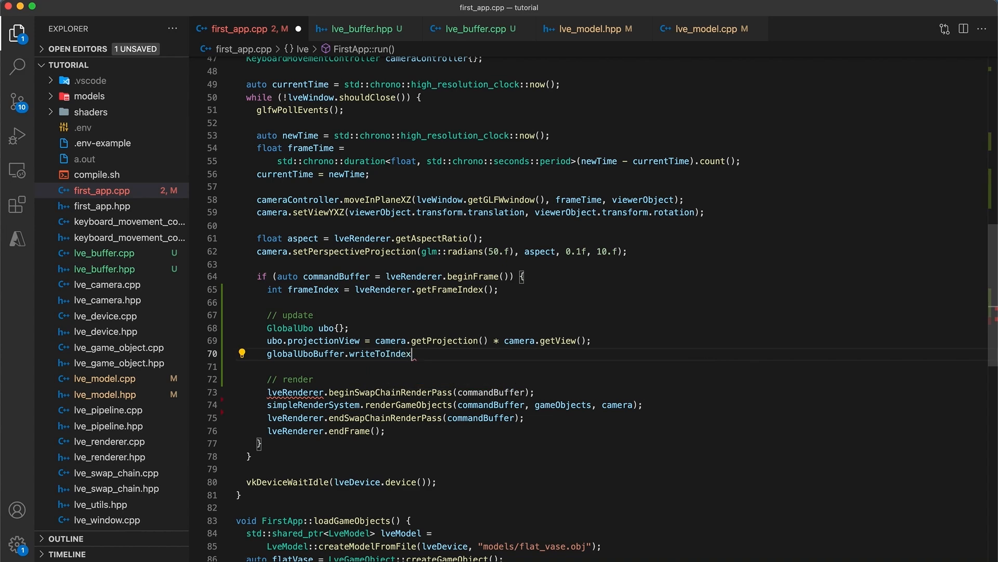
text((&ubo, frameIndex);)
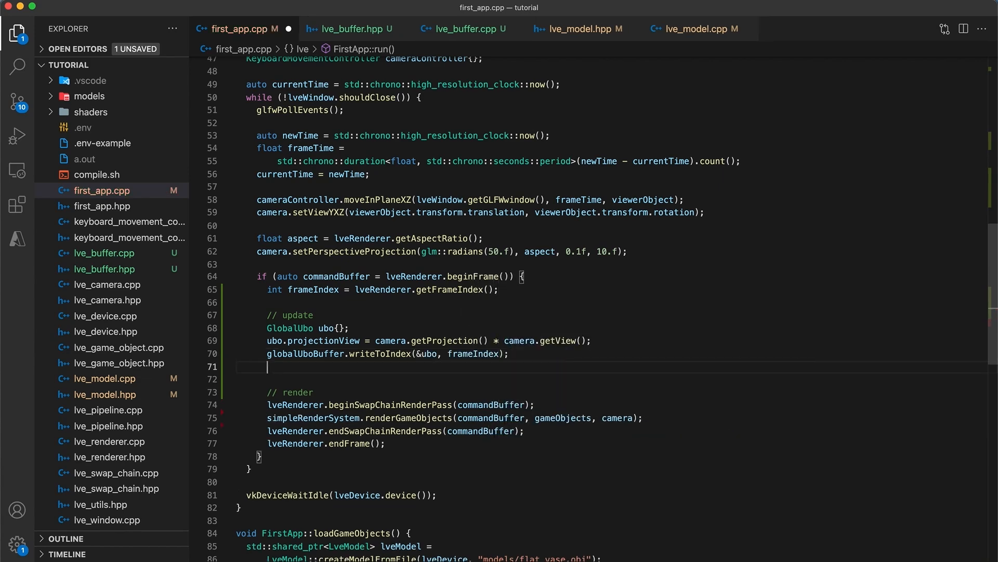
text(globalUboBuffer)
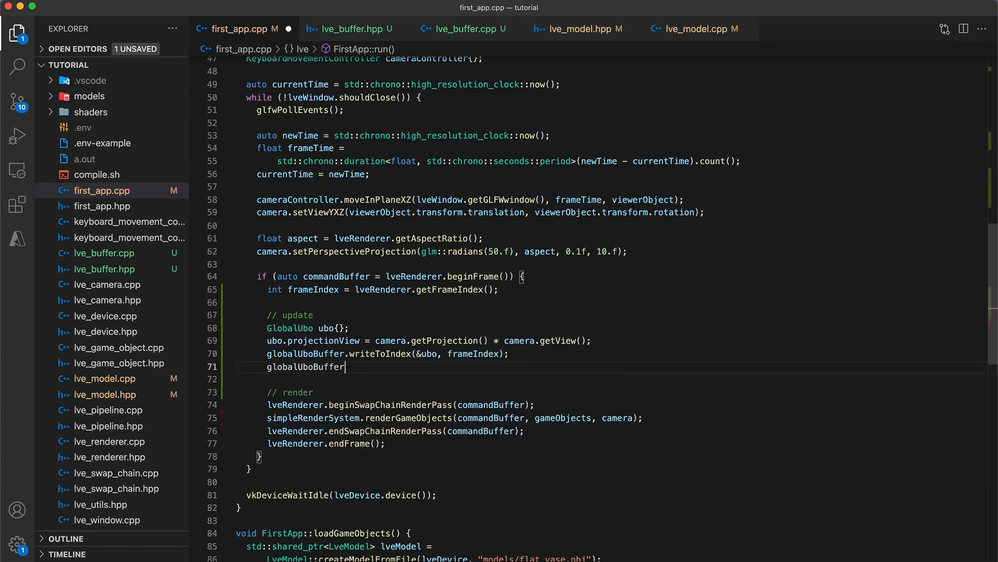
text(.)
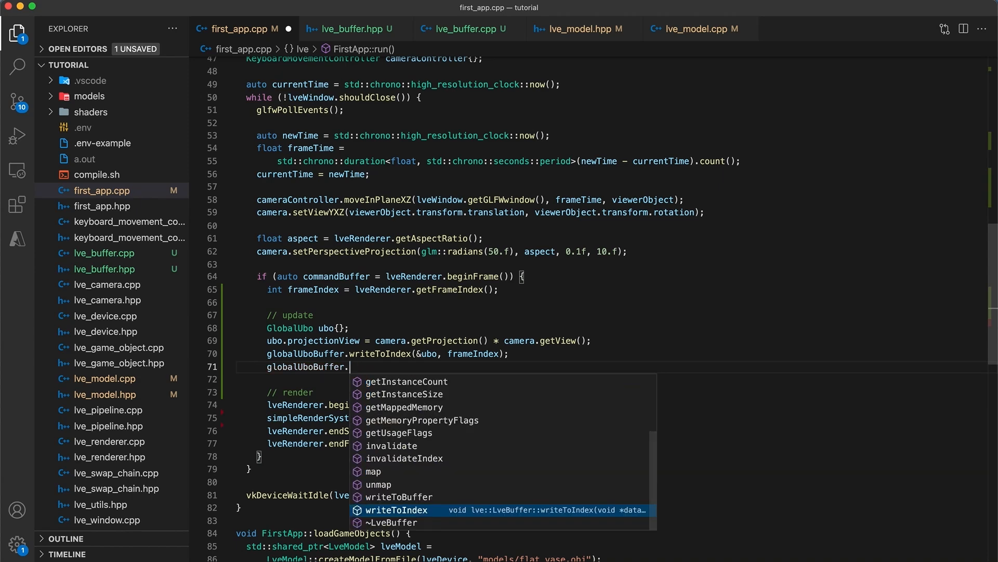
text(flushIndex)
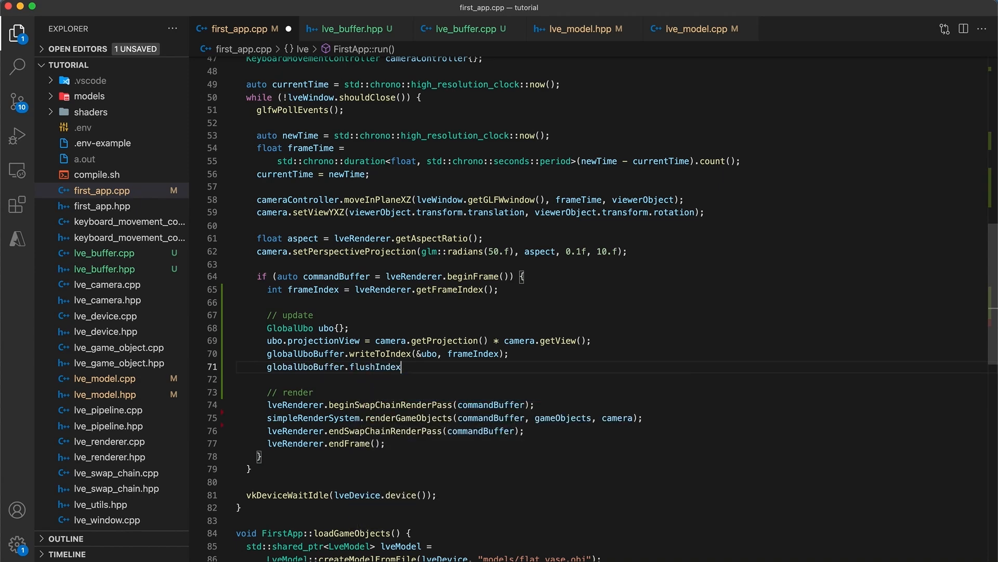
text((frameIndex))
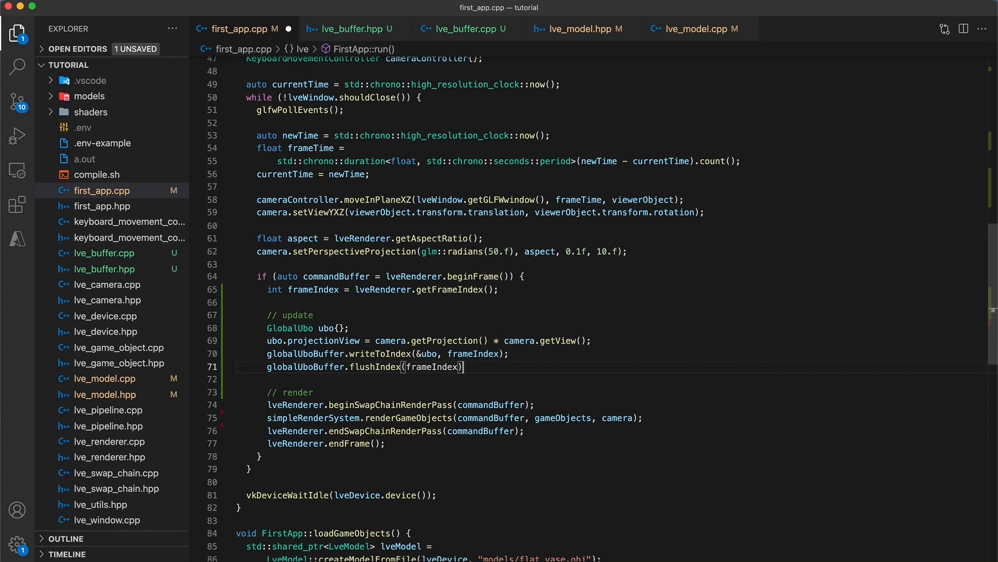
text(;)
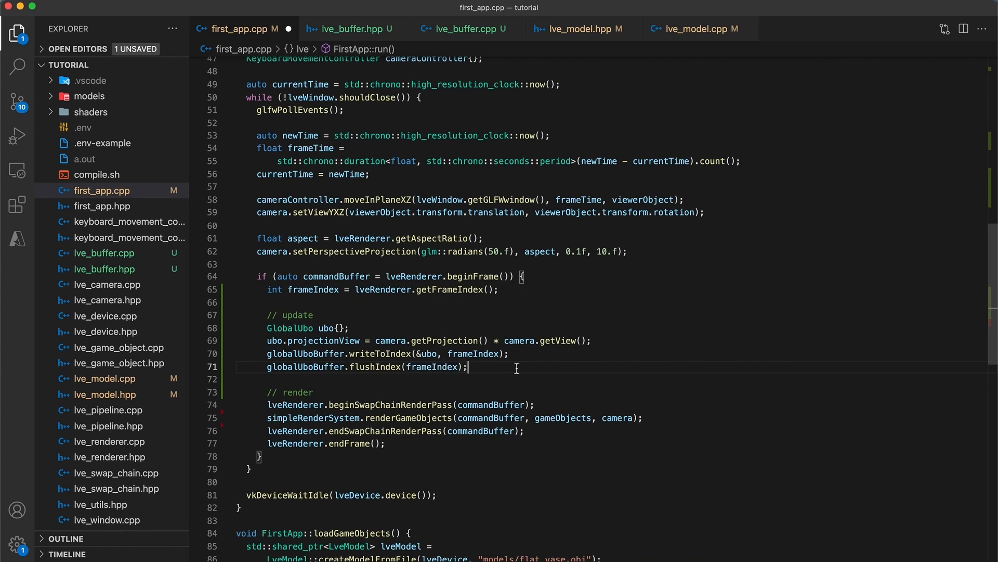
mouse_move(514, 368)
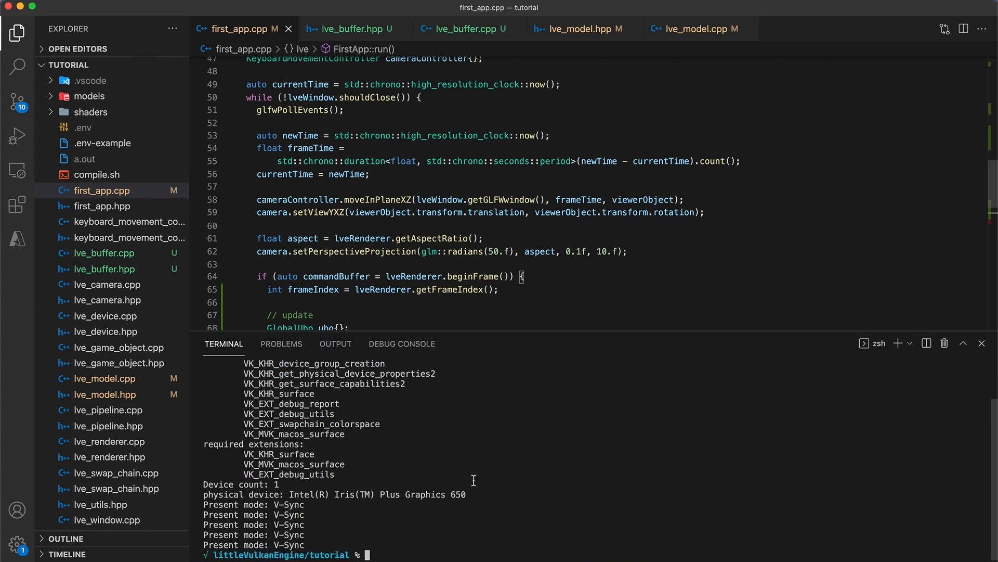
- Run make test in the integrated terminal to build and launch the app
text(make test)
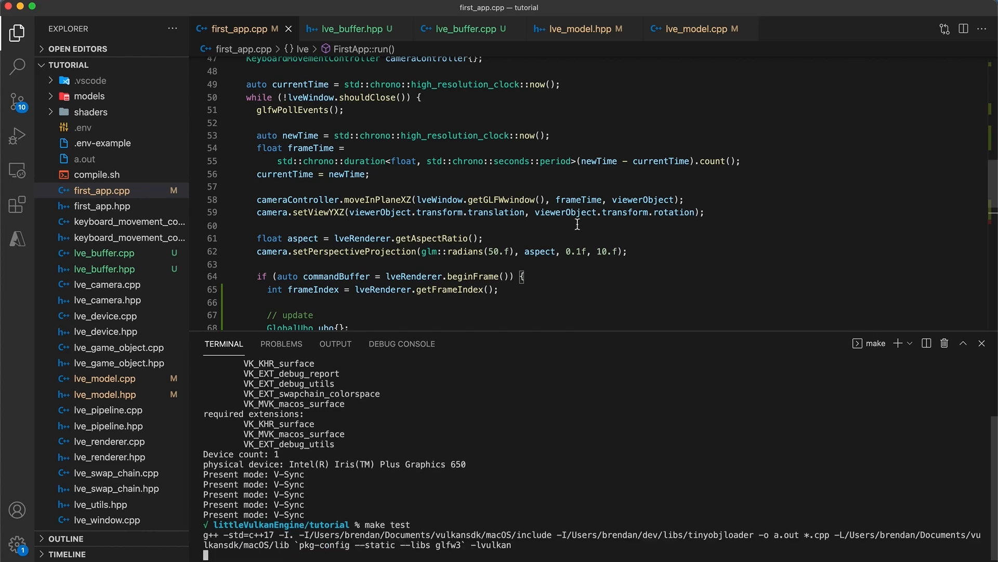
scroll(down, 3)
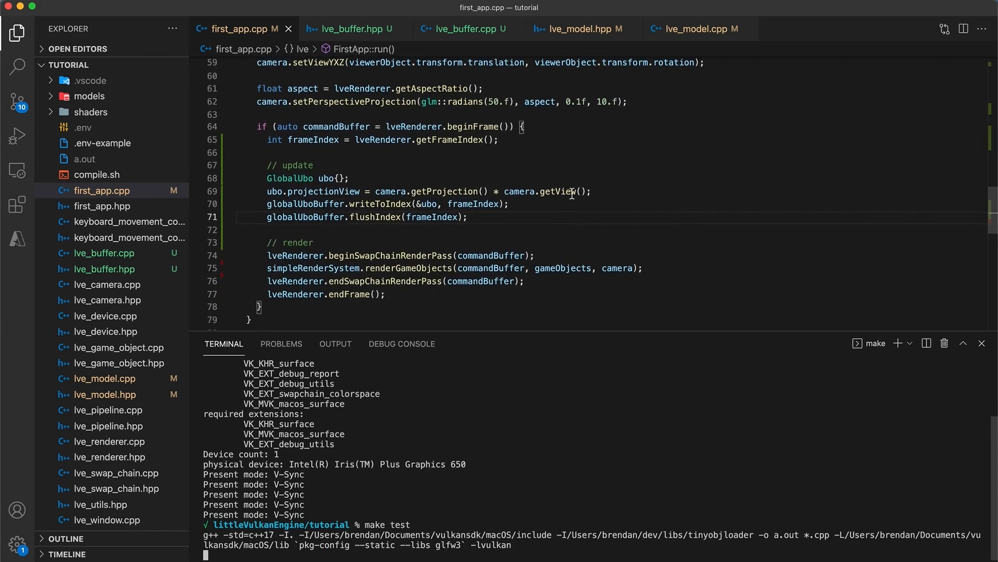
mouse_move(574, 205)
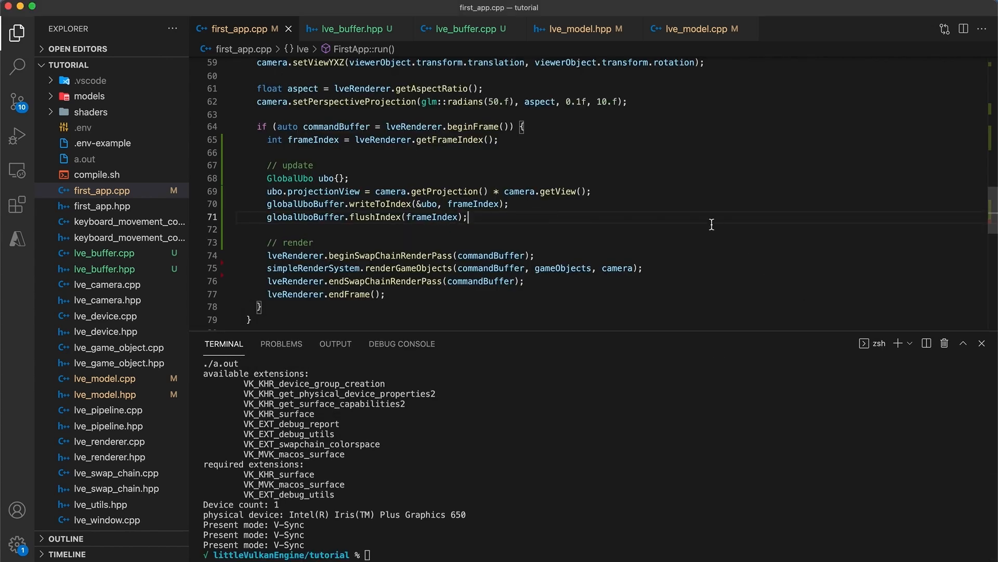
mouse_move(709, 224)
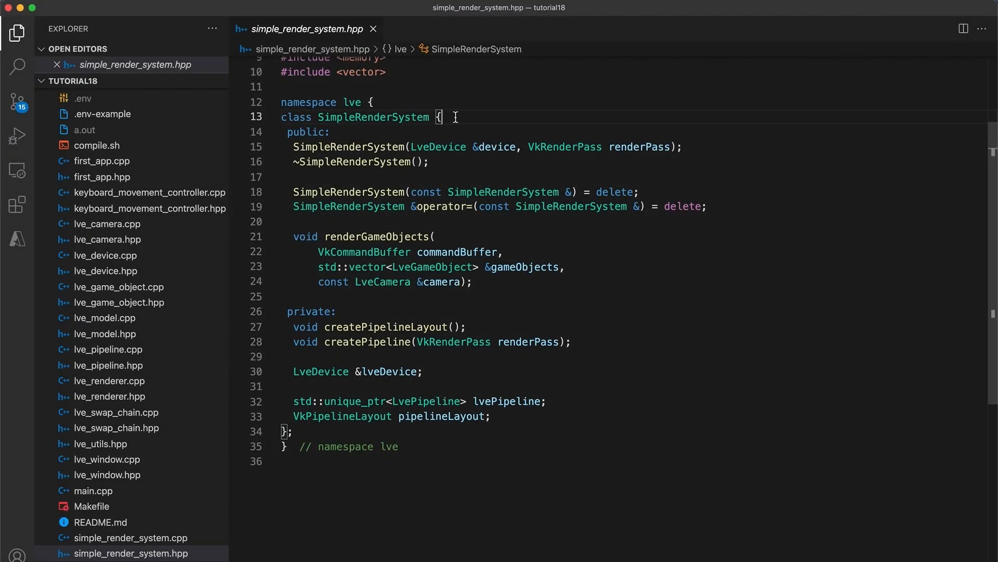
mouse_move(511, 251)
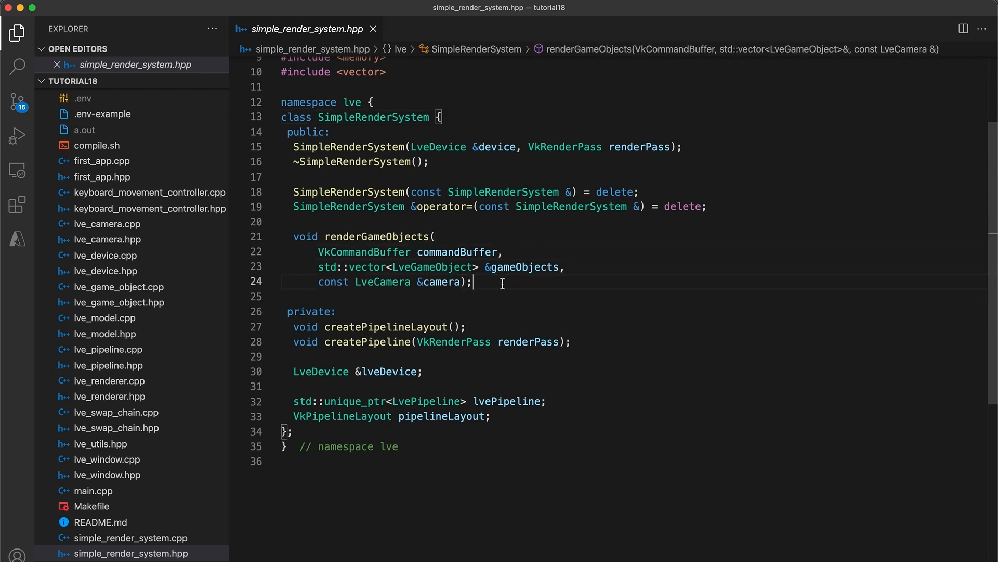
mouse_move(504, 304)
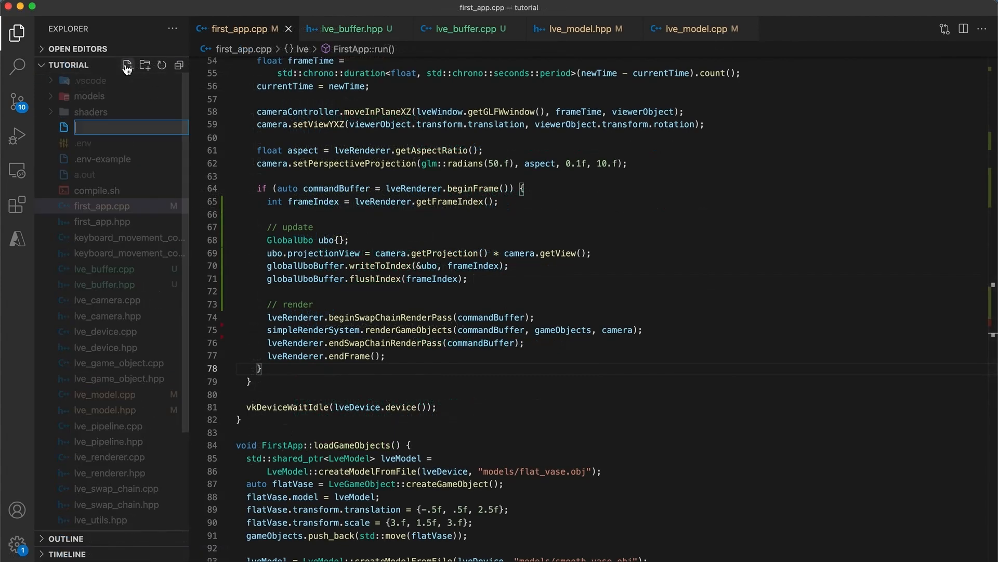
- Create lve_frame_info.hpp including lve_camera.hpp and <vulkan/vulkan.h>
text(lve_frame_info.hp)
text(#include)
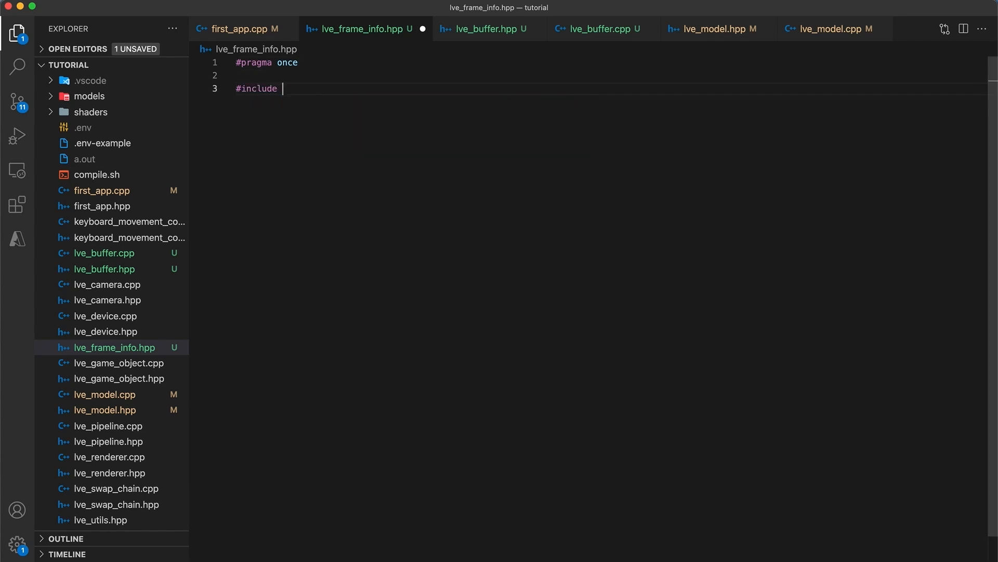
text("lve_camera.hpp")
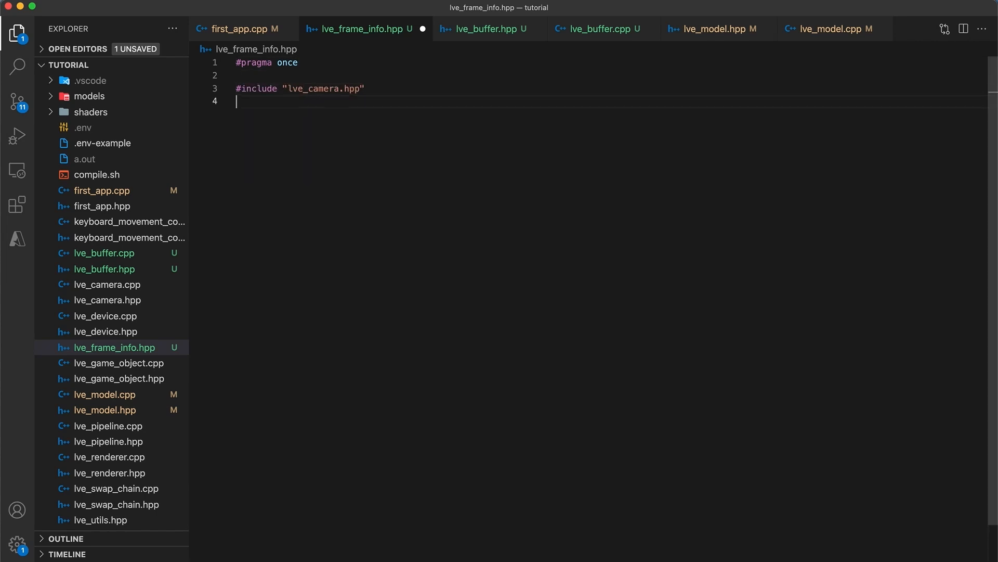
text(// lib)
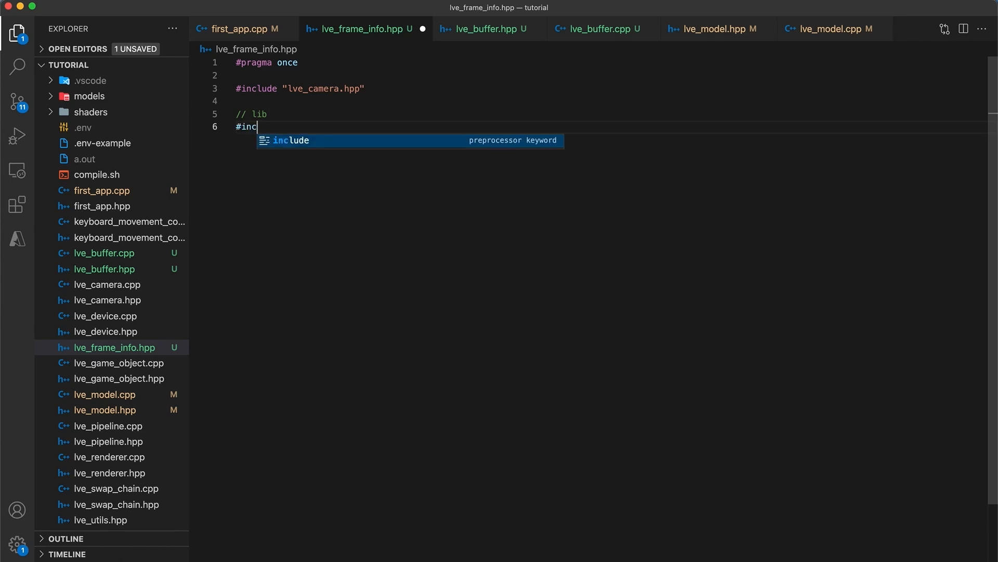
text(lude <vulkan/vulkan.h>)
text(struct)
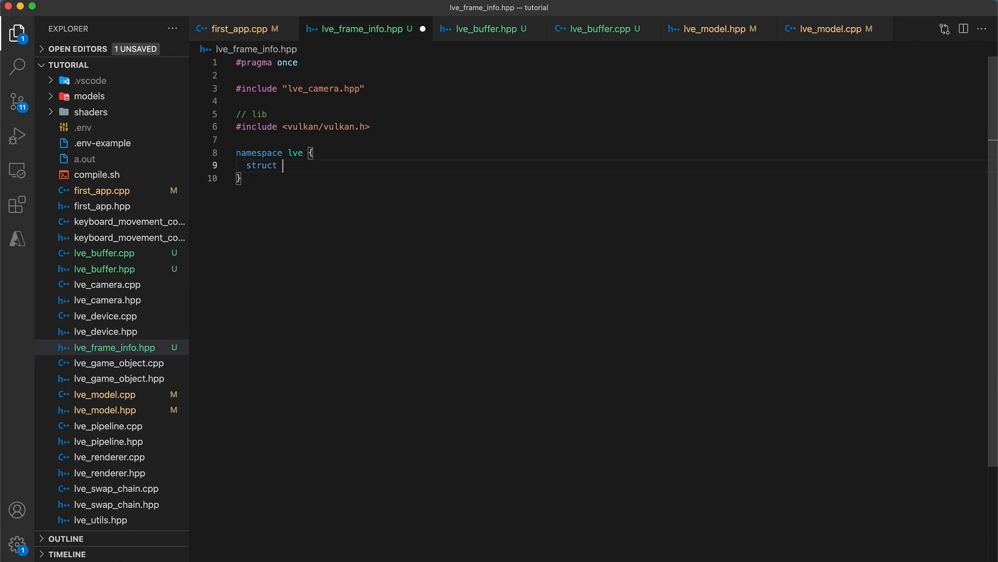
- Define struct FrameInfo with int frameIndex, float frameTime, command buffer and camera
text(FrameInfo {)
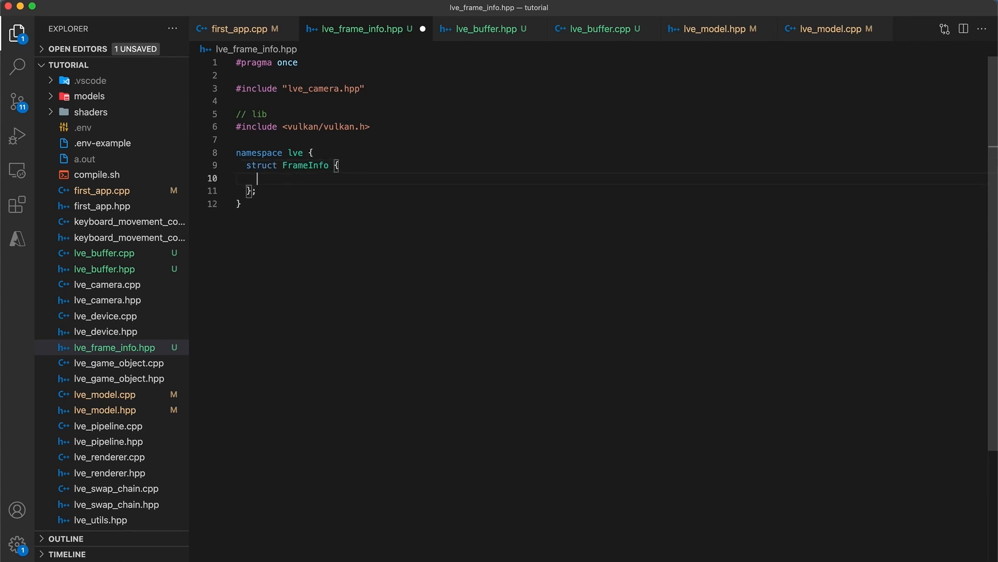
text(int frameIndex;)
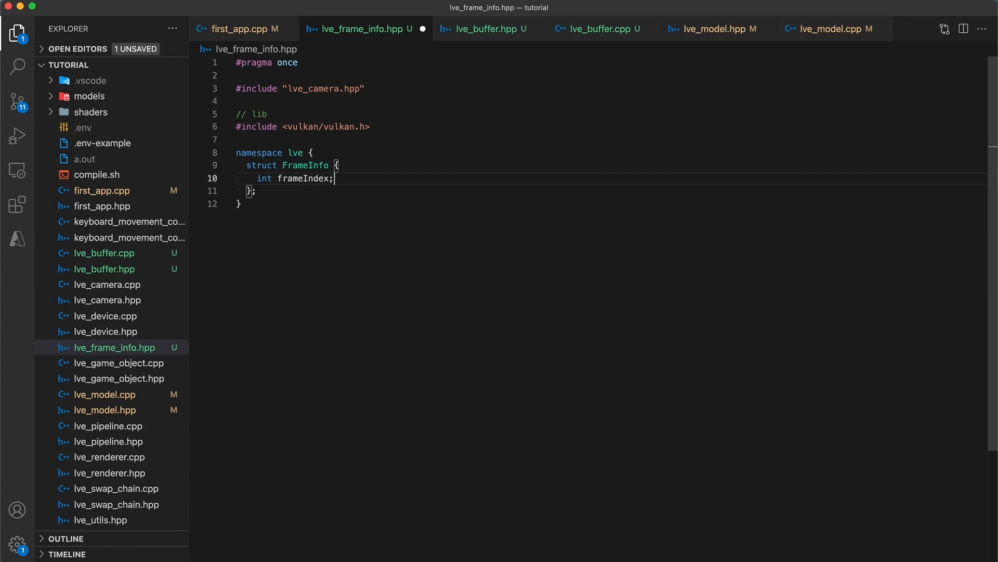
text(float frameTime;)
text(VkCommandBuffer commandBuffer;)
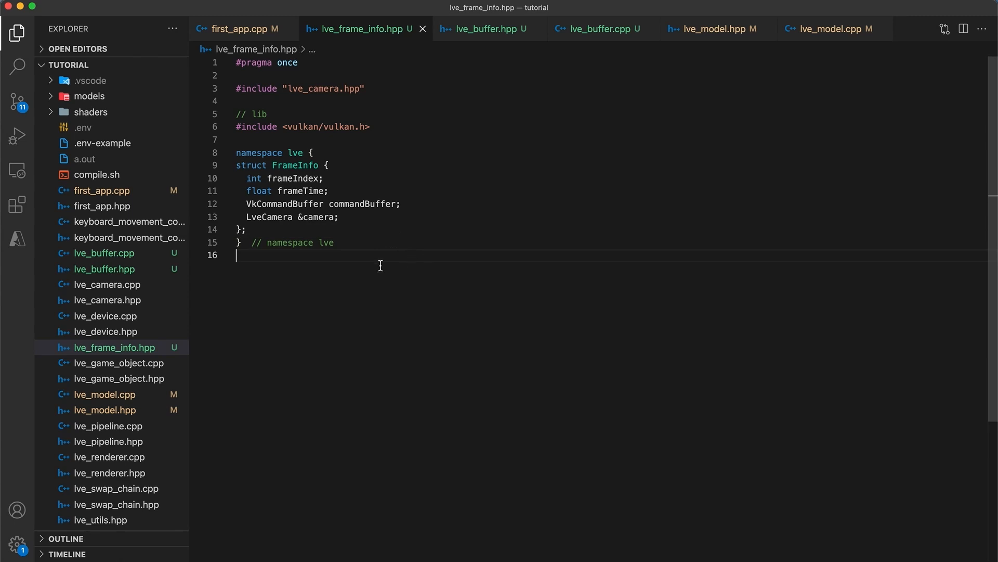
- Change renderGameObjects in simple_render_system.hpp to take FrameInfo &frameInfo and gameObjects
click(130, 506)
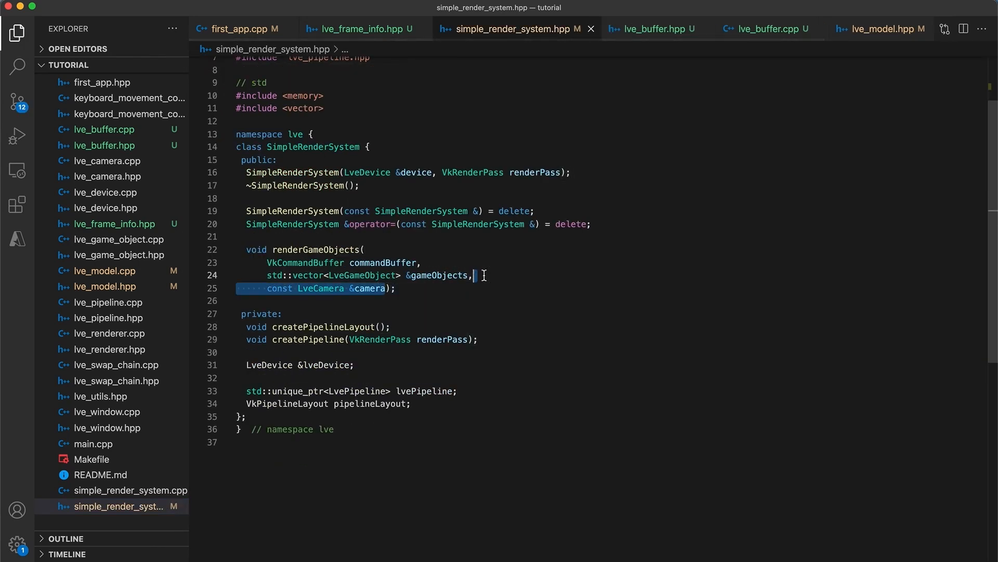
text(FrameInfo)
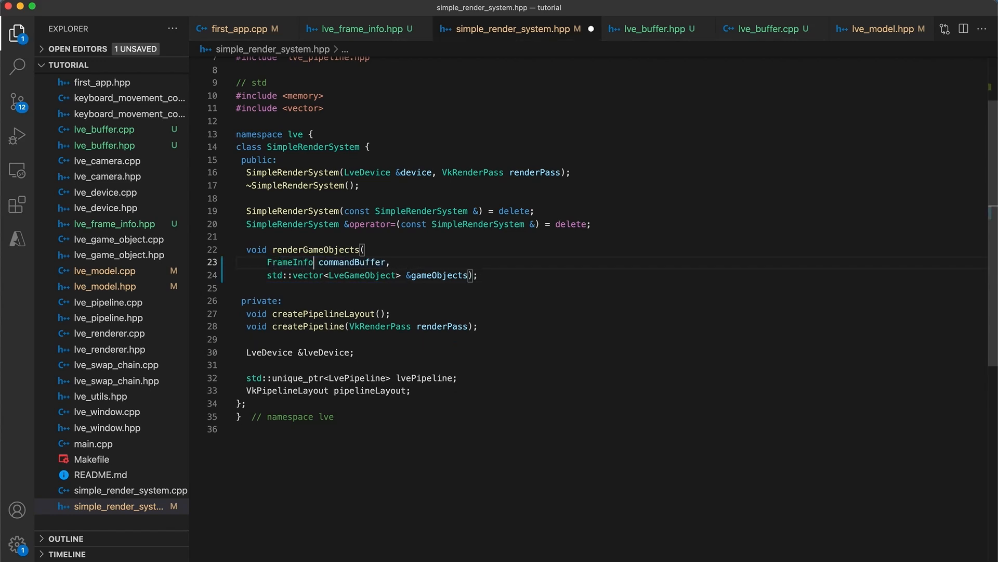
text(&fra)
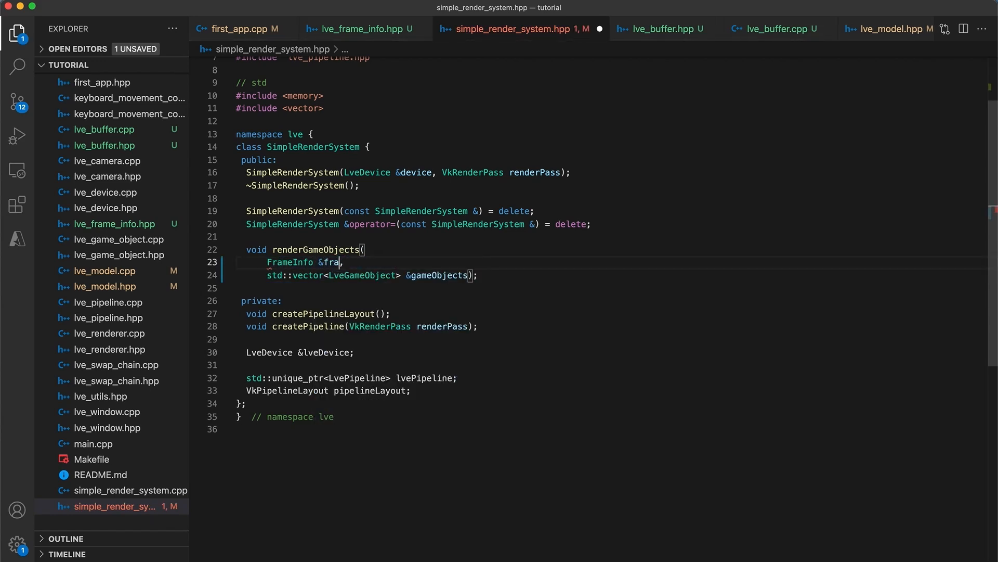
text(meInfo)
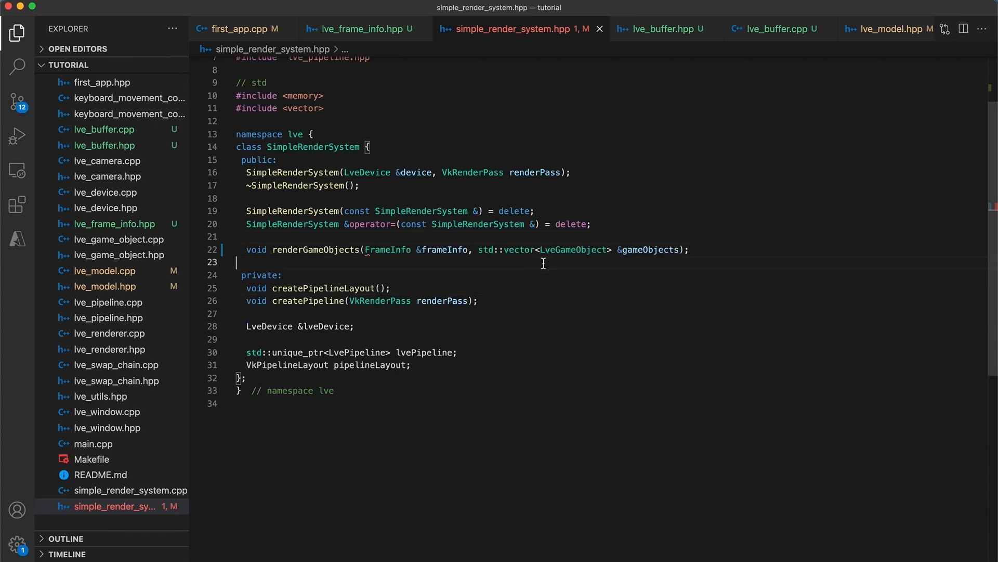
click(119, 491)
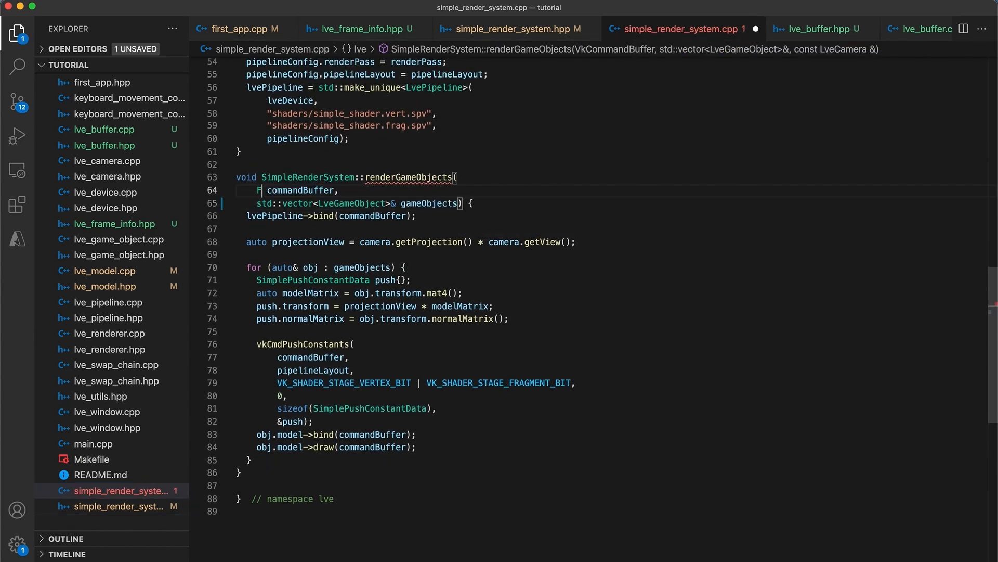
- Make renderGameObjects' definition take FrameInfo& frameInfo and use frameInfo.commandBuffer and frameInfo.camera
text(rameInfo &)
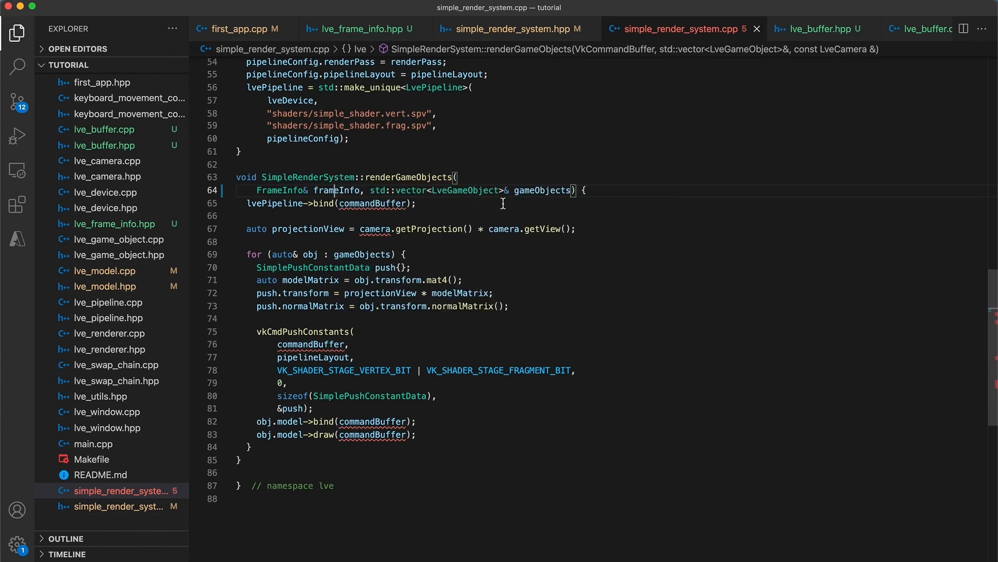
double_click(372, 204)
text(frameInfo.)
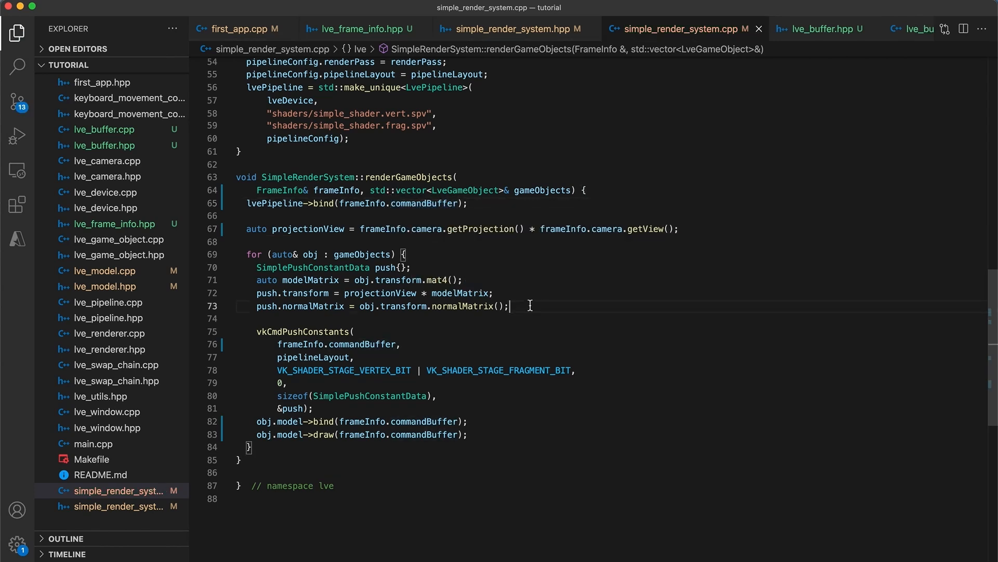
click(243, 29)
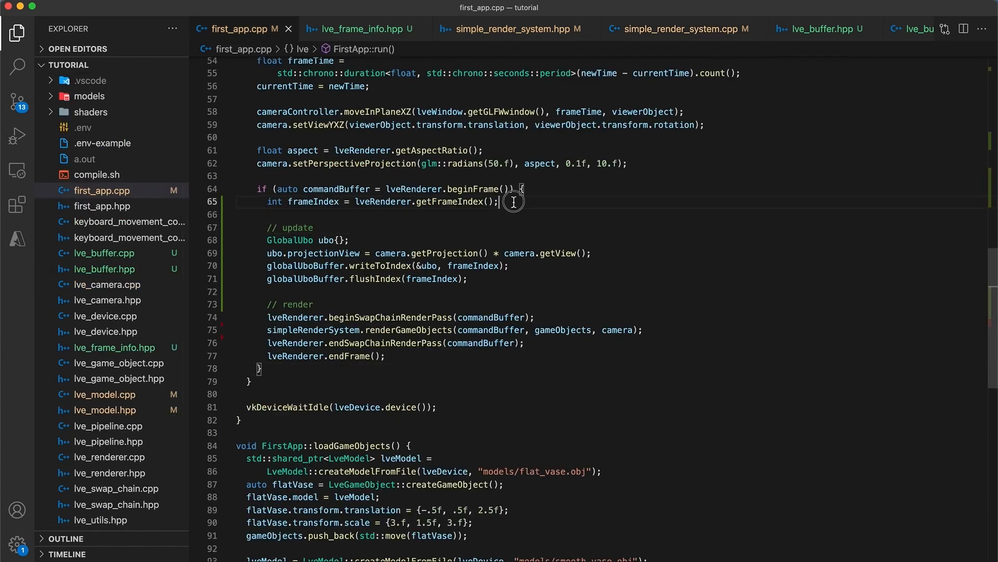
- Add FrameInfo frameInfo{frameIndex, frameTime, commandBuffer, camera} after getFrameIndex
text(FrameInfo frameInfo{)
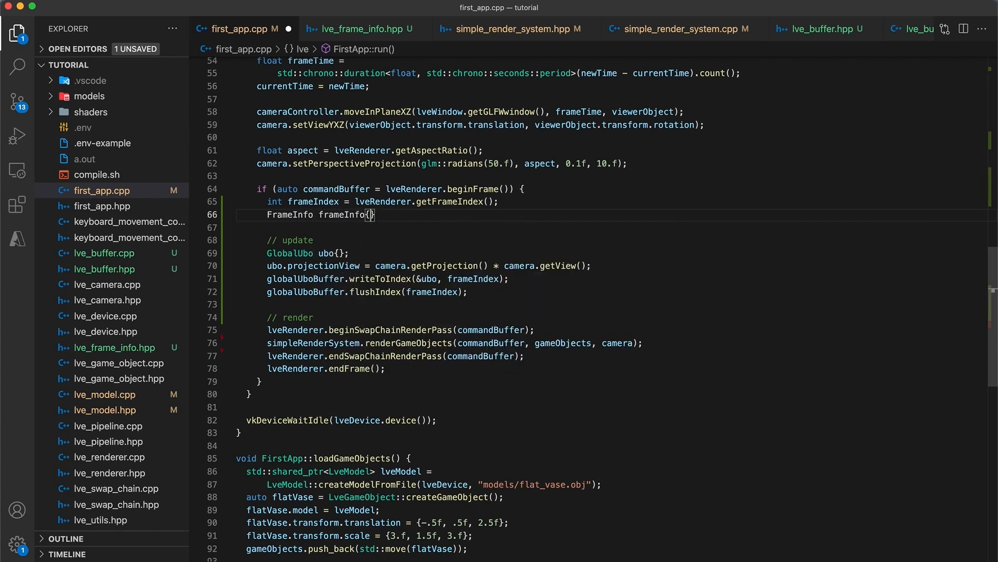
text(frameIndex,)
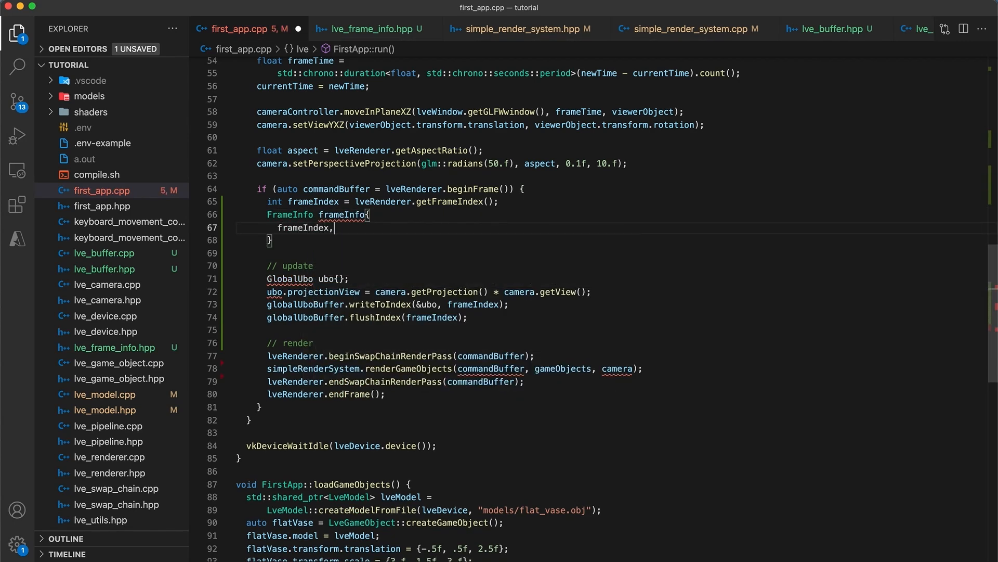
text(frameTime, commandBuffer, camera};)
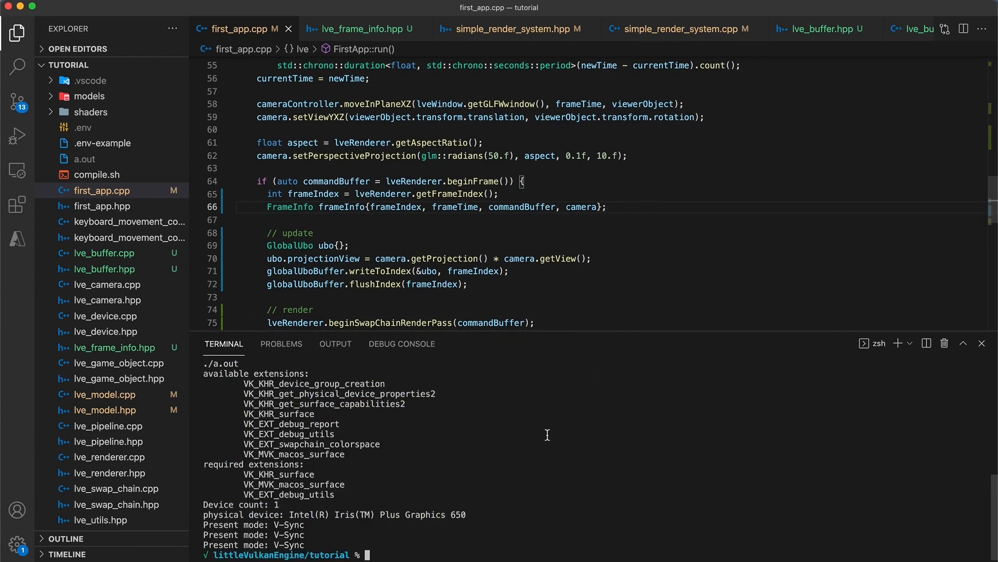
- Run make test in the terminal to rebuild with the FrameInfo code
text(make test)
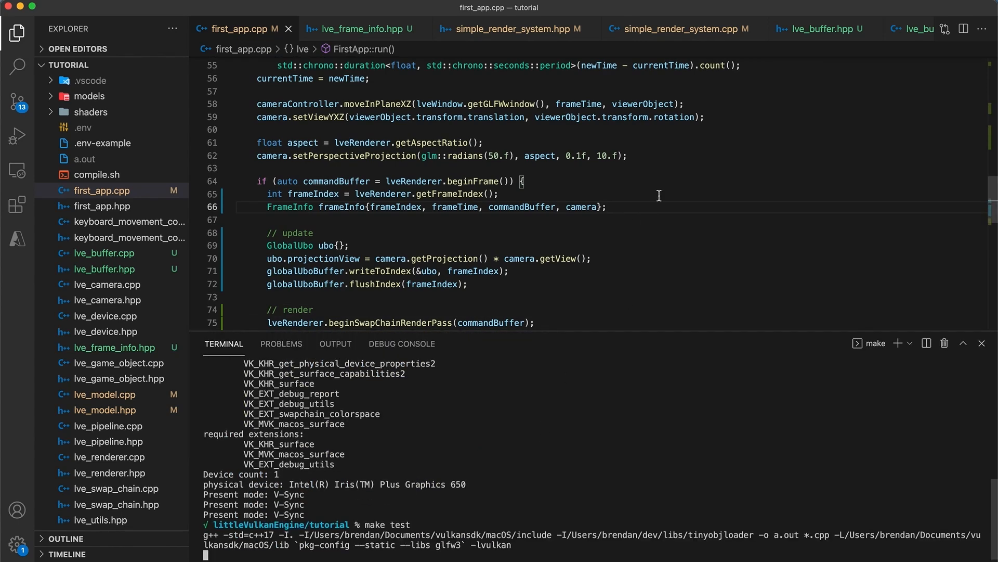